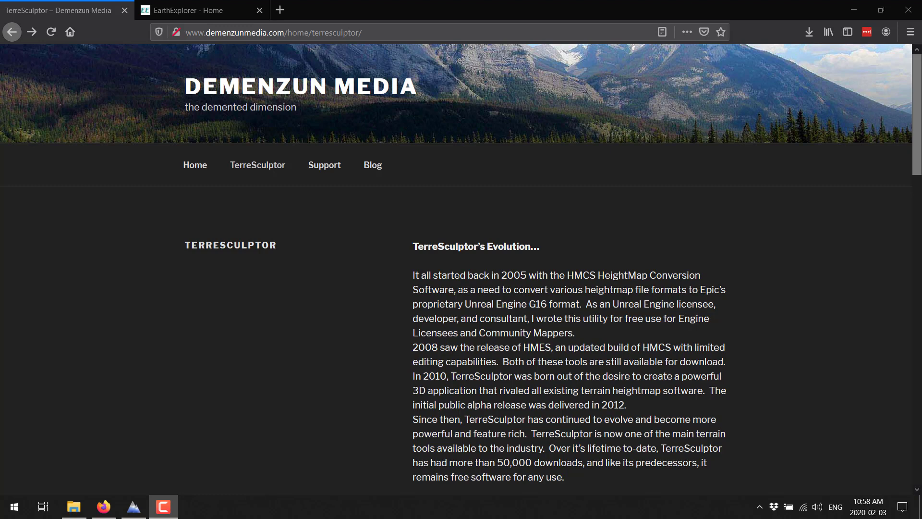
pyautogui.moveTo(101, 143)
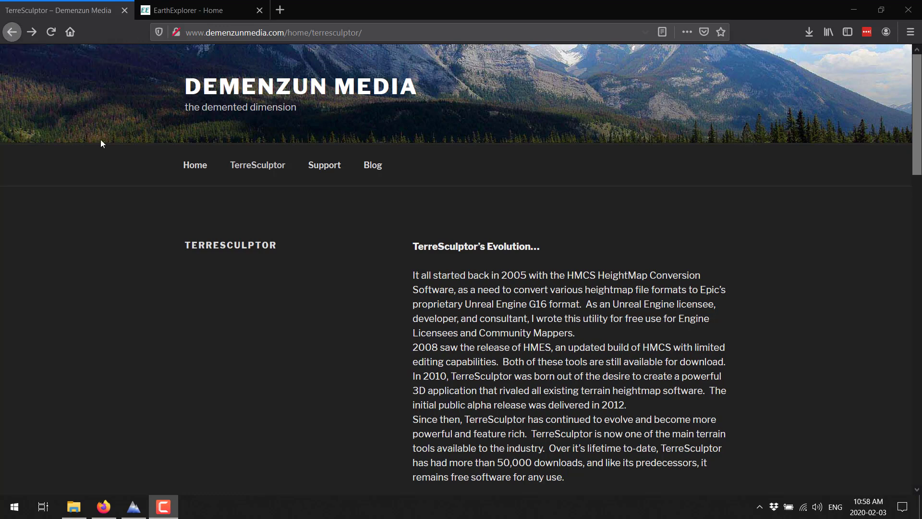
# - Scroll the Demenzun Media page down to the TerreSculptor 2.0 download section
pyautogui.scroll(-3)
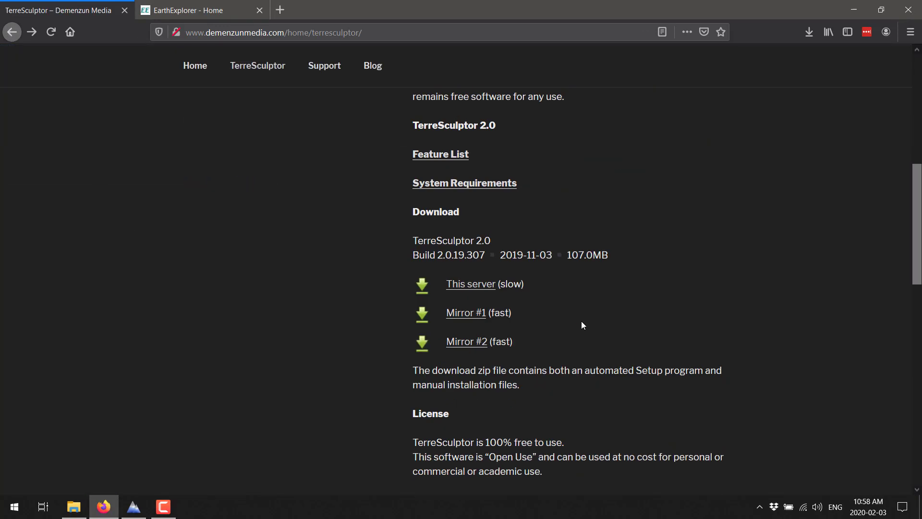
pyautogui.scroll(-3)
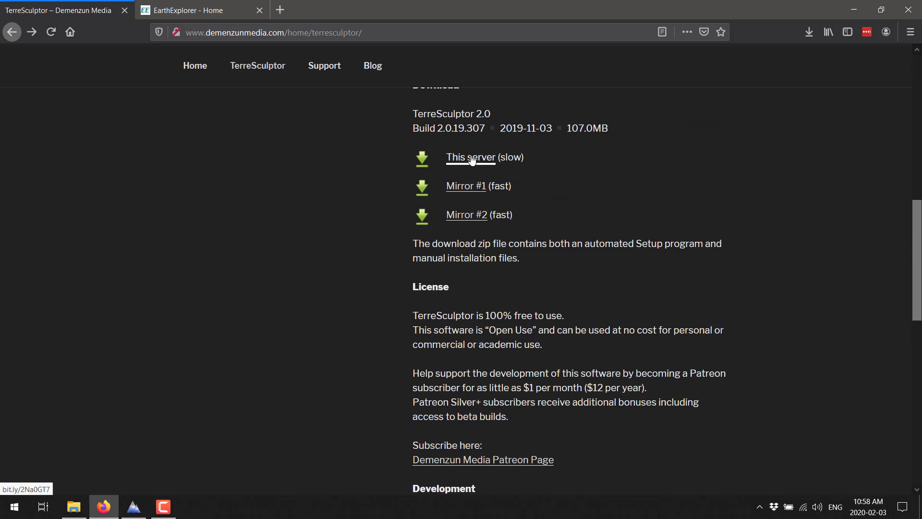
pyautogui.moveTo(463, 164)
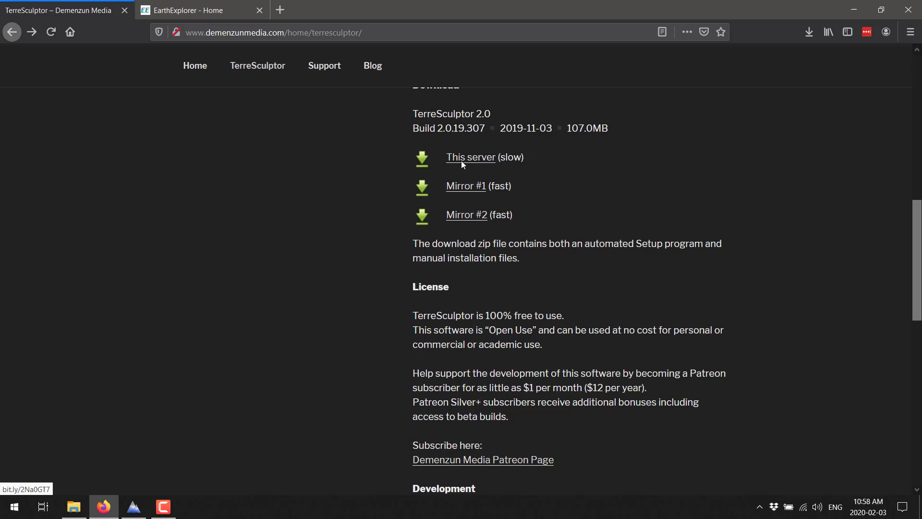
pyautogui.moveTo(465, 185)
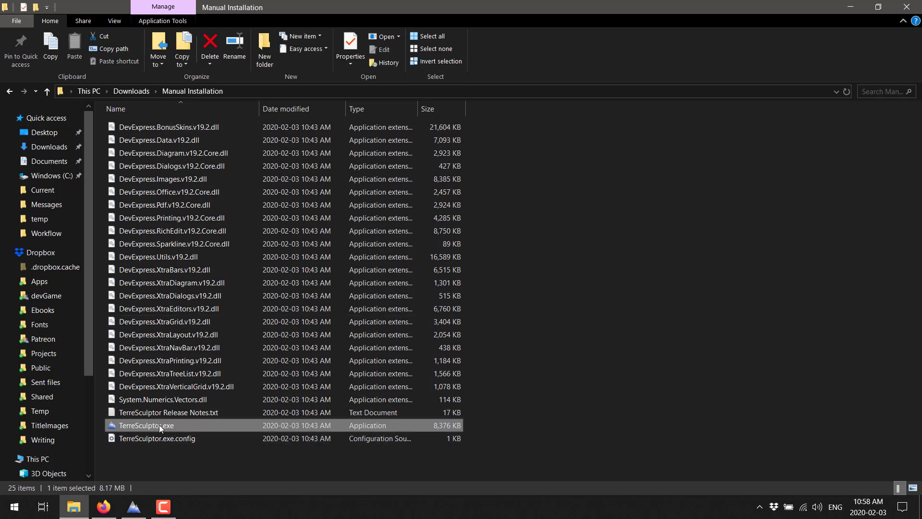
pyautogui.moveTo(135, 507)
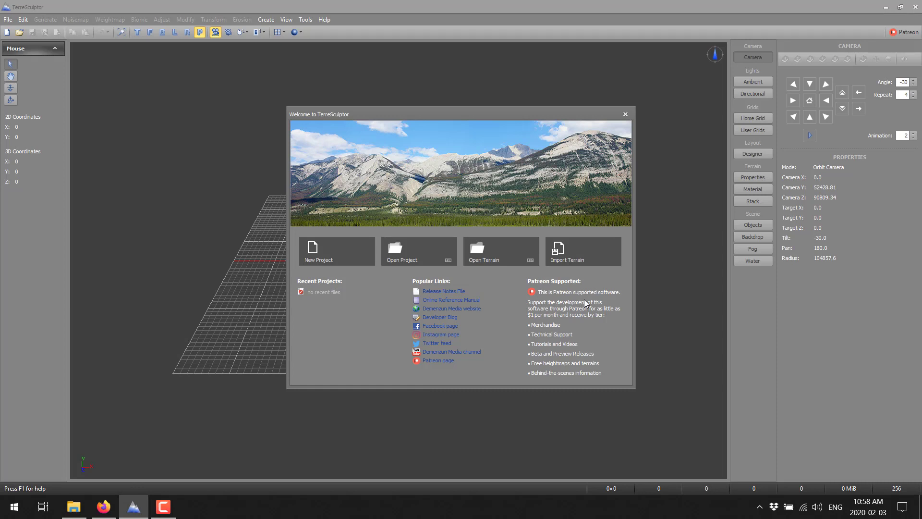
pyautogui.moveTo(529, 113)
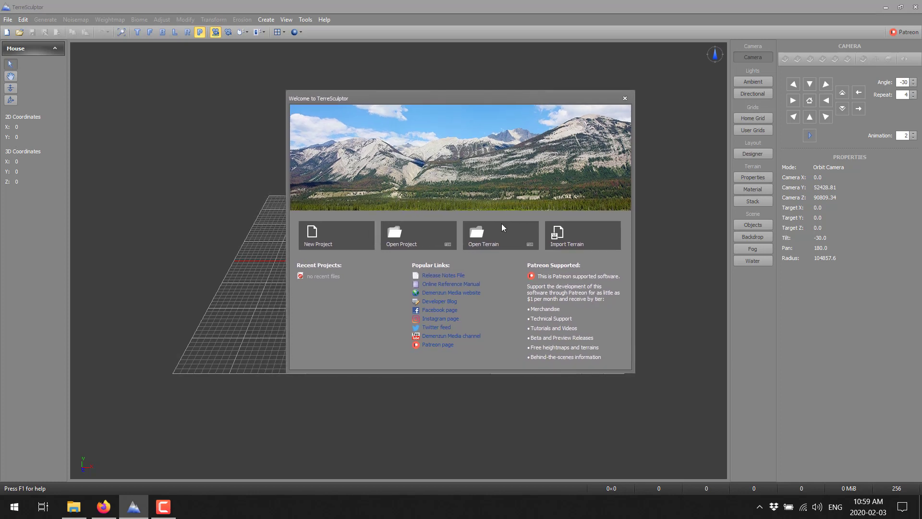
pyautogui.moveTo(586, 238)
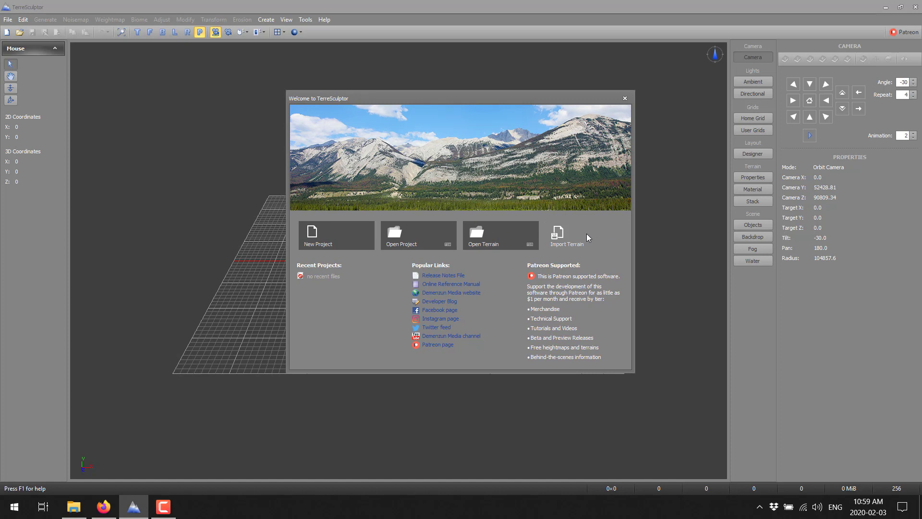
pyautogui.moveTo(318, 235)
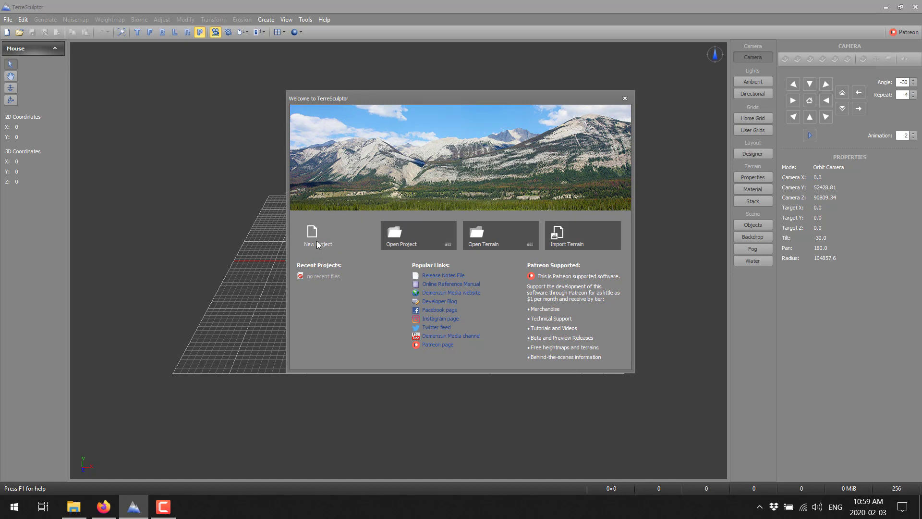
# - Create a new project with a flat terrain using the 1024 by 1024 size preset
pyautogui.click(311, 235)
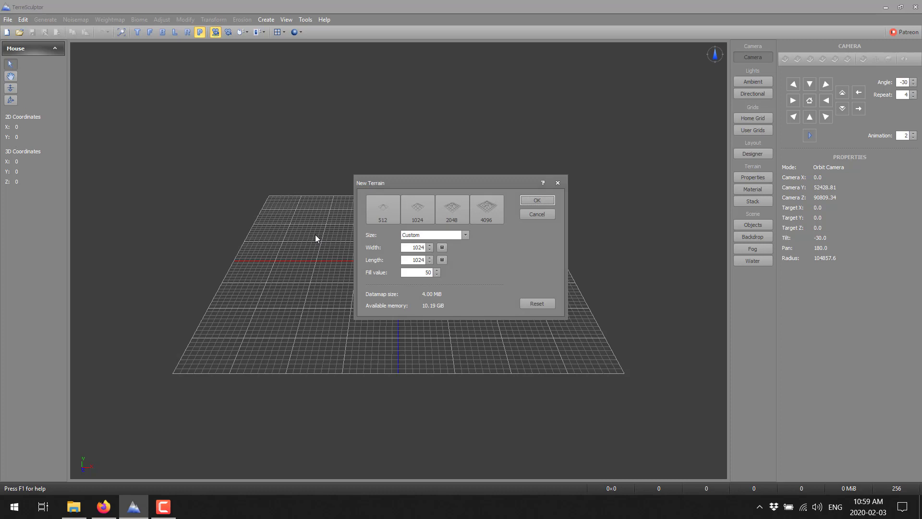
pyautogui.click(416, 210)
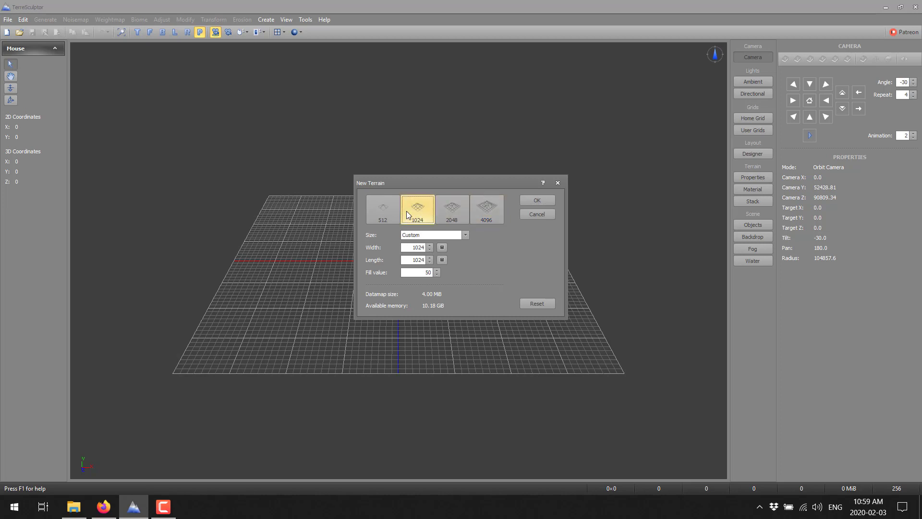
pyautogui.click(536, 200)
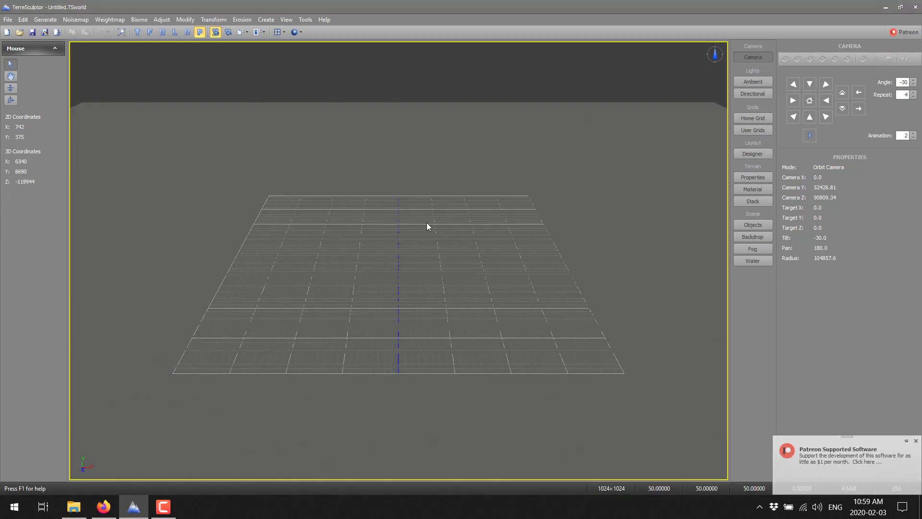
pyautogui.moveTo(365, 298)
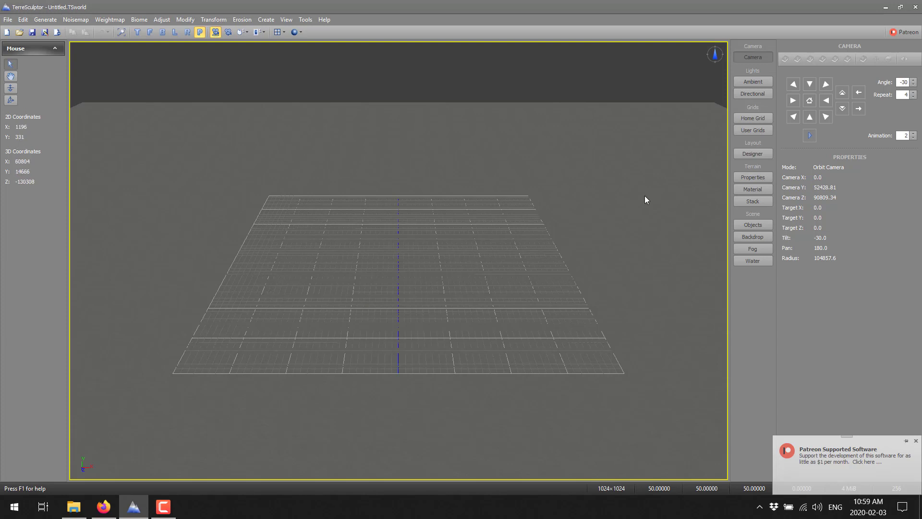
# - Turn off the home grid object so only the flat terrain shows in the scene
pyautogui.click(752, 117)
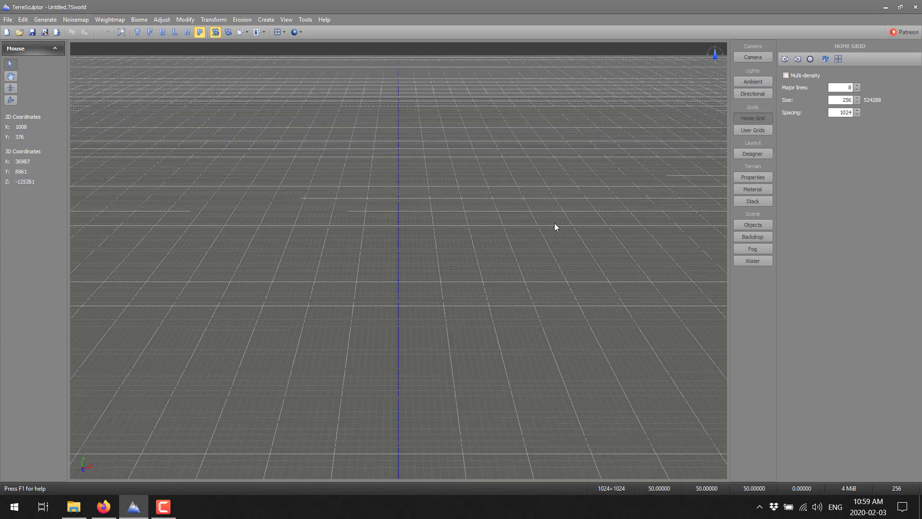
pyautogui.click(752, 224)
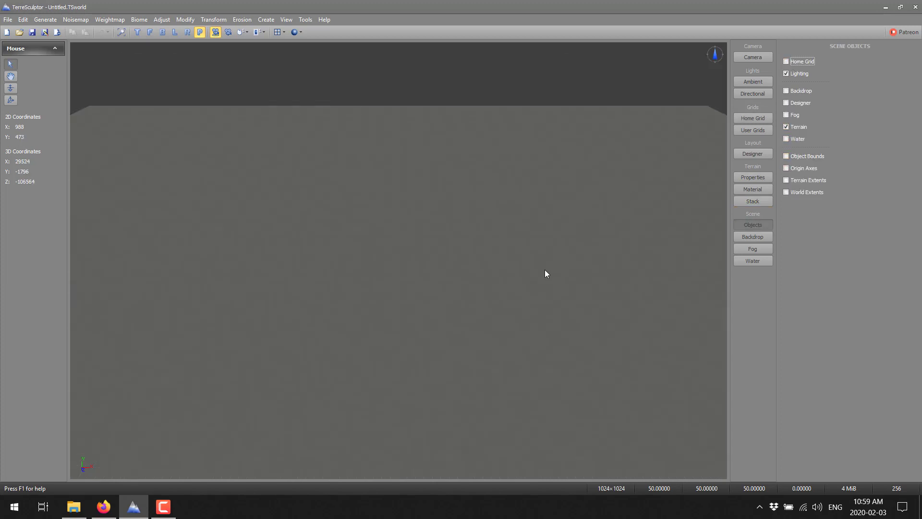
pyautogui.moveTo(283, 210)
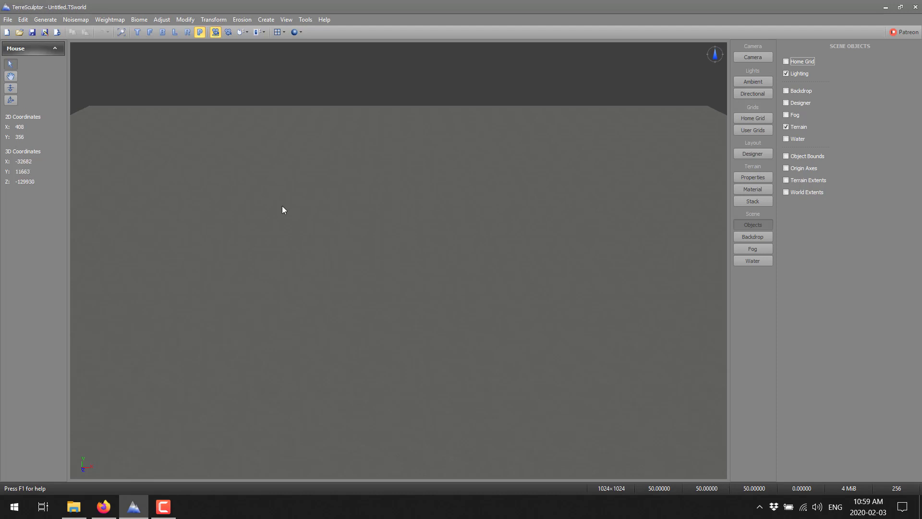
pyautogui.moveTo(342, 193)
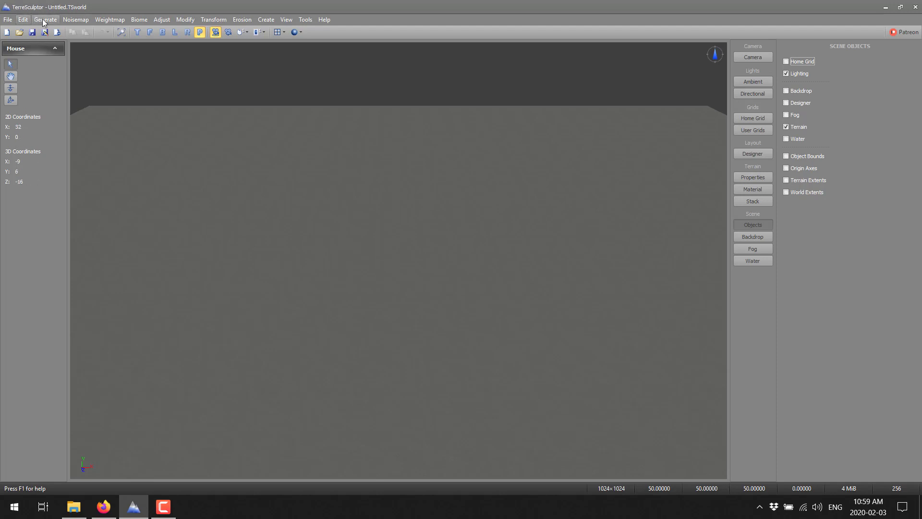
pyautogui.click(46, 20)
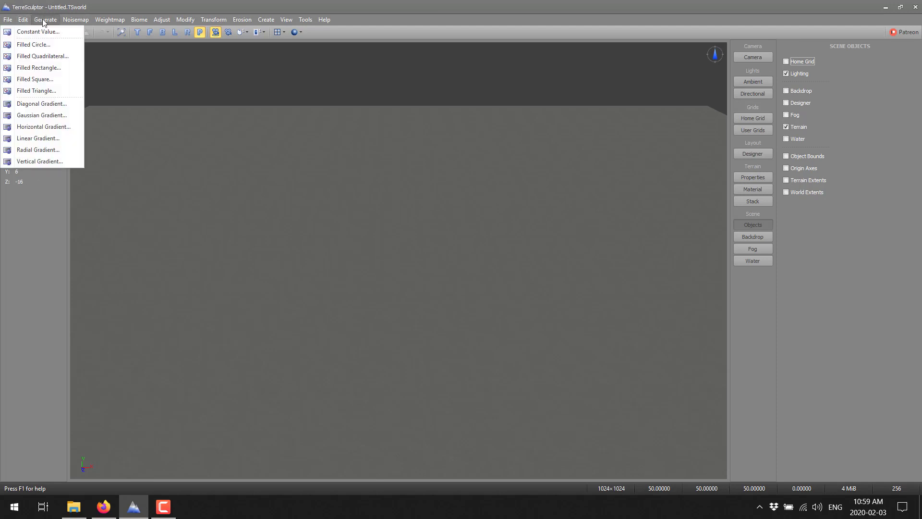
pyautogui.moveTo(41, 115)
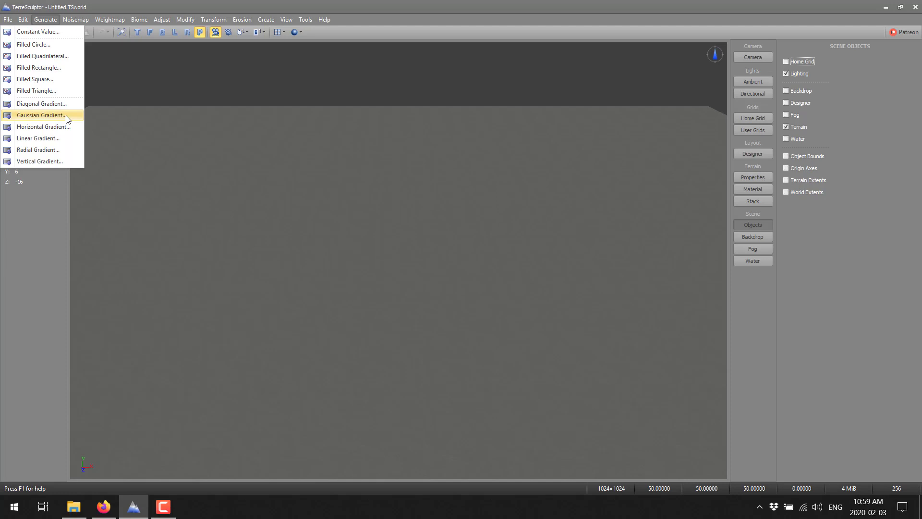
pyautogui.moveTo(44, 127)
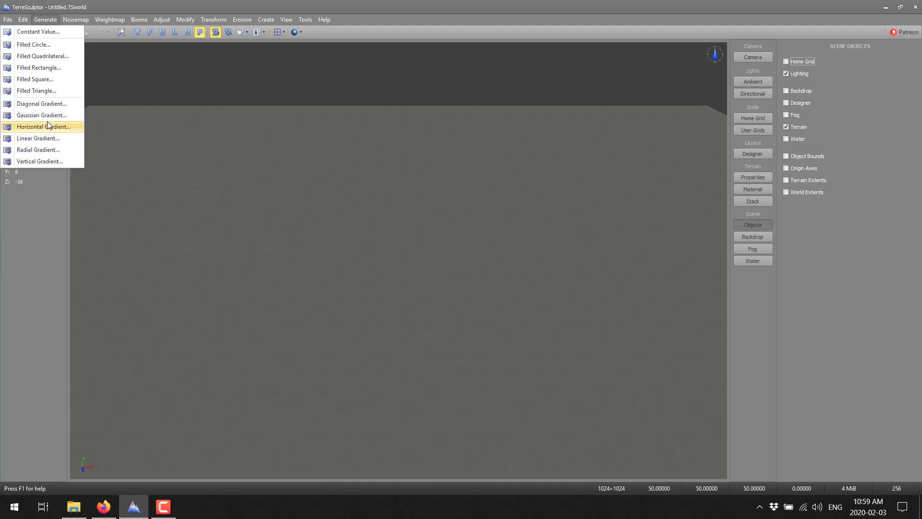
pyautogui.moveTo(33, 45)
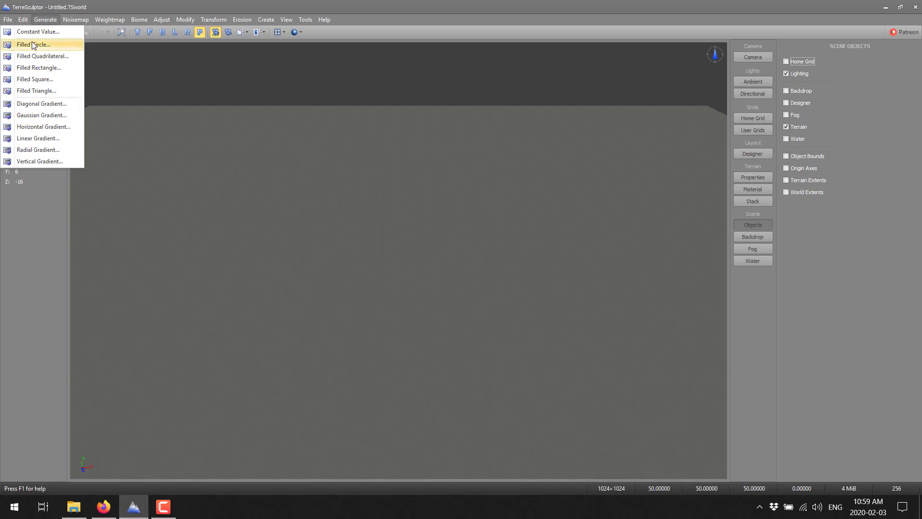
pyautogui.click(35, 44)
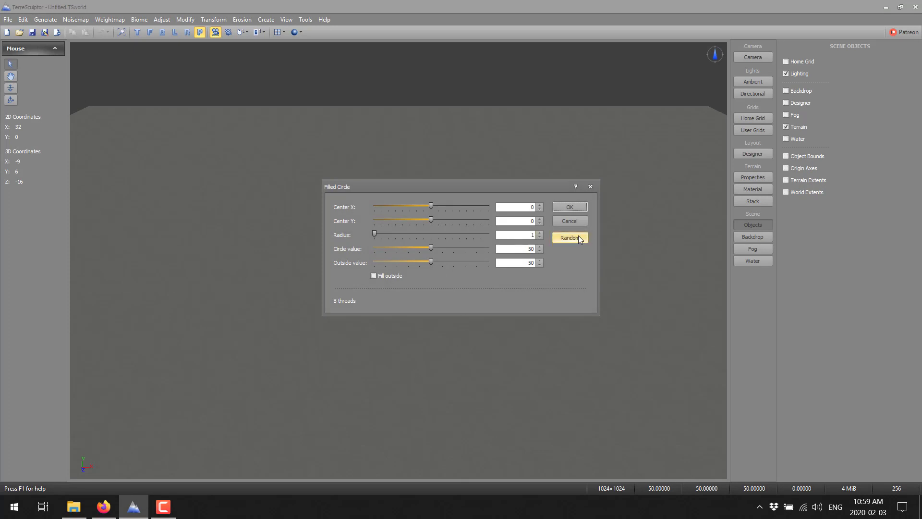
pyautogui.click(568, 207)
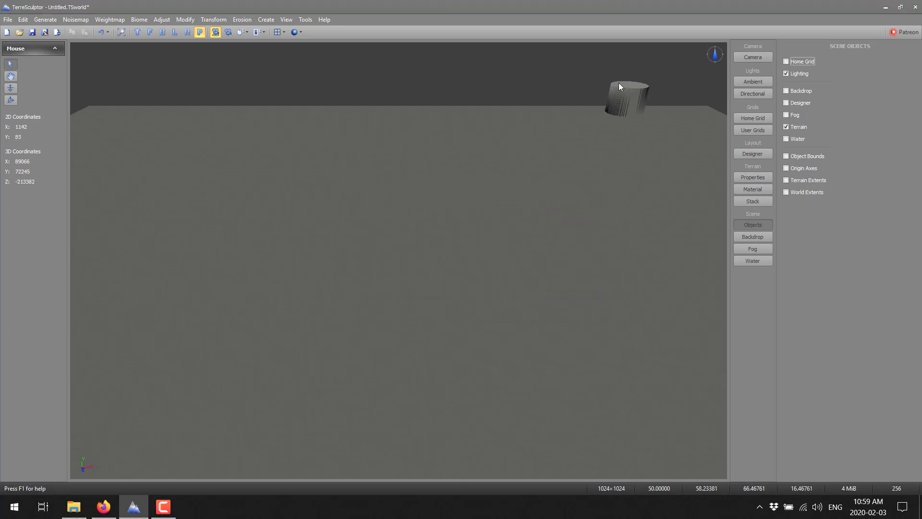
pyautogui.moveTo(651, 161)
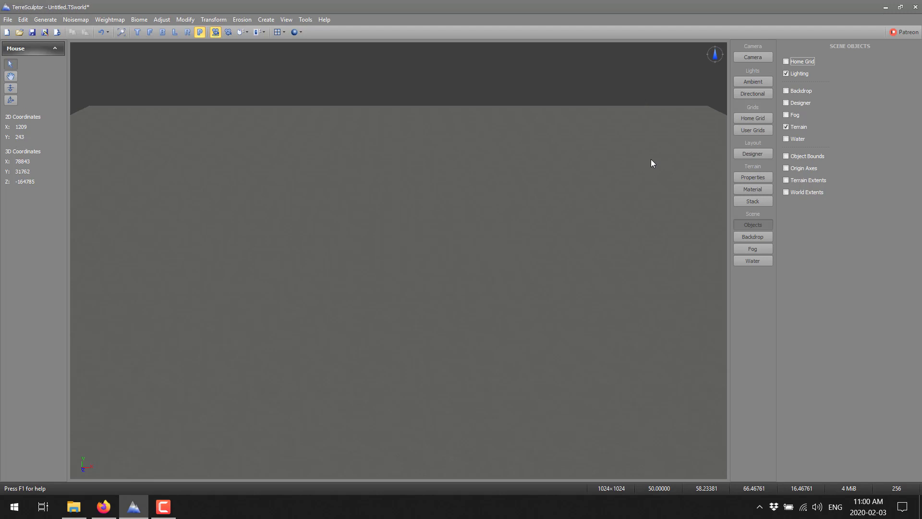
pyautogui.moveTo(510, 195)
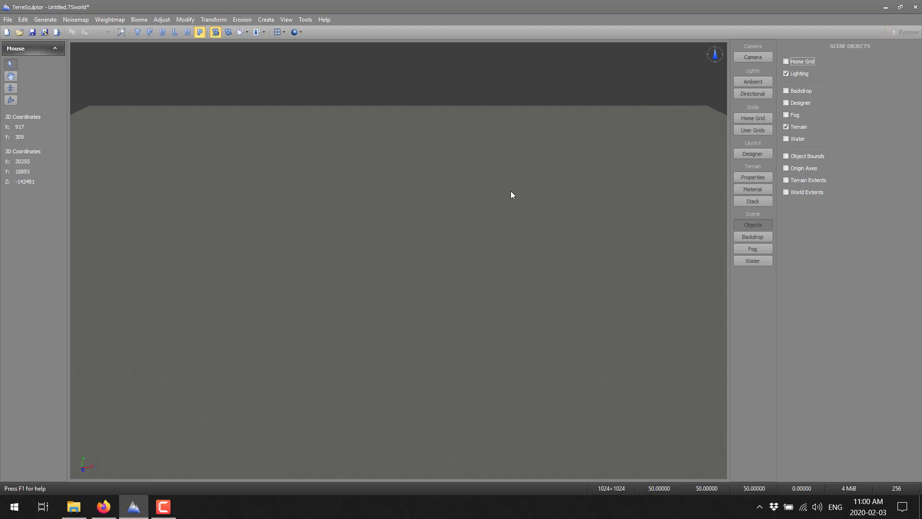
pyautogui.moveTo(124, 114)
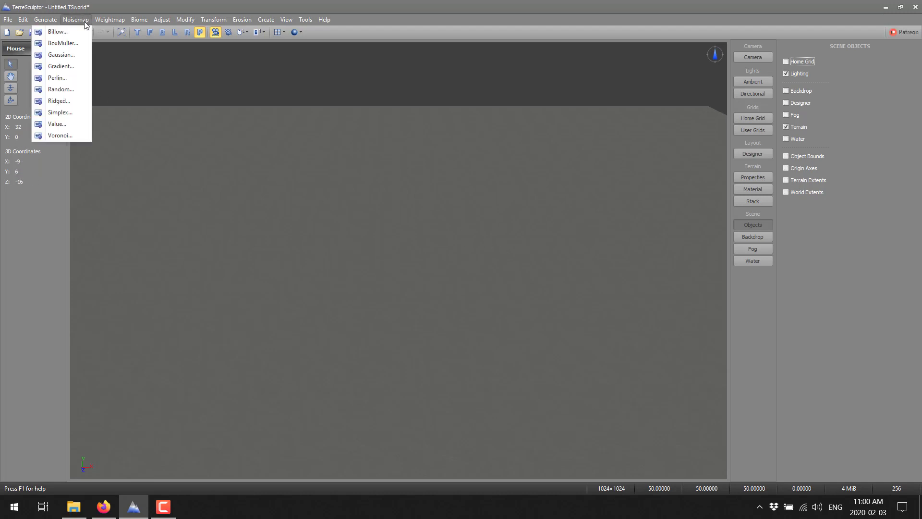
pyautogui.moveTo(61, 66)
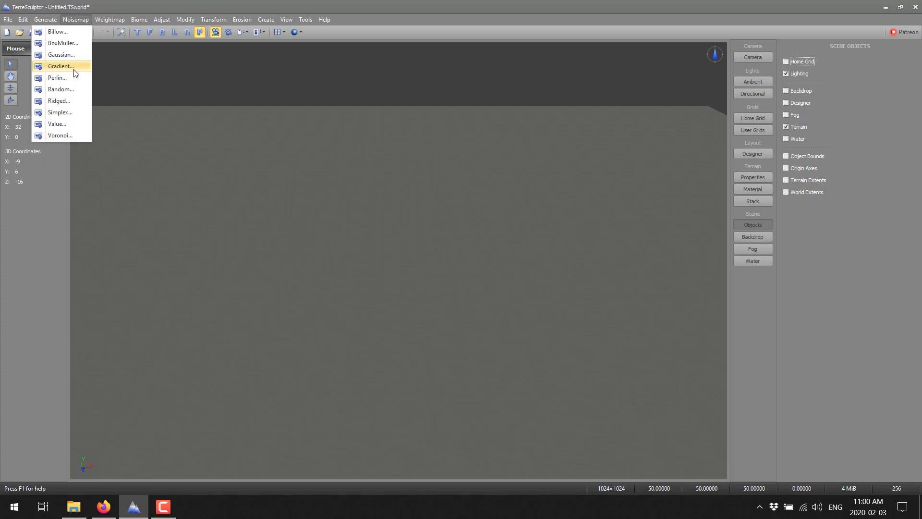
pyautogui.moveTo(70, 135)
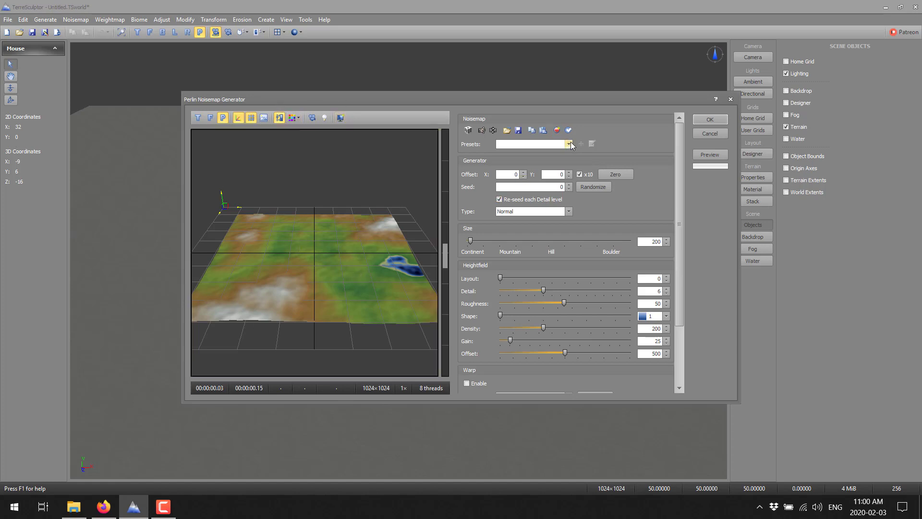
# - Choose the Lakes Perlin preset and set the noise feature size to 271
pyautogui.click(567, 144)
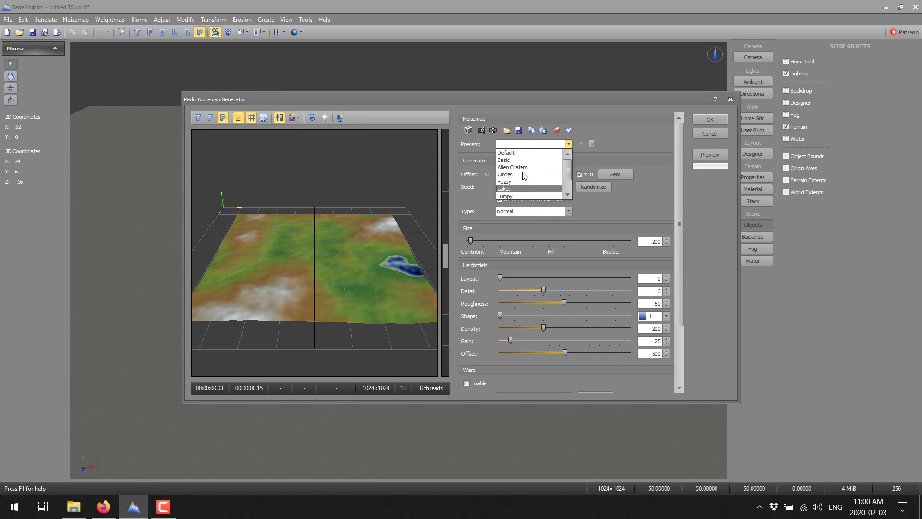
pyautogui.click(504, 182)
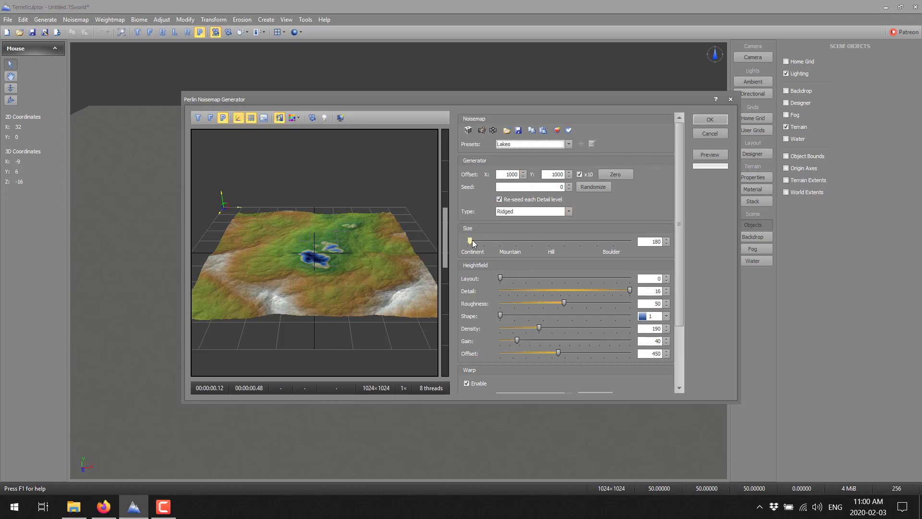
pyautogui.moveTo(470, 242); pyautogui.dragTo(563, 242)
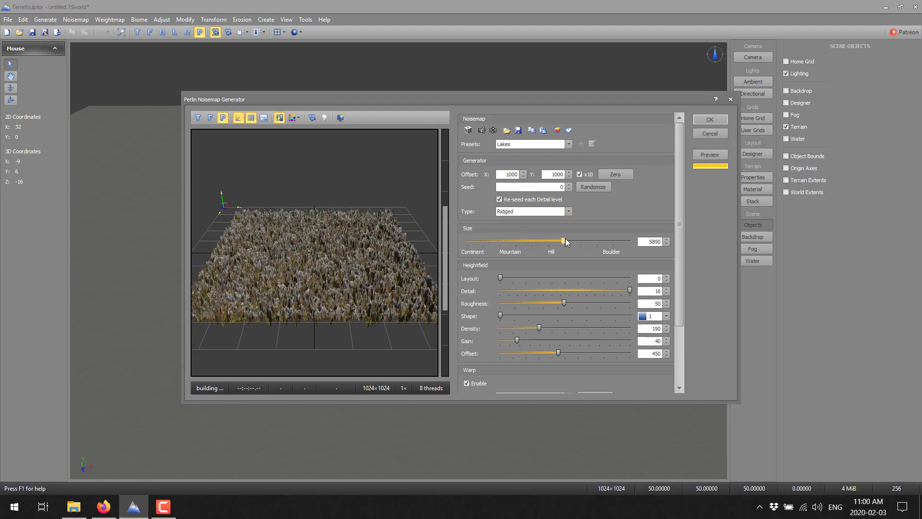
pyautogui.moveTo(563, 242); pyautogui.dragTo(488, 242)
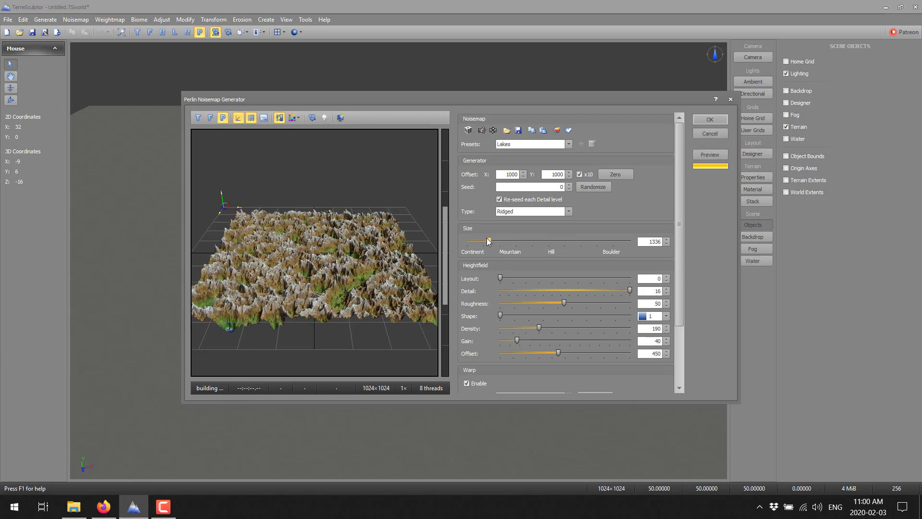
pyautogui.moveTo(488, 241); pyautogui.dragTo(467, 241)
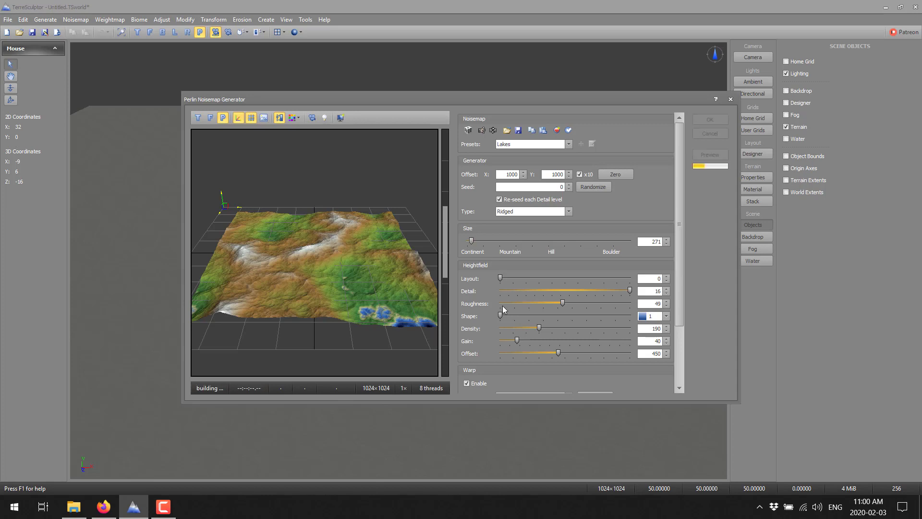
# - Set roughness 49, detail 8, layout 81 and warp gain 6, then generate the terrain
pyautogui.moveTo(561, 302); pyautogui.dragTo(553, 303)
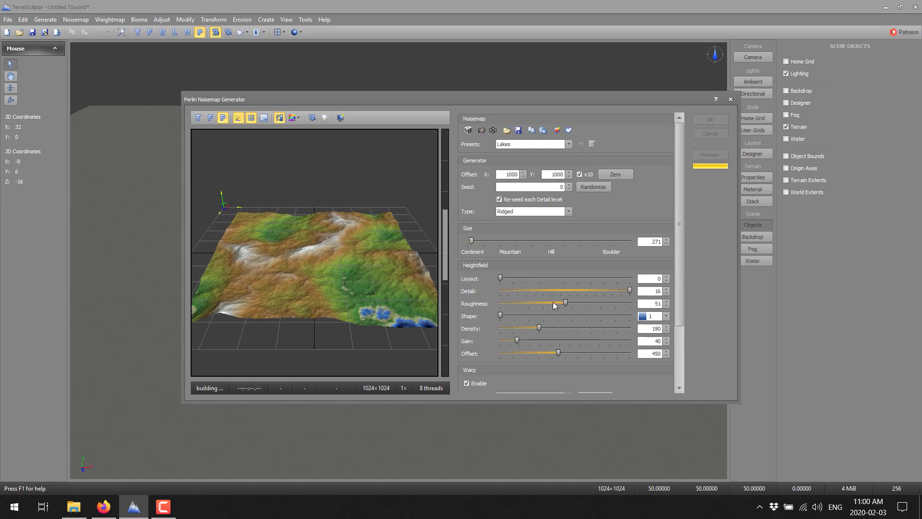
pyautogui.moveTo(566, 304); pyautogui.dragTo(561, 304)
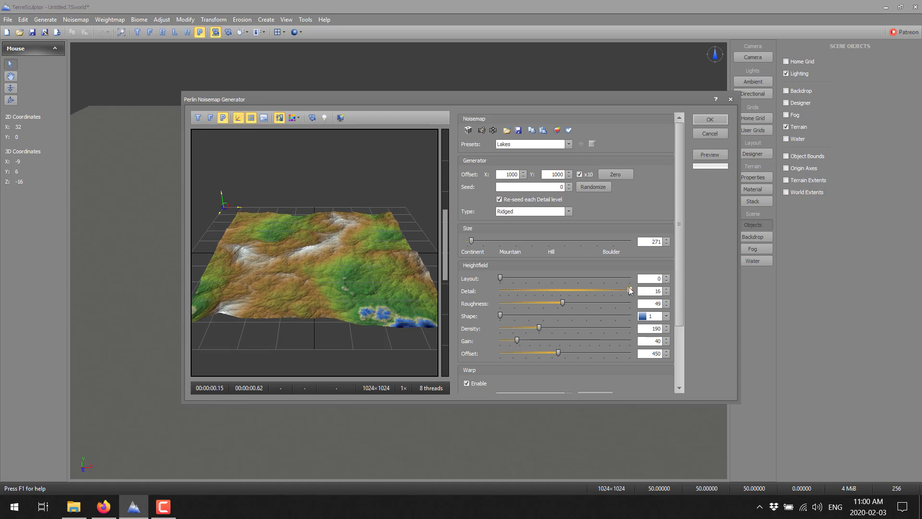
pyautogui.moveTo(629, 290); pyautogui.dragTo(558, 290)
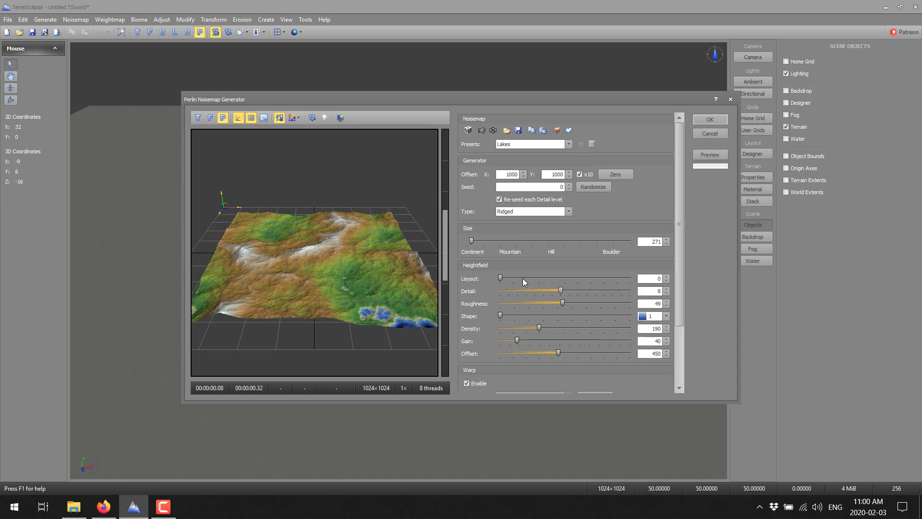
pyautogui.moveTo(500, 278); pyautogui.dragTo(535, 277)
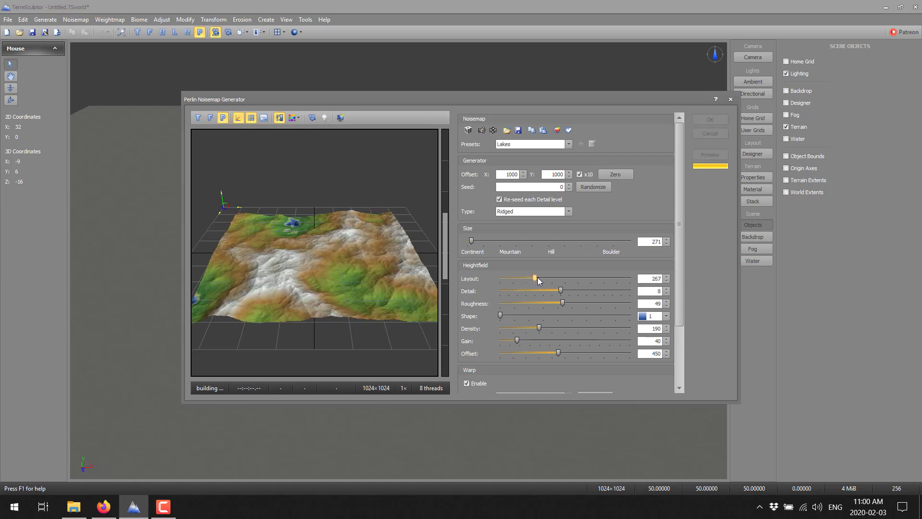
pyautogui.moveTo(535, 278); pyautogui.dragTo(517, 278)
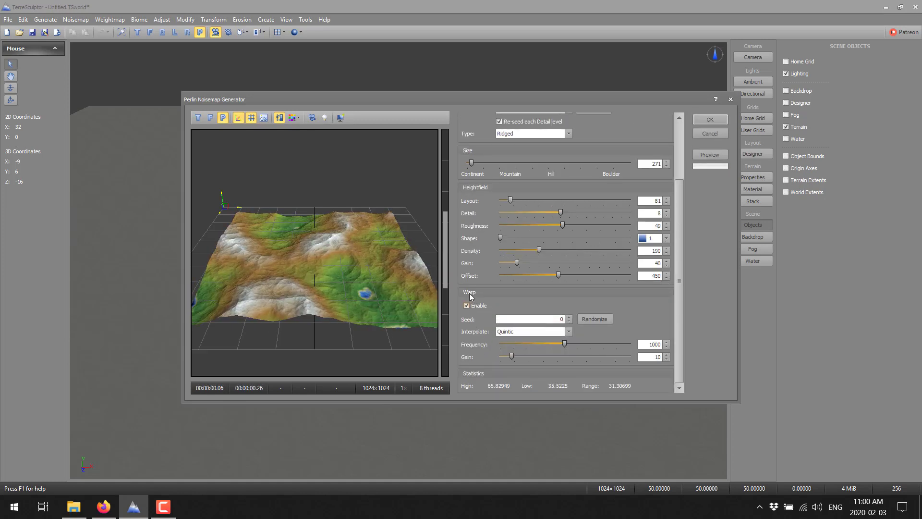
pyautogui.moveTo(512, 355); pyautogui.dragTo(523, 355)
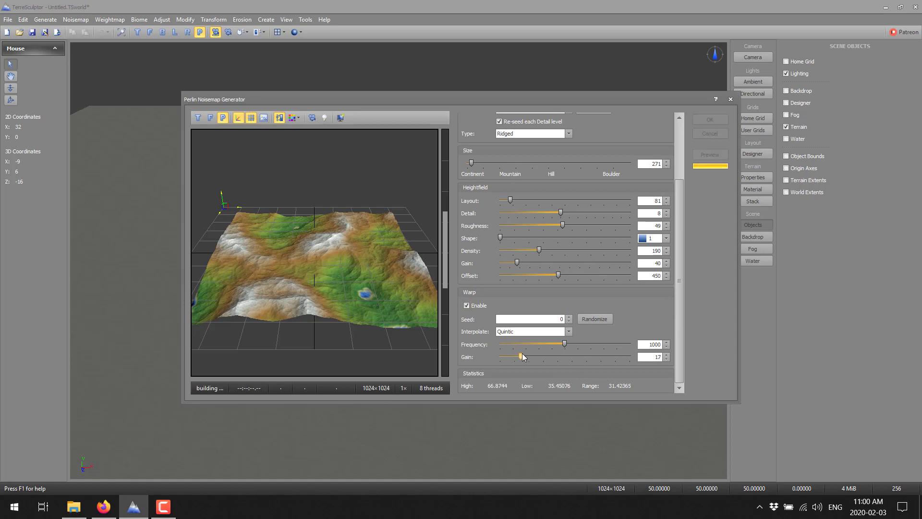
pyautogui.moveTo(523, 358); pyautogui.dragTo(507, 357)
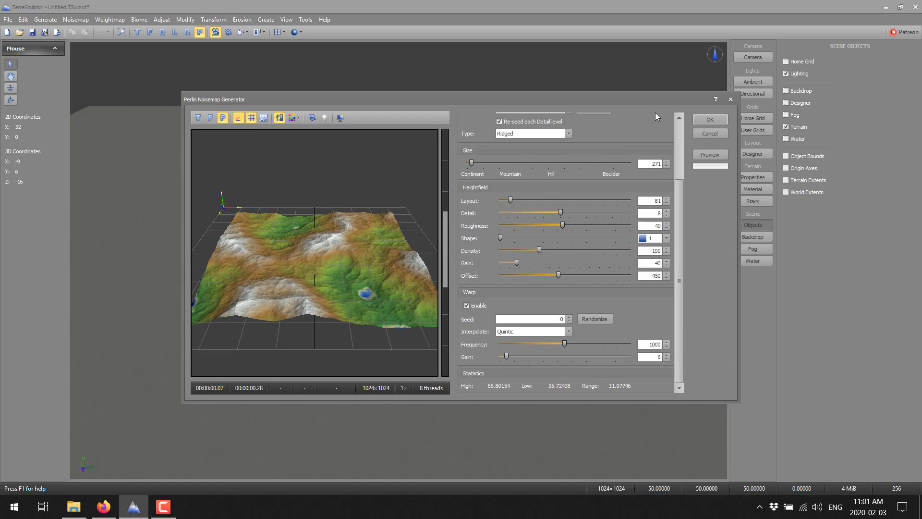
pyautogui.click(709, 119)
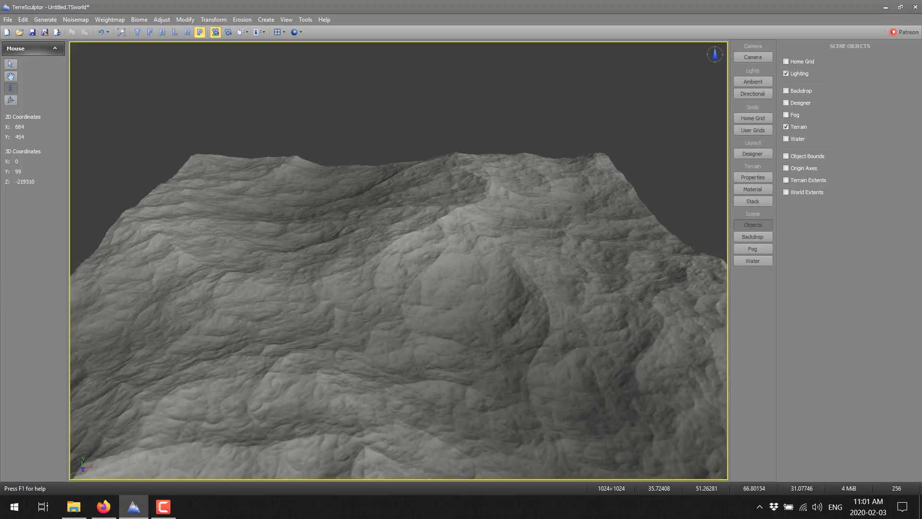
pyautogui.click(9, 100)
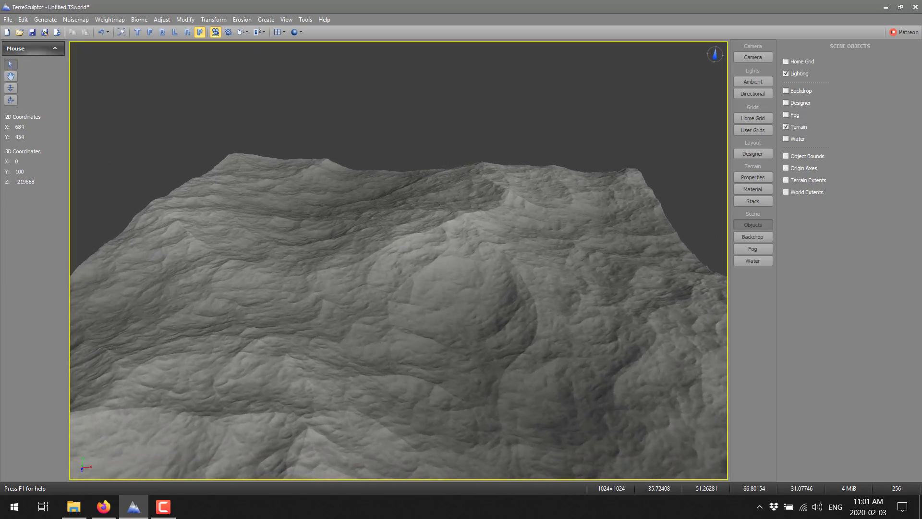
pyautogui.moveTo(412, 265); pyautogui.dragTo(388, 288)
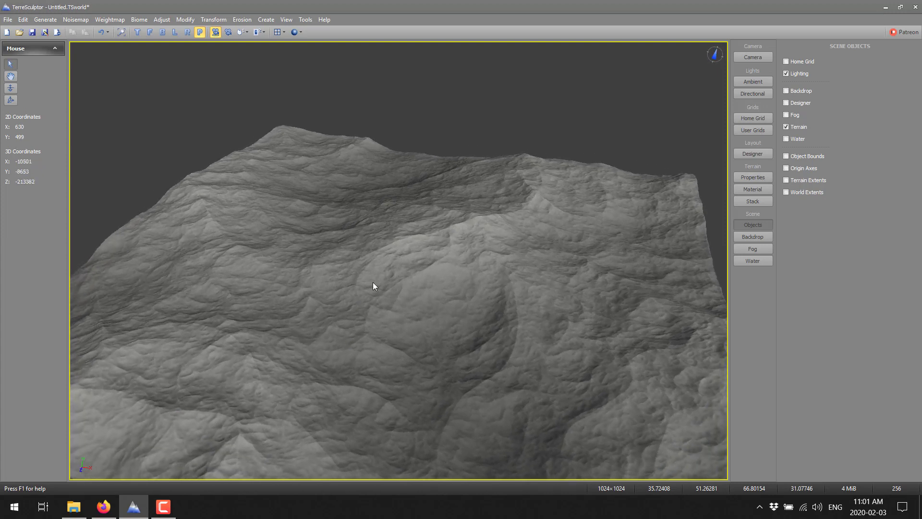
# - Switch the terrain material to a colorset and try the Woodland colorset
pyautogui.click(753, 189)
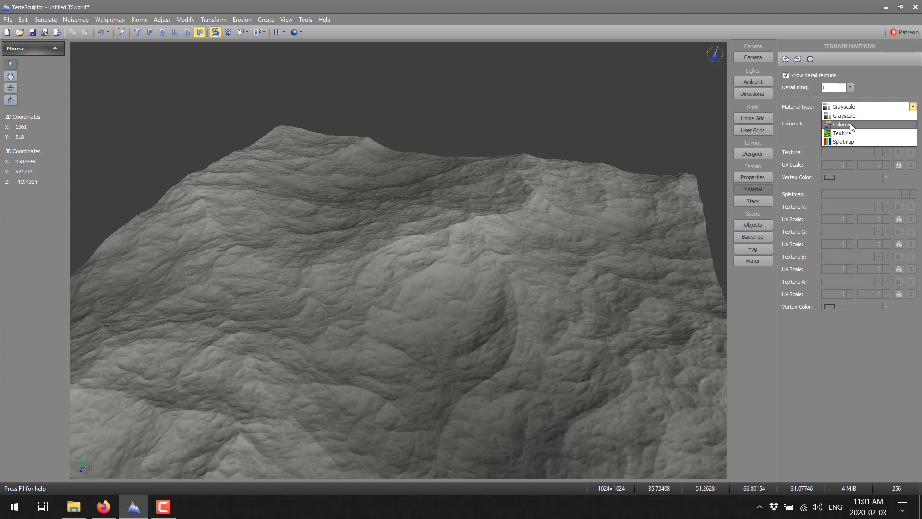
pyautogui.click(842, 125)
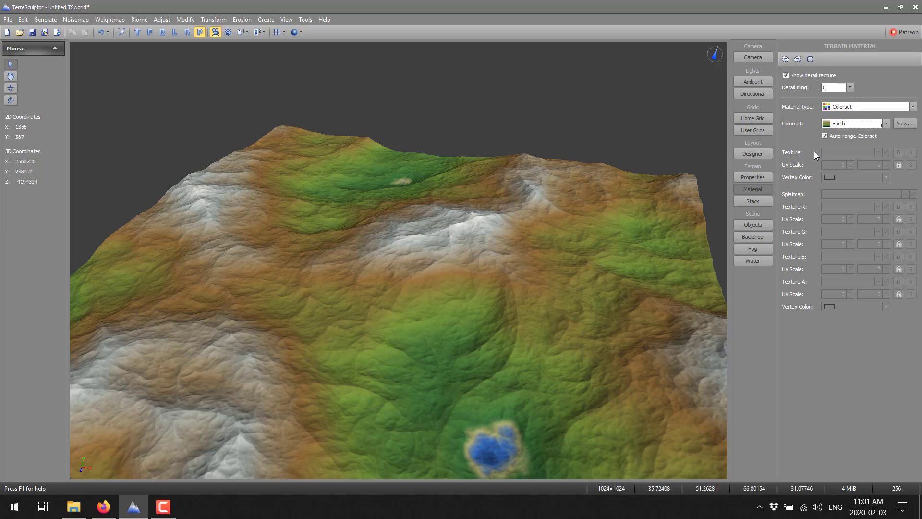
pyautogui.moveTo(430, 234)
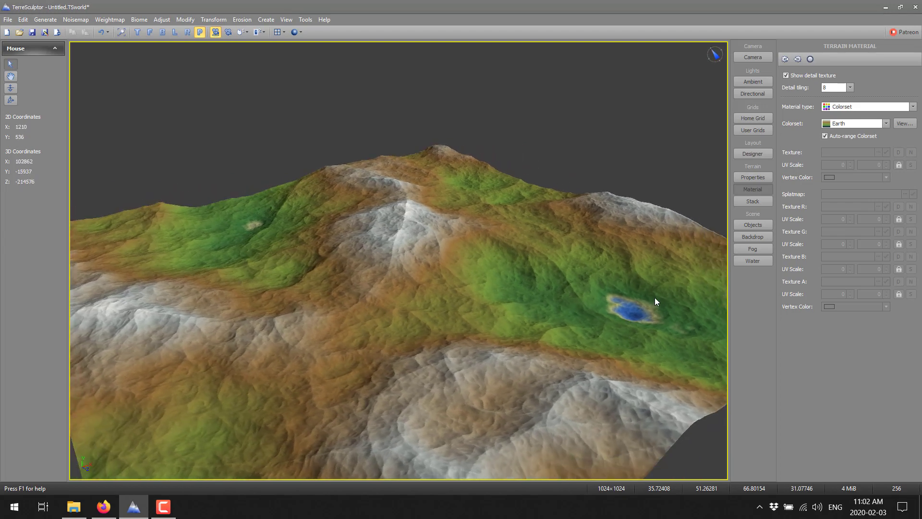
pyautogui.moveTo(892, 132)
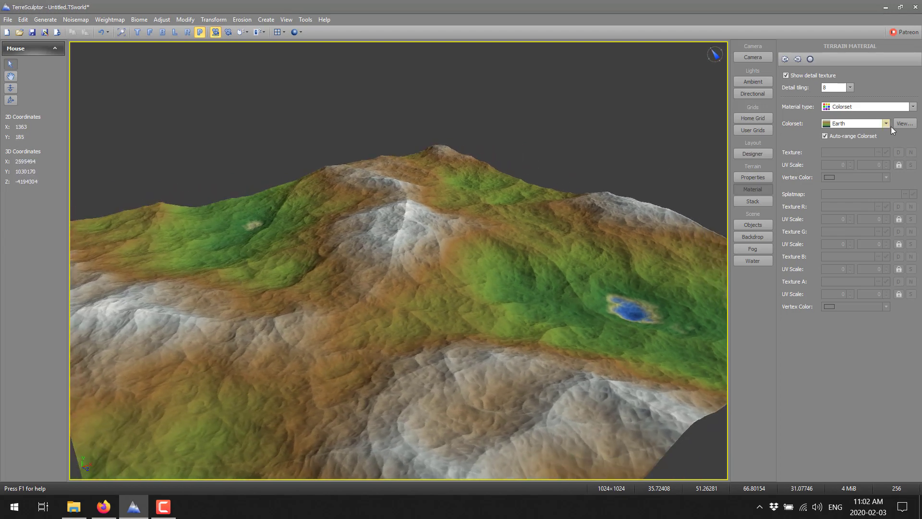
pyautogui.click(886, 124)
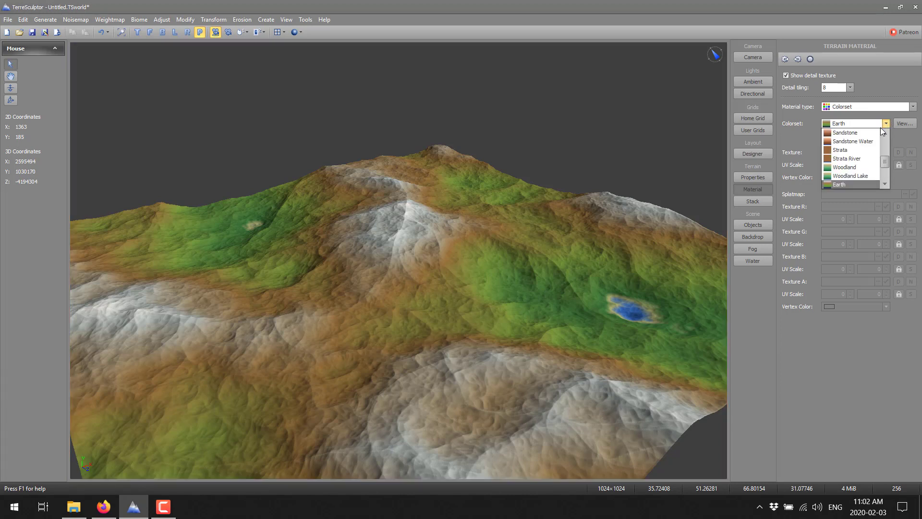
pyautogui.click(845, 166)
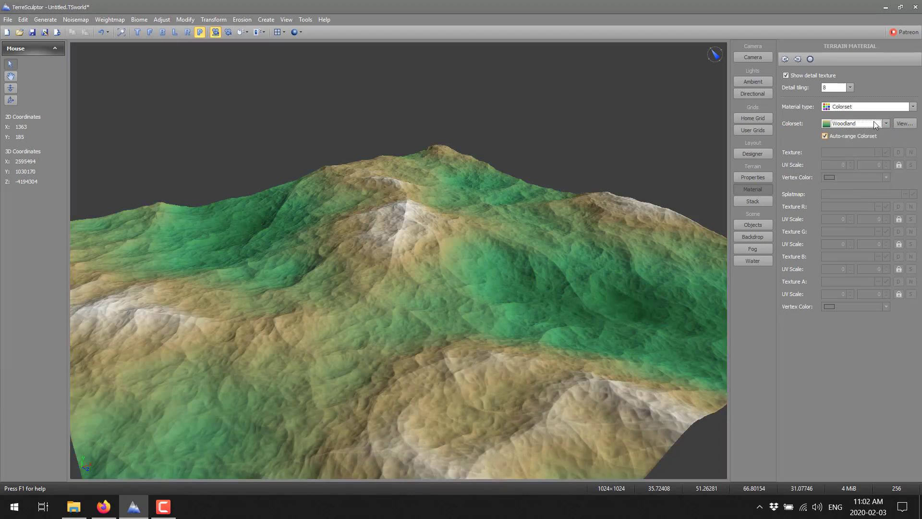
# - Try the Arctic colorset, then settle on the Earth colorset
pyautogui.click(856, 122)
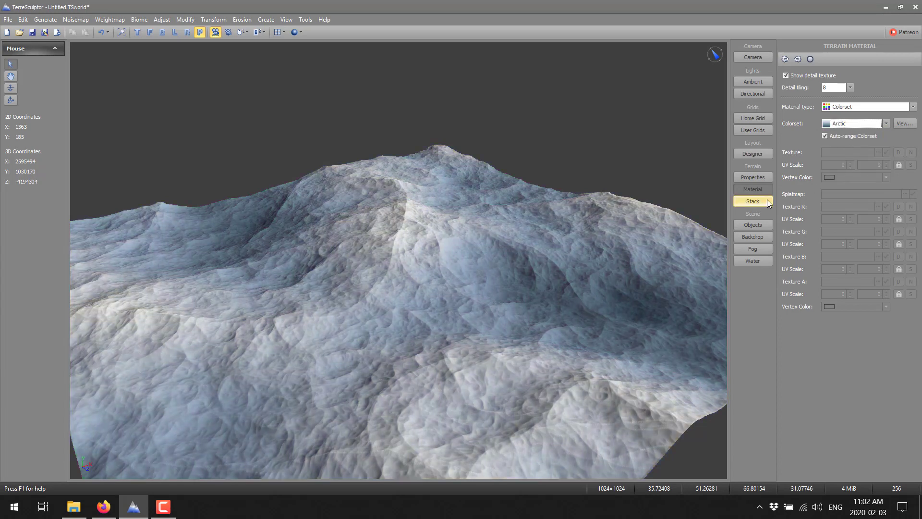
pyautogui.click(884, 123)
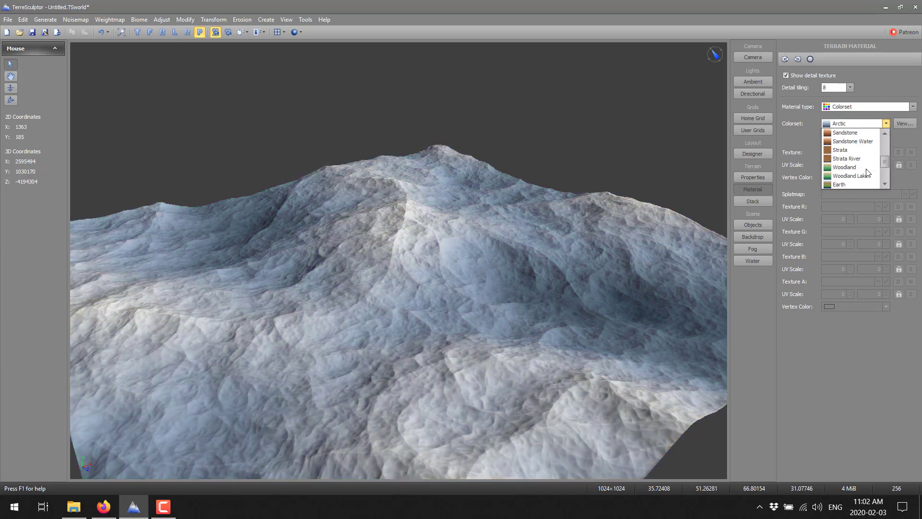
pyautogui.click(839, 185)
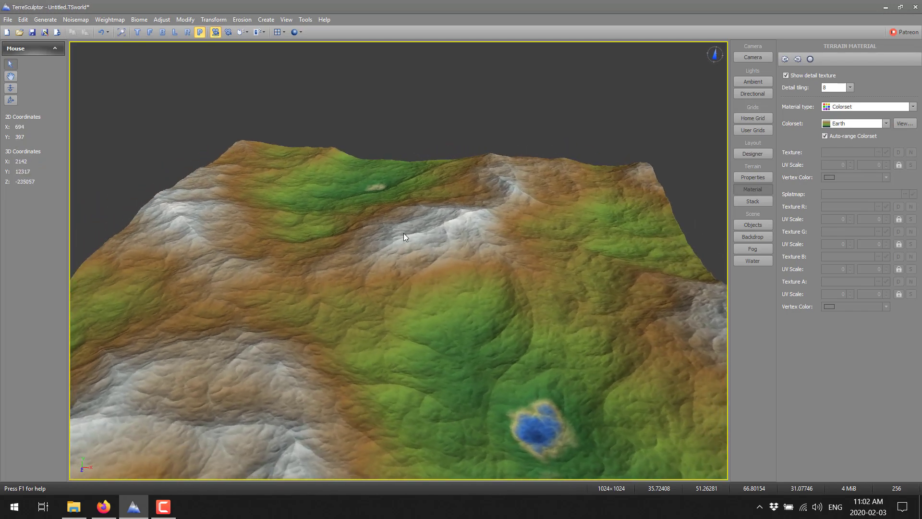
pyautogui.click(8, 19)
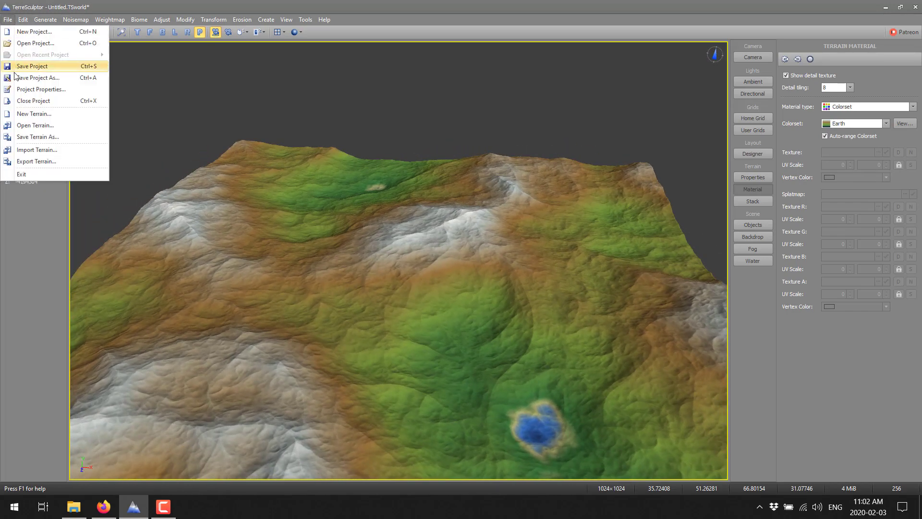
pyautogui.click(197, 171)
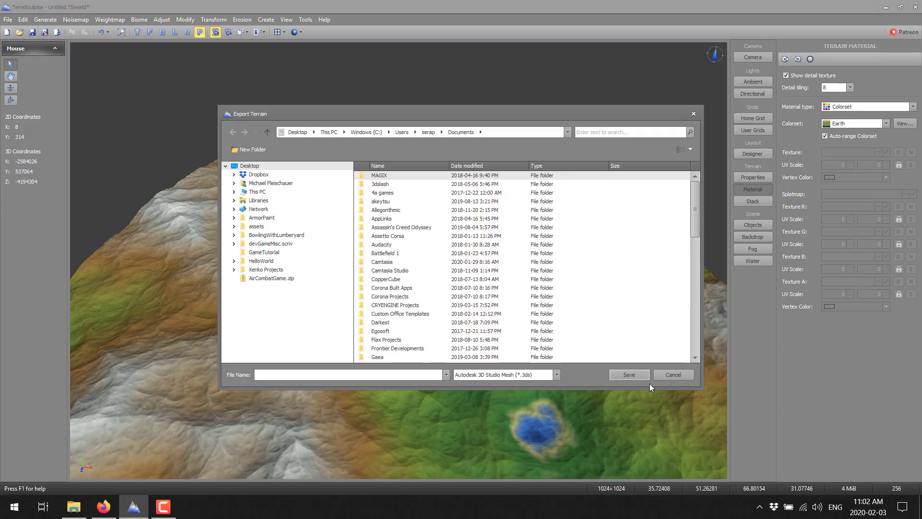
pyautogui.click(555, 374)
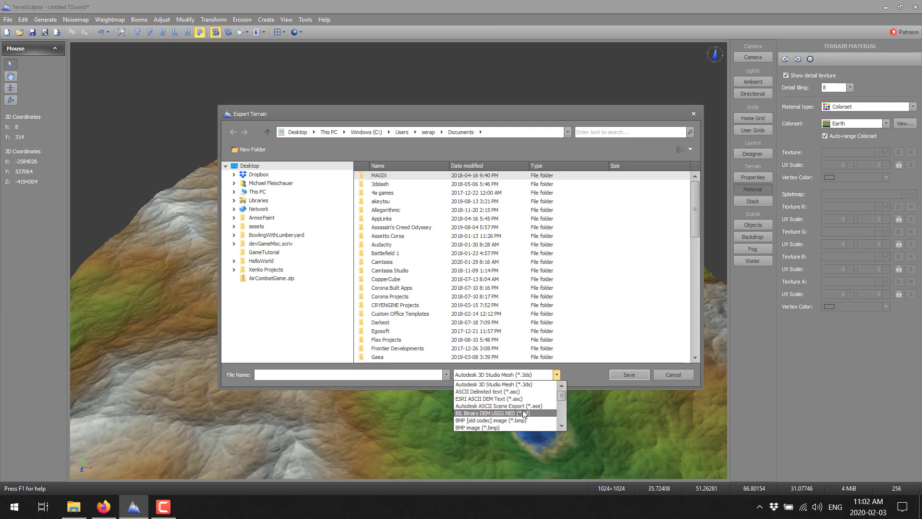
pyautogui.moveTo(491, 405)
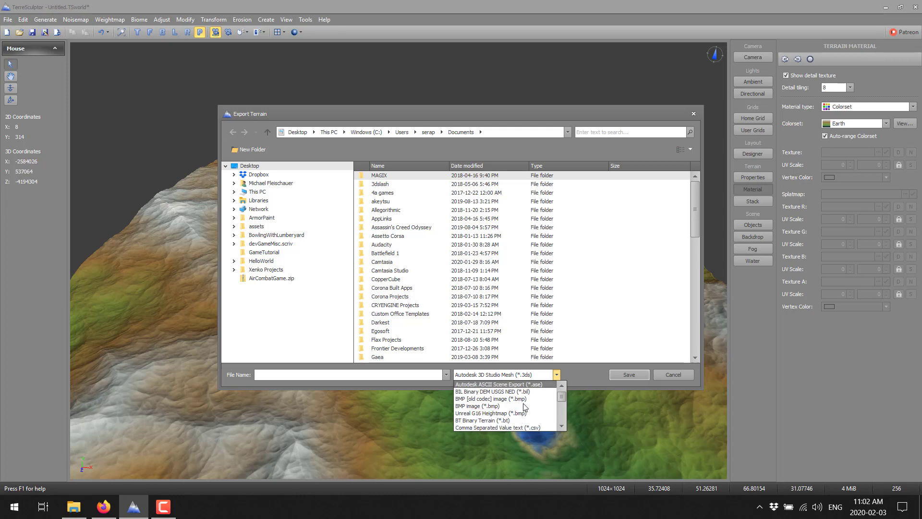
pyautogui.scroll(-3)
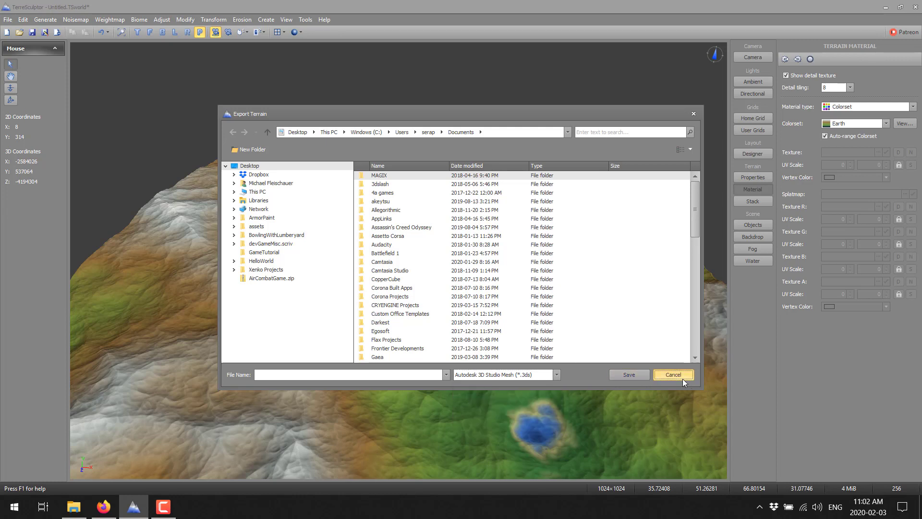
pyautogui.click(672, 375)
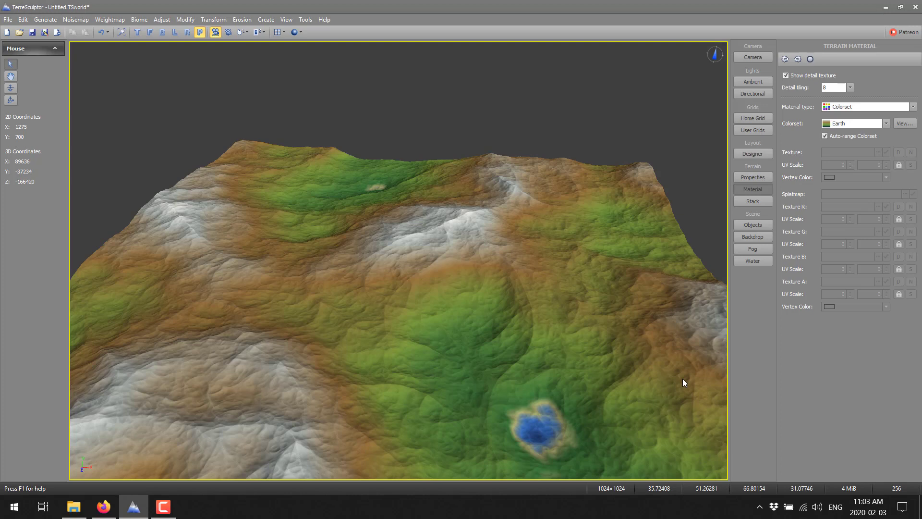
pyautogui.moveTo(316, 121)
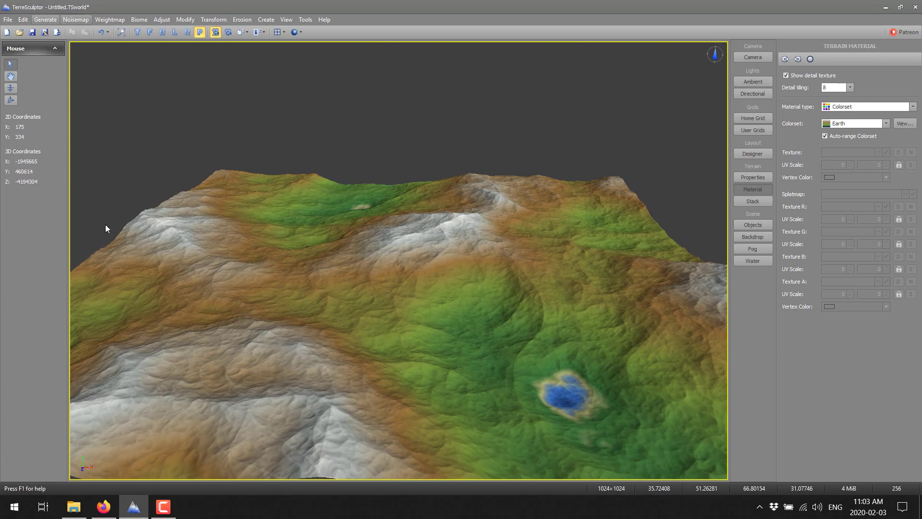
# - Swing the directional light around and leave its direction at about 230 degrees
pyautogui.click(751, 81)
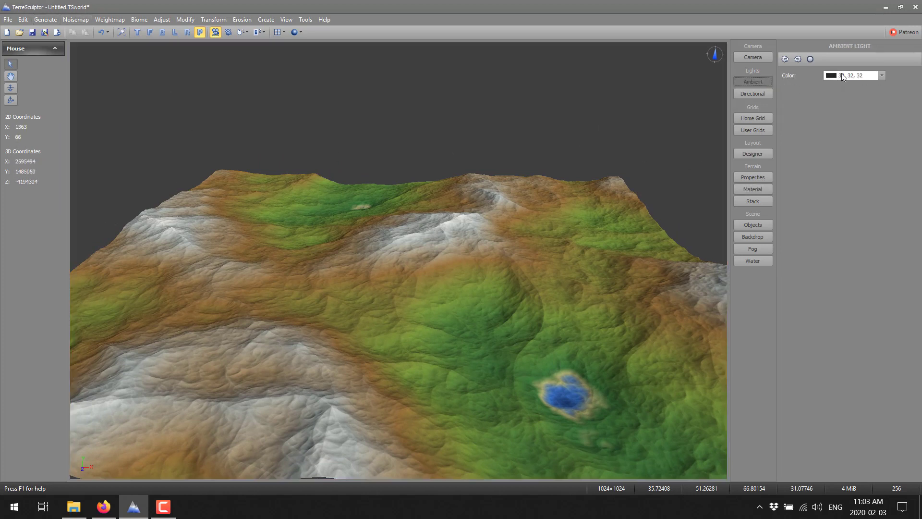
pyautogui.click(753, 93)
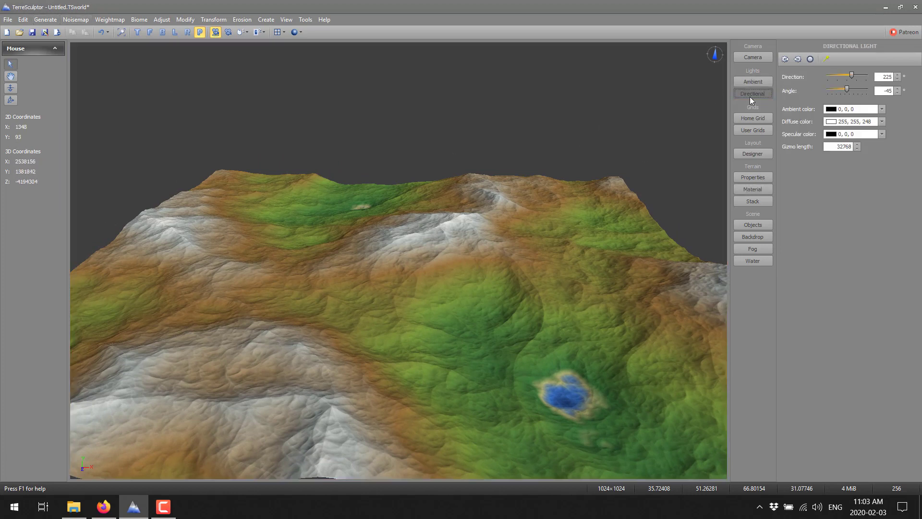
pyautogui.moveTo(851, 77); pyautogui.dragTo(826, 77)
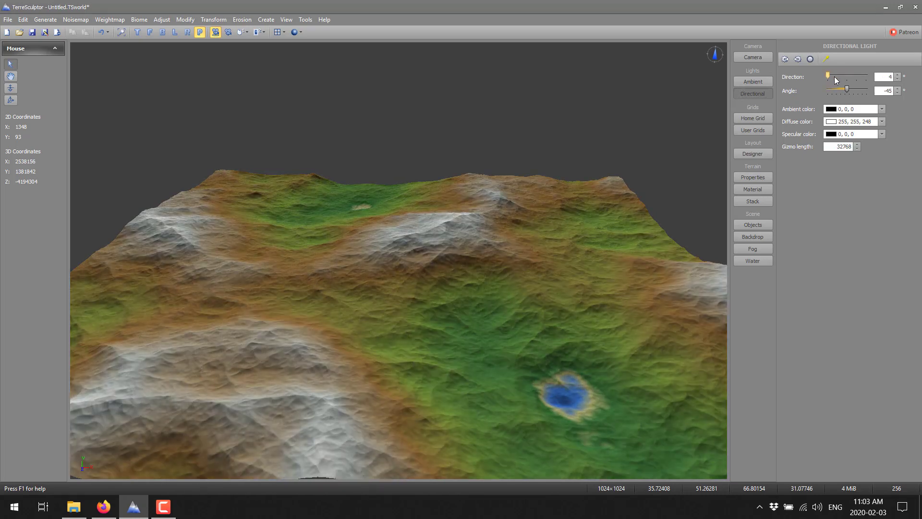
pyautogui.moveTo(831, 77); pyautogui.dragTo(864, 77)
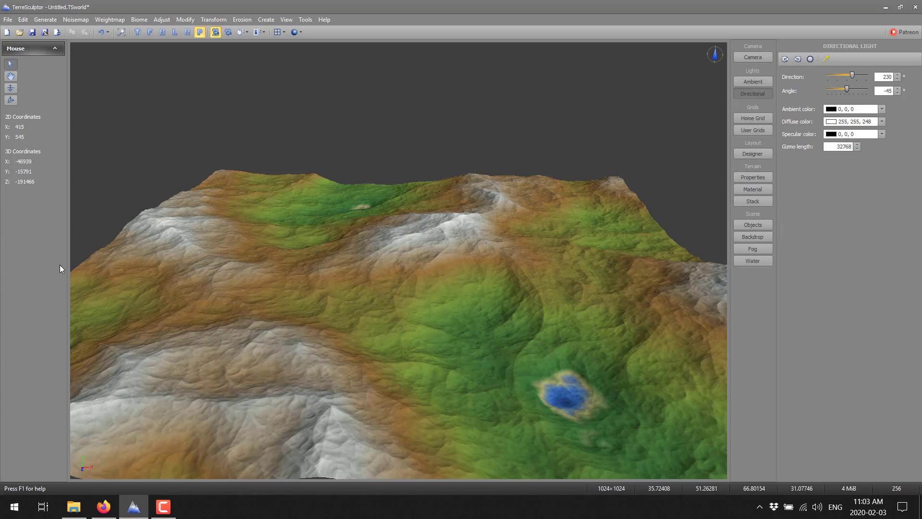
pyautogui.click(752, 57)
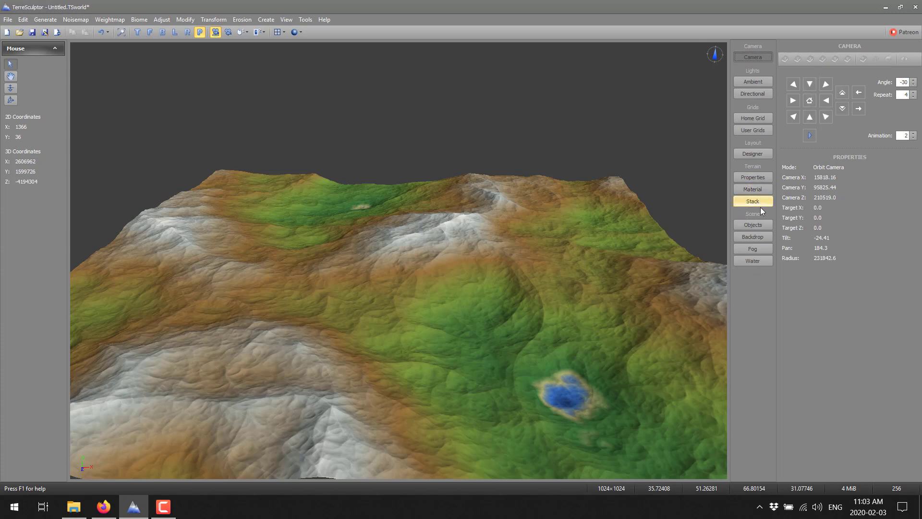
# - Enable the sky backdrop object so a light blue sky surrounds the terrain
pyautogui.click(752, 236)
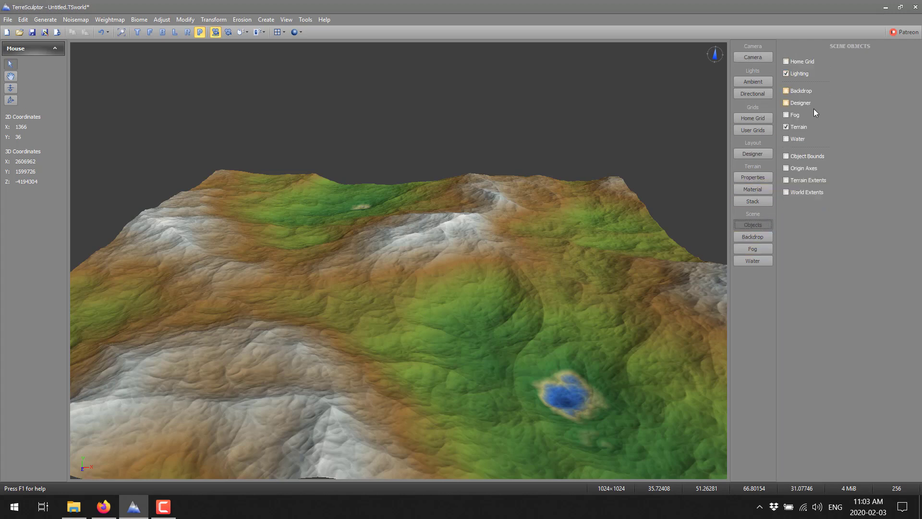
pyautogui.click(786, 90)
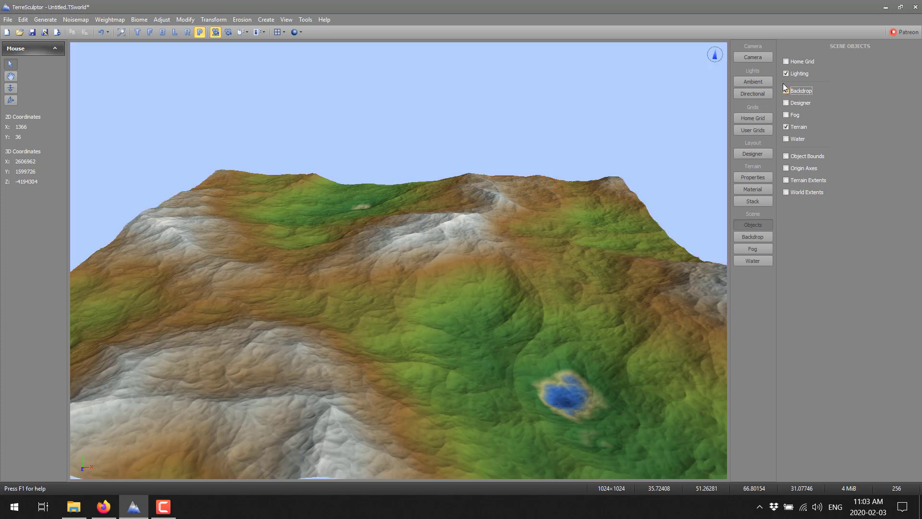
pyautogui.click(786, 90)
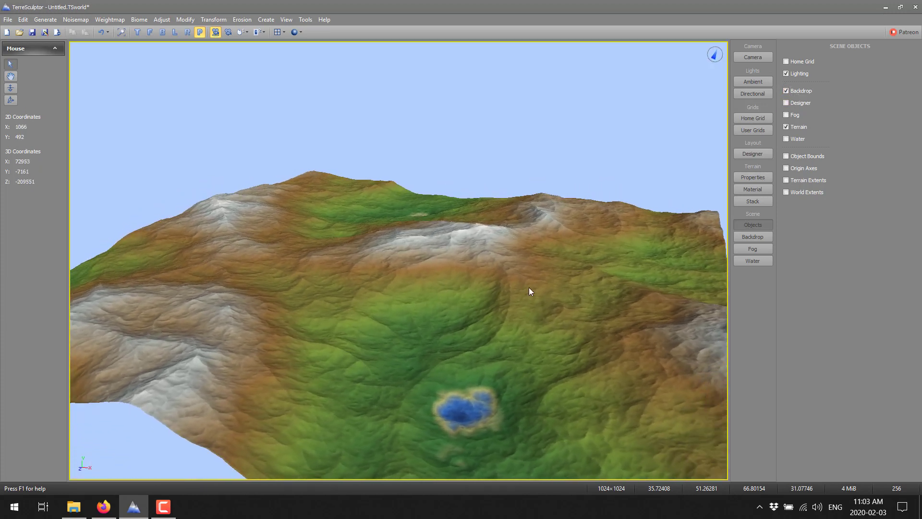
pyautogui.click(753, 236)
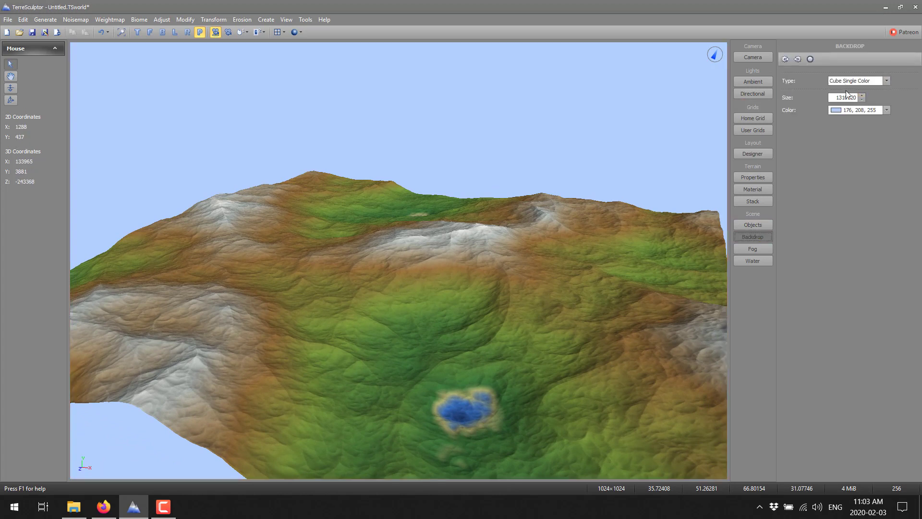
# - Pick a darker blue backdrop colour and switch the backdrop to a gradient colour cube
pyautogui.click(885, 109)
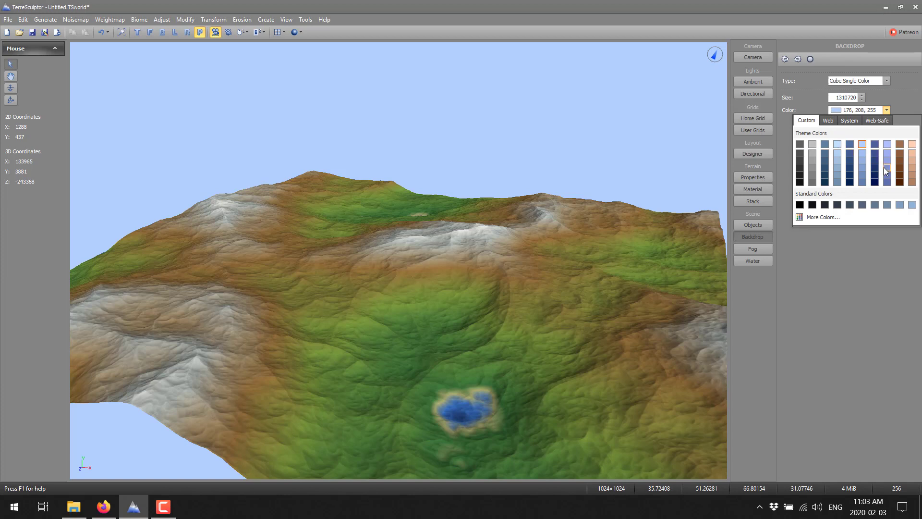
pyautogui.click(884, 171)
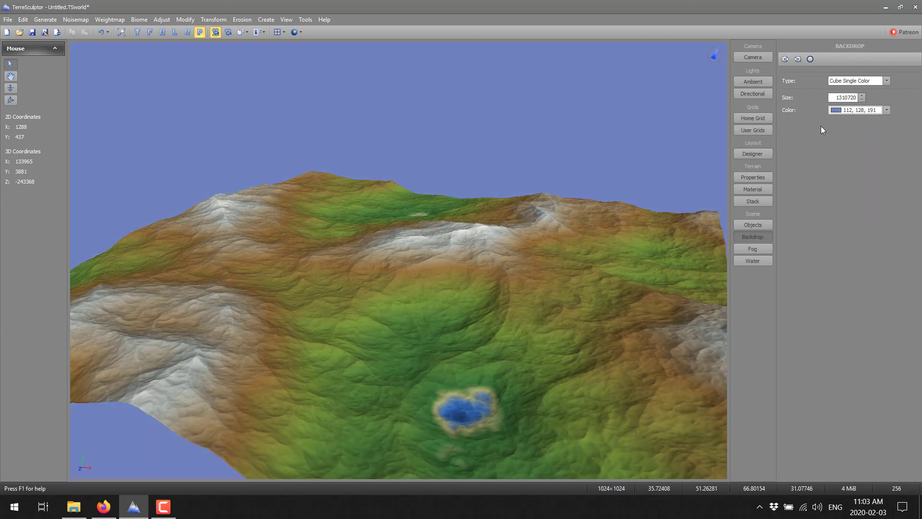
pyautogui.click(886, 110)
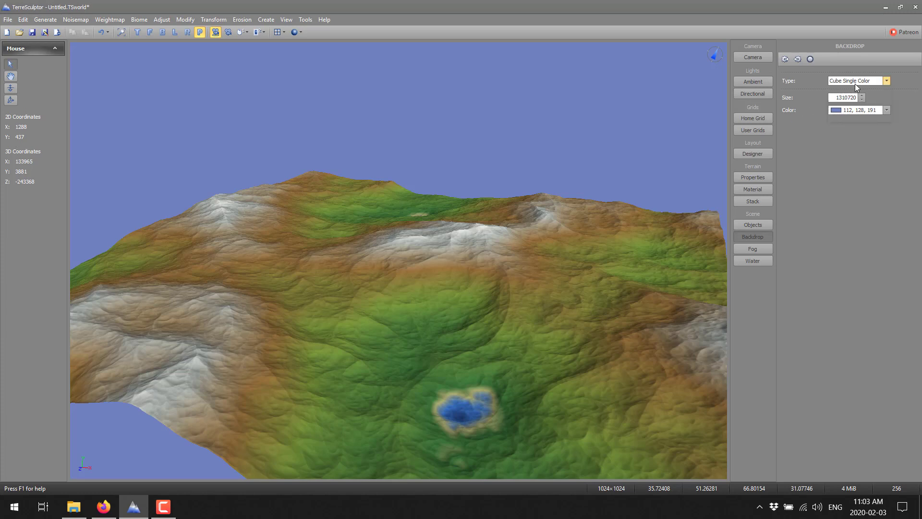
pyautogui.click(886, 80)
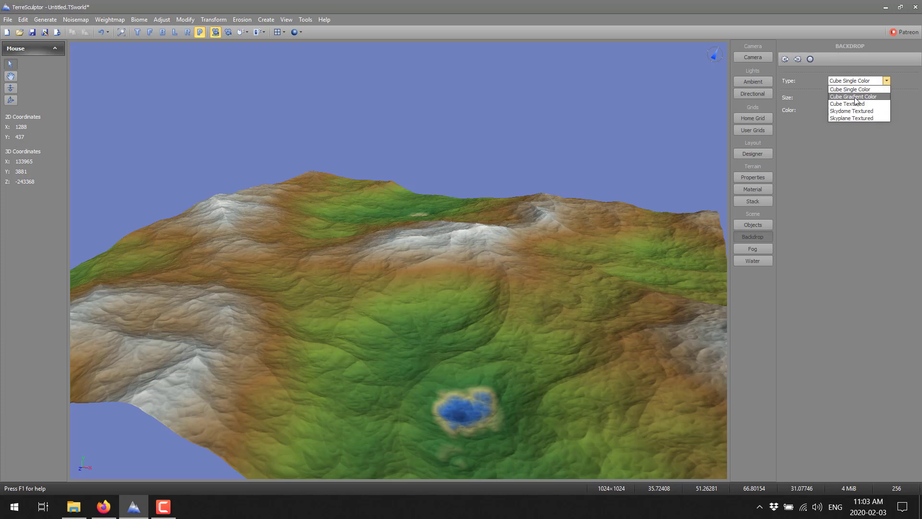
pyautogui.click(852, 96)
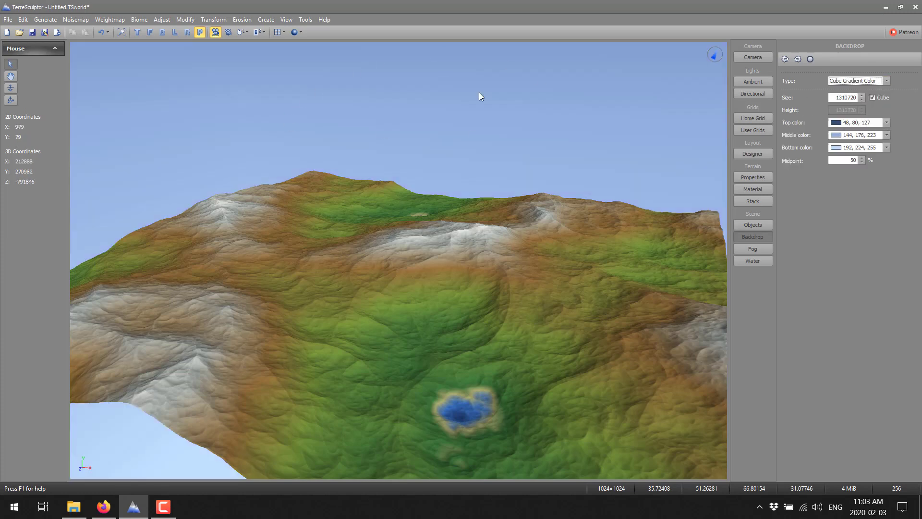
# - Try textured cube and textured skydome backdrops, then return to the gradient colour cube
pyautogui.click(887, 81)
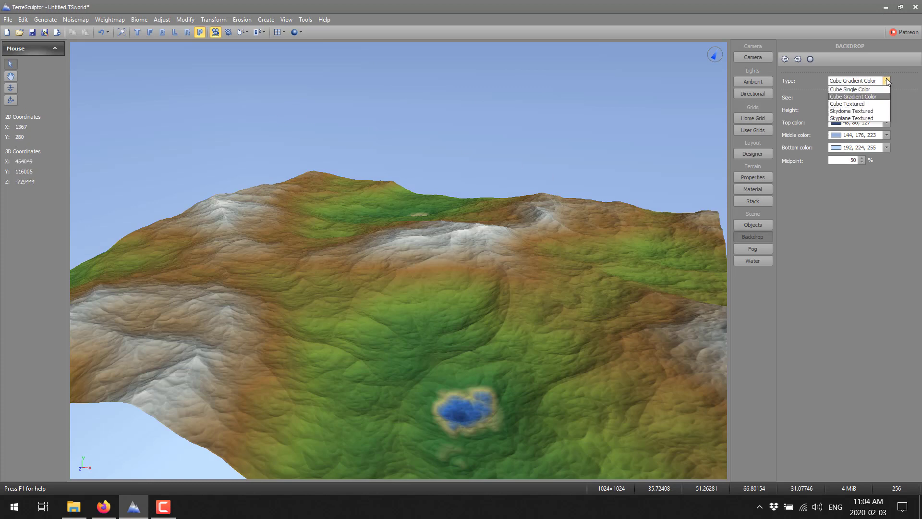
pyautogui.click(854, 96)
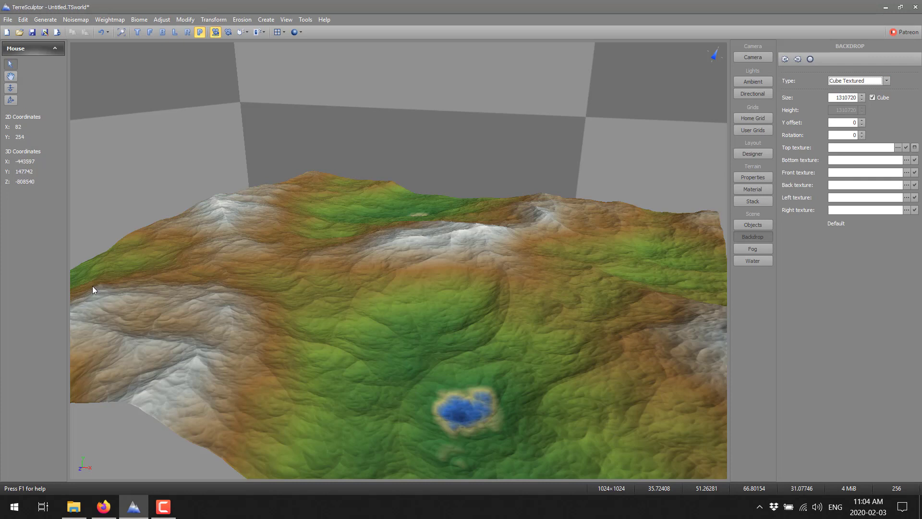
pyautogui.click(886, 80)
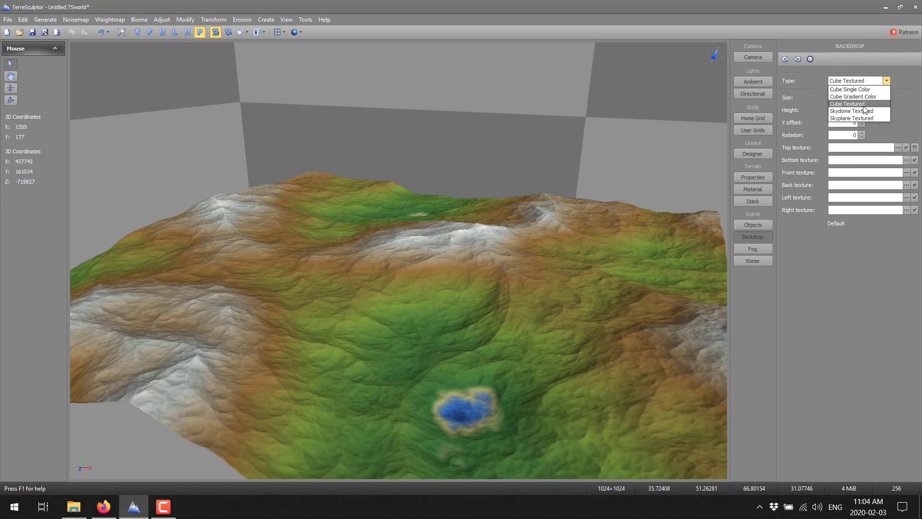
pyautogui.moveTo(852, 118)
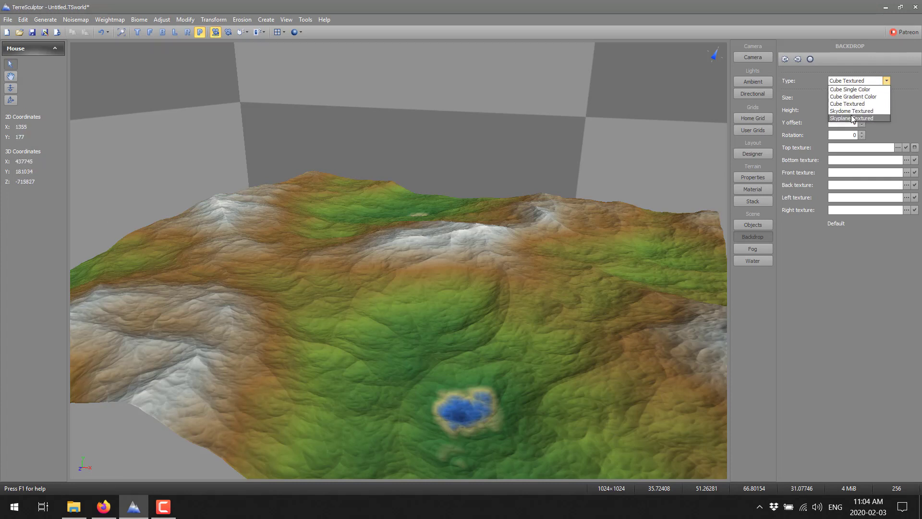
pyautogui.click(852, 117)
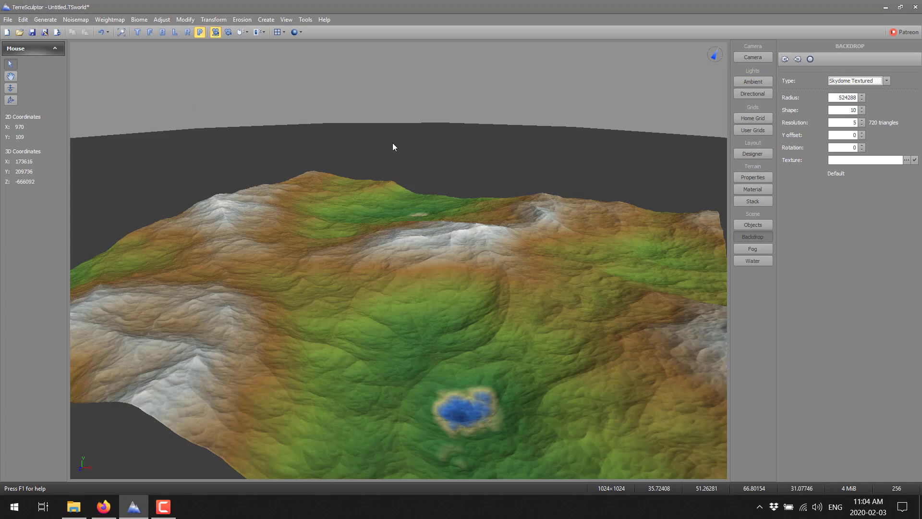
pyautogui.moveTo(189, 214)
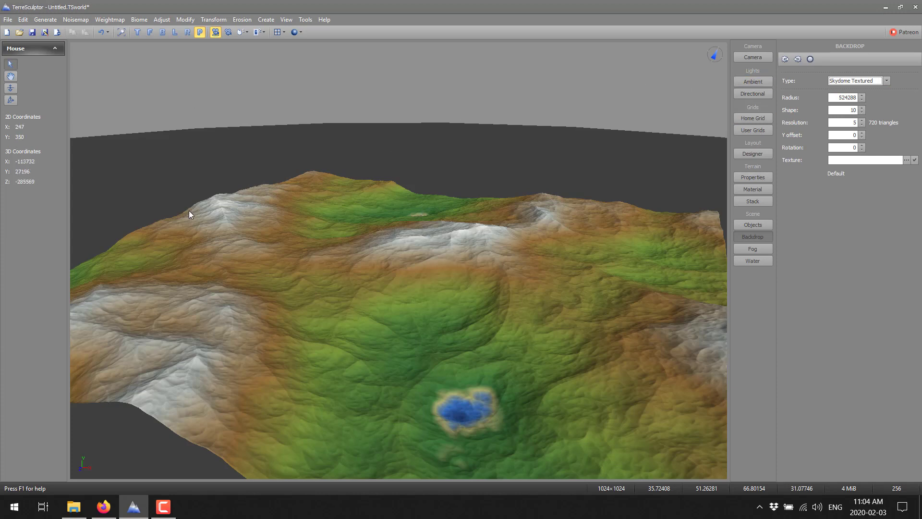
pyautogui.moveTo(163, 142)
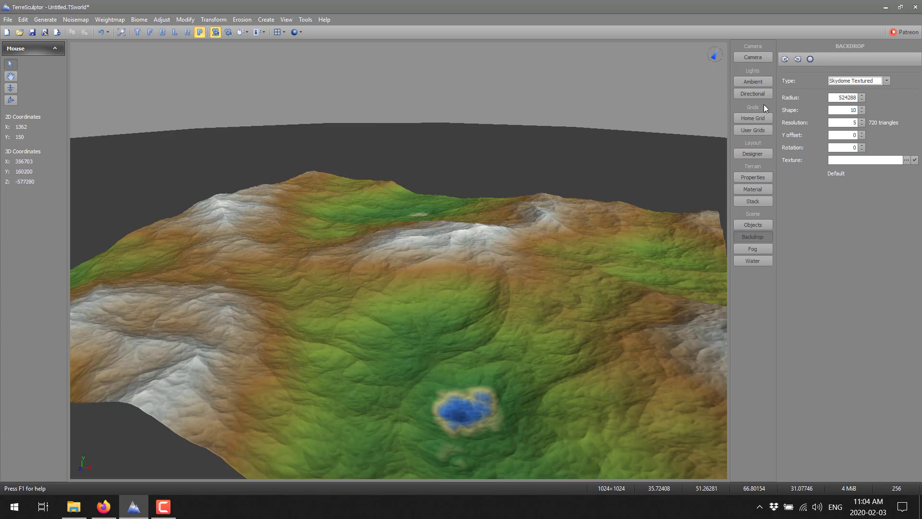
pyautogui.moveTo(645, 84)
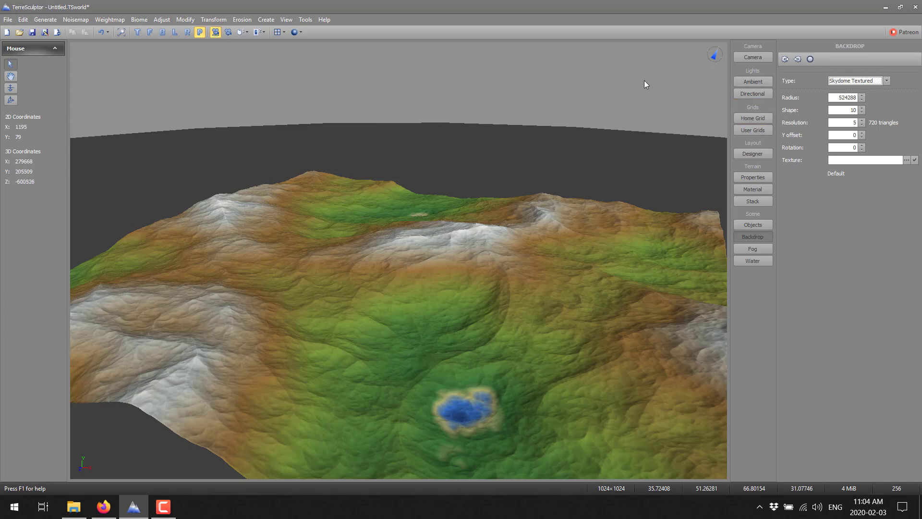
pyautogui.click(884, 80)
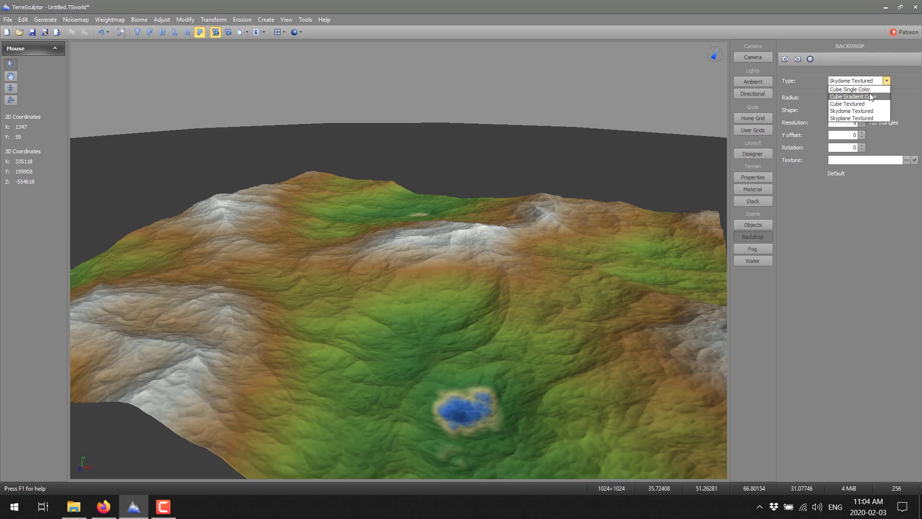
pyautogui.click(850, 96)
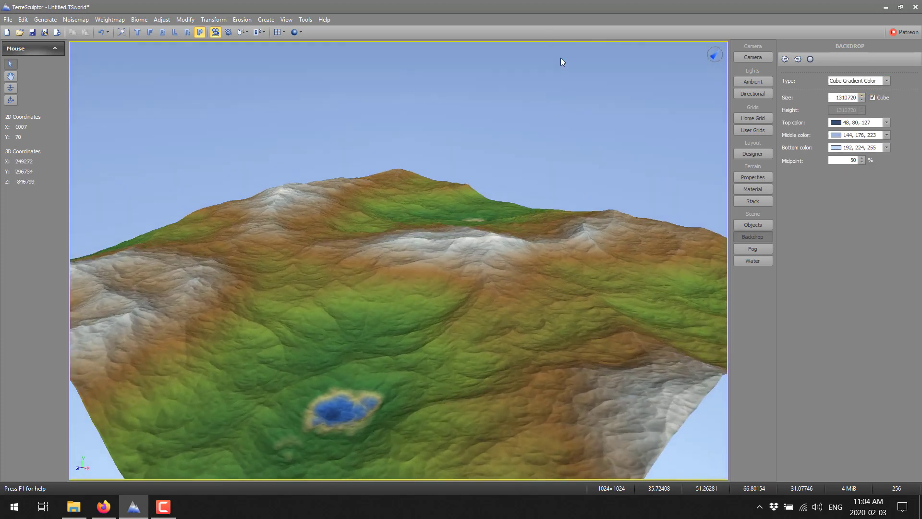
# - Recolour the gradient sky to bottom 192,192,192, top 16,16,16 and middle 55,48,16
pyautogui.click(886, 146)
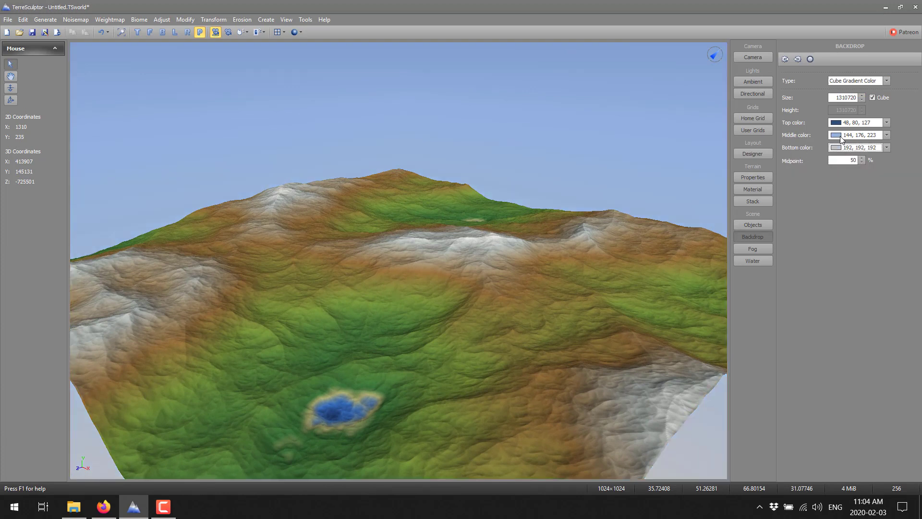
pyautogui.click(886, 122)
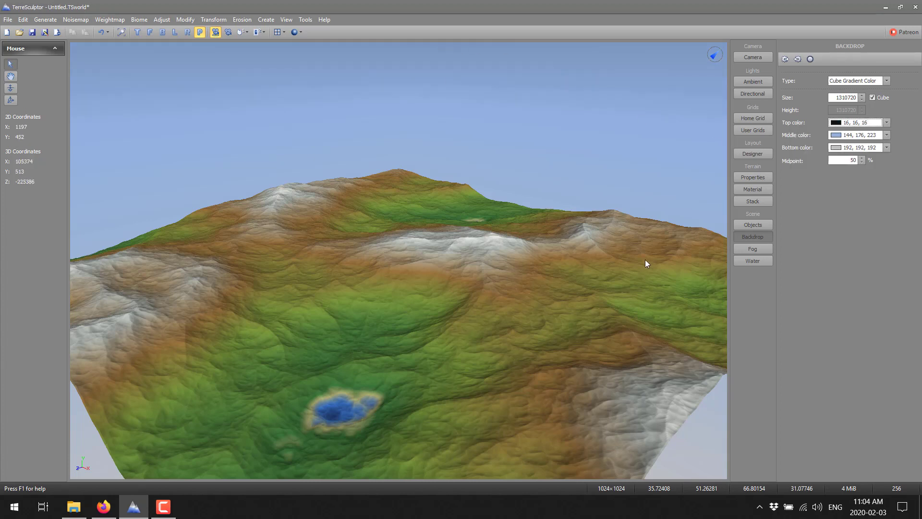
pyautogui.moveTo(410, 72)
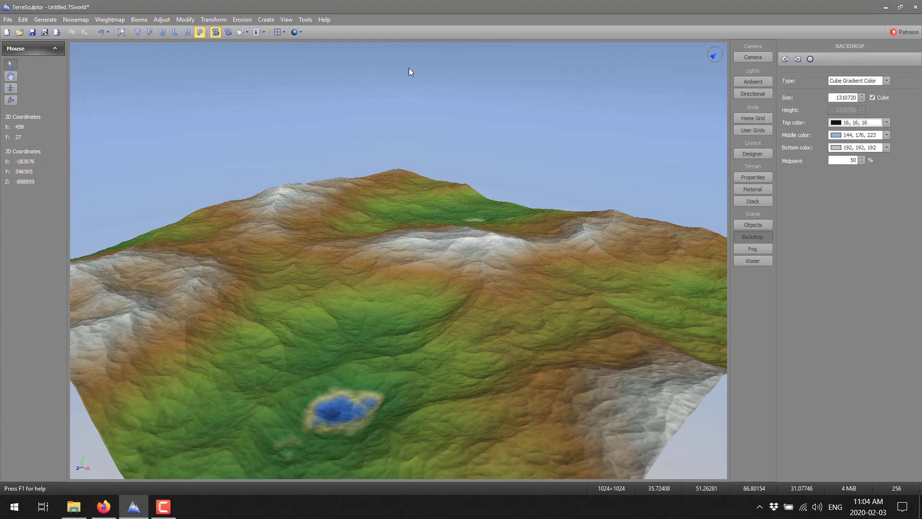
pyautogui.click(887, 135)
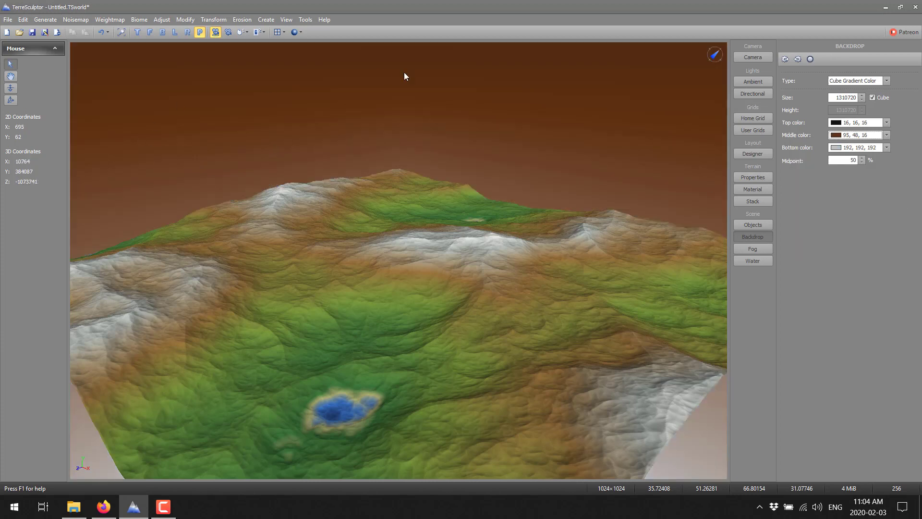
pyautogui.moveTo(708, 269)
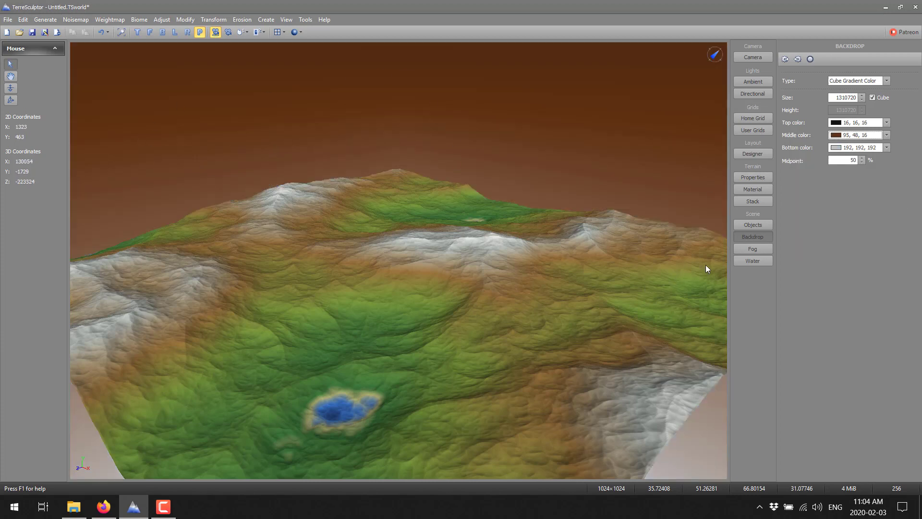
pyautogui.click(752, 247)
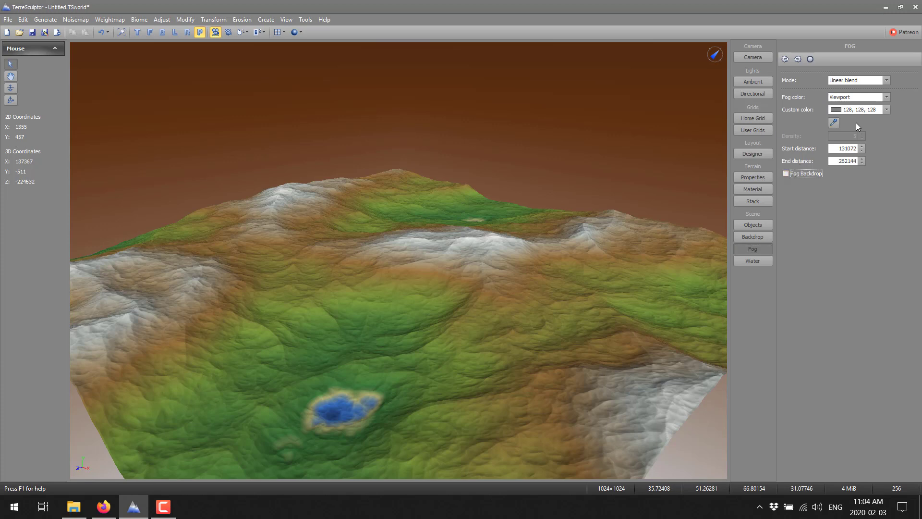
pyautogui.moveTo(310, 279)
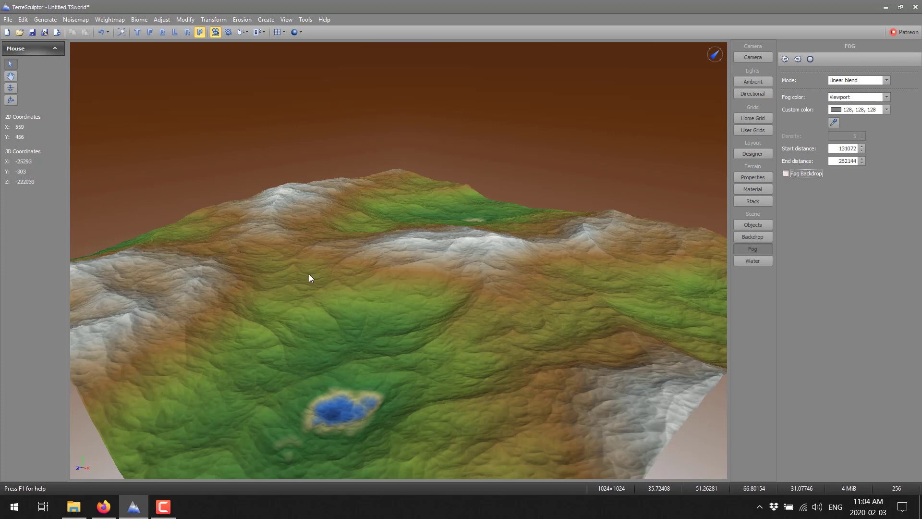
pyautogui.moveTo(415, 223)
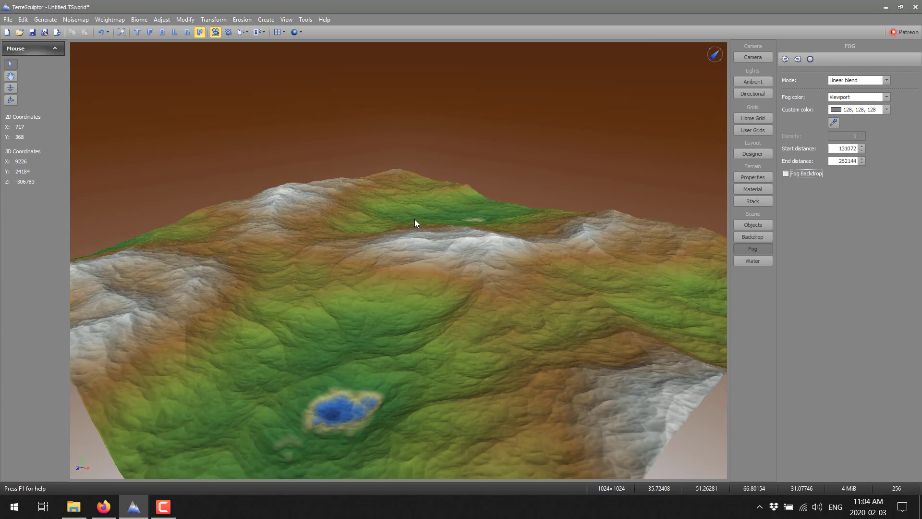
pyautogui.moveTo(417, 226)
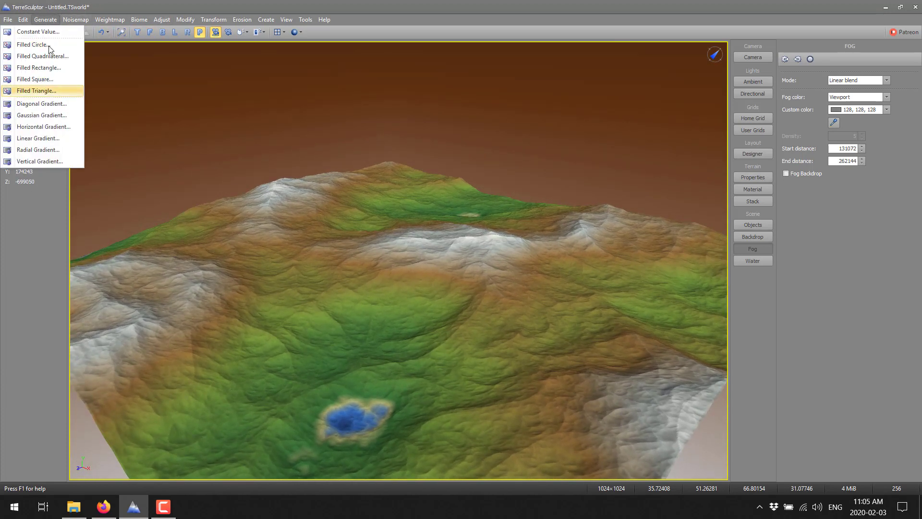
pyautogui.moveTo(37, 80)
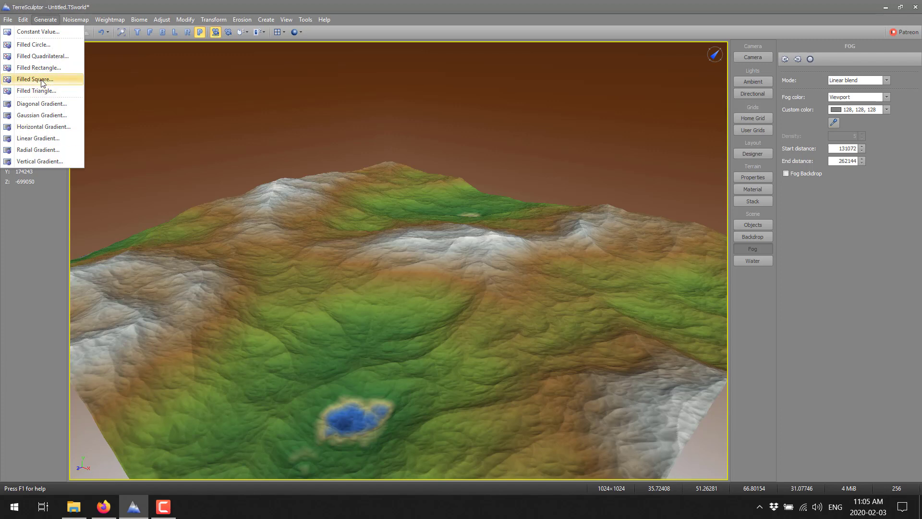
pyautogui.click(75, 19)
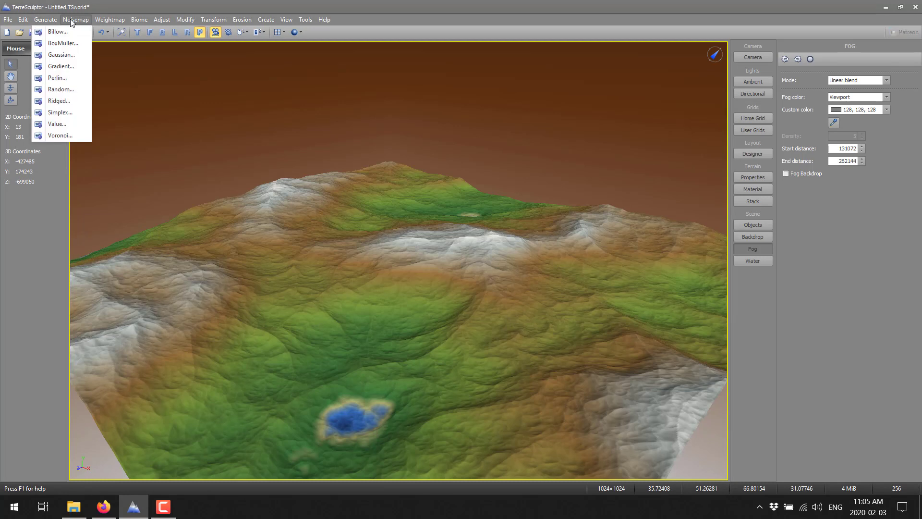
pyautogui.moveTo(56, 78)
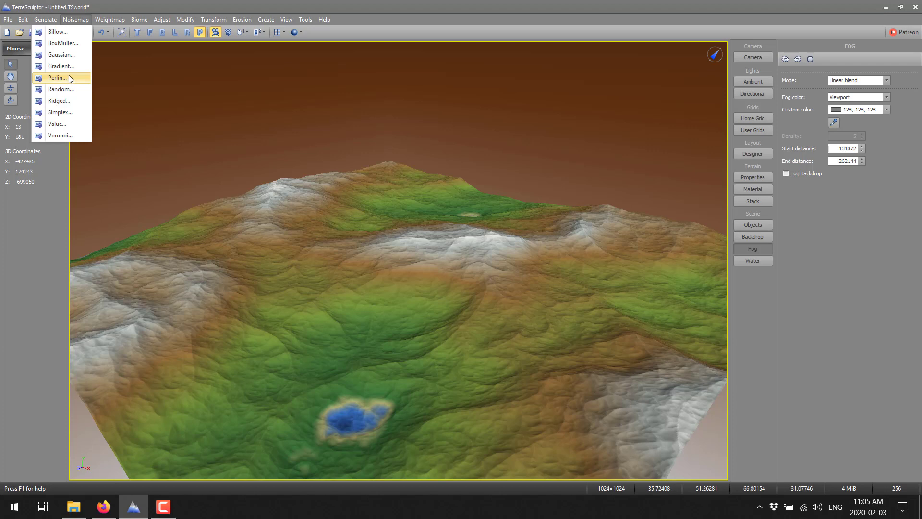
pyautogui.moveTo(80, 24)
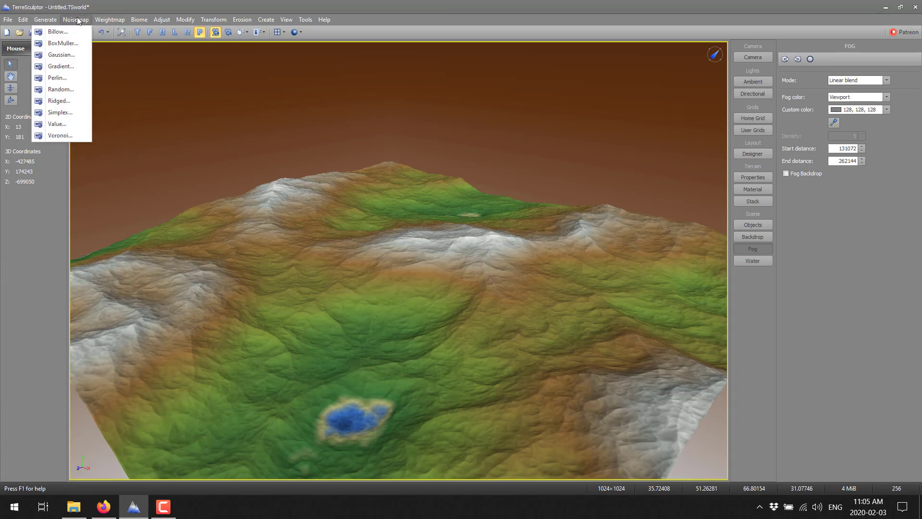
pyautogui.click(109, 20)
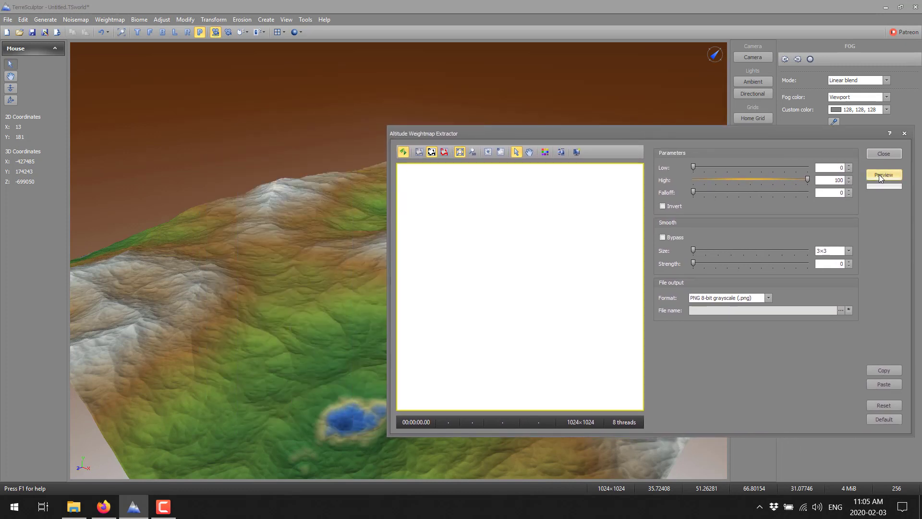
pyautogui.moveTo(693, 167); pyautogui.dragTo(697, 167)
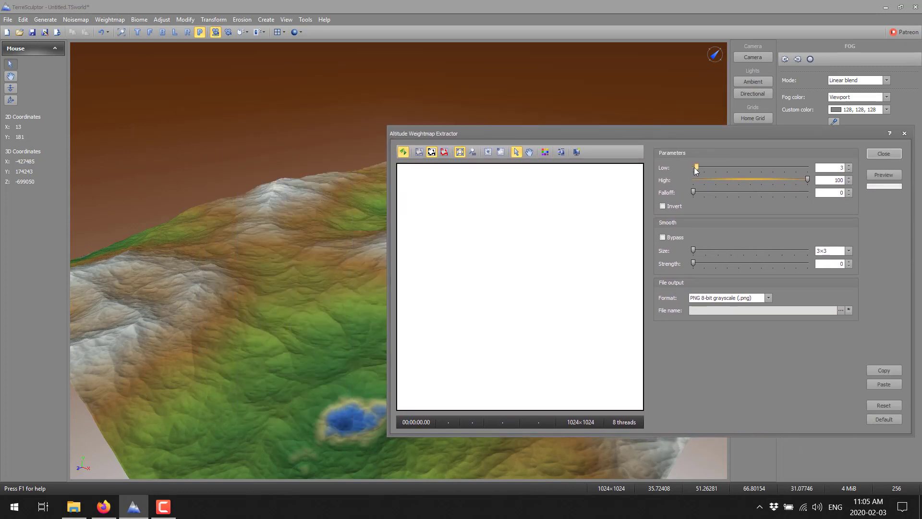
pyautogui.moveTo(696, 167); pyautogui.dragTo(706, 167)
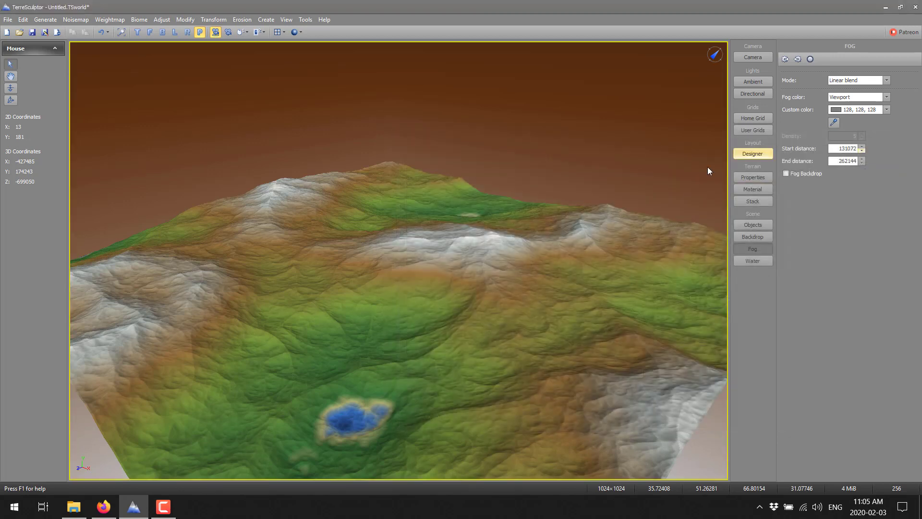
pyautogui.click(109, 19)
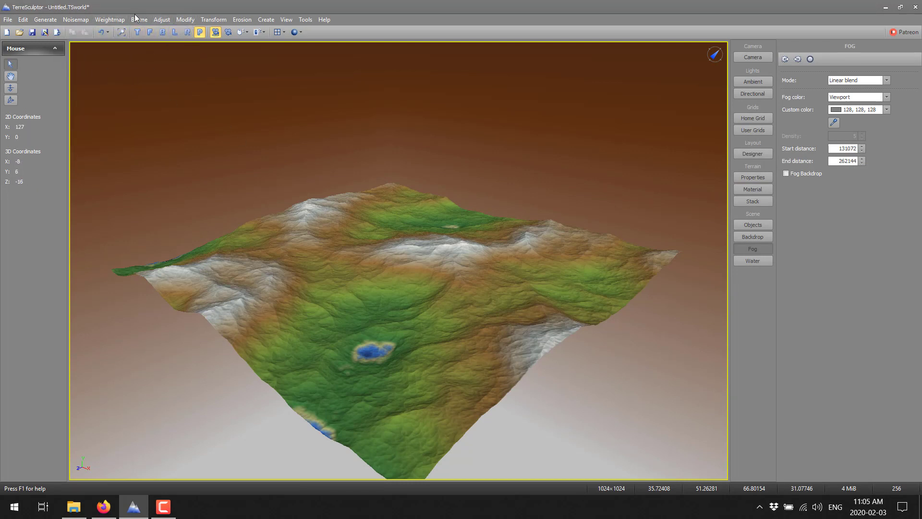
# - Apply the Altitude modifier with low about 33.24 and high about 96.65
pyautogui.click(161, 19)
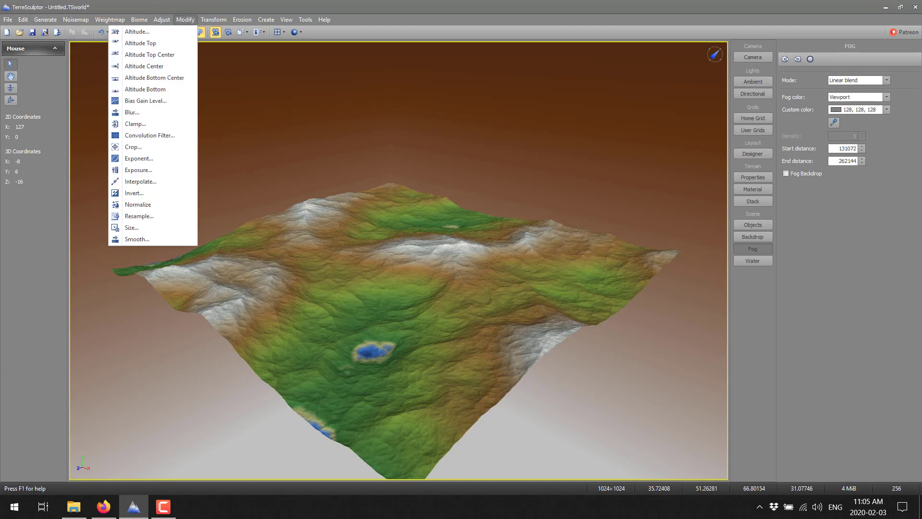
pyautogui.moveTo(153, 30)
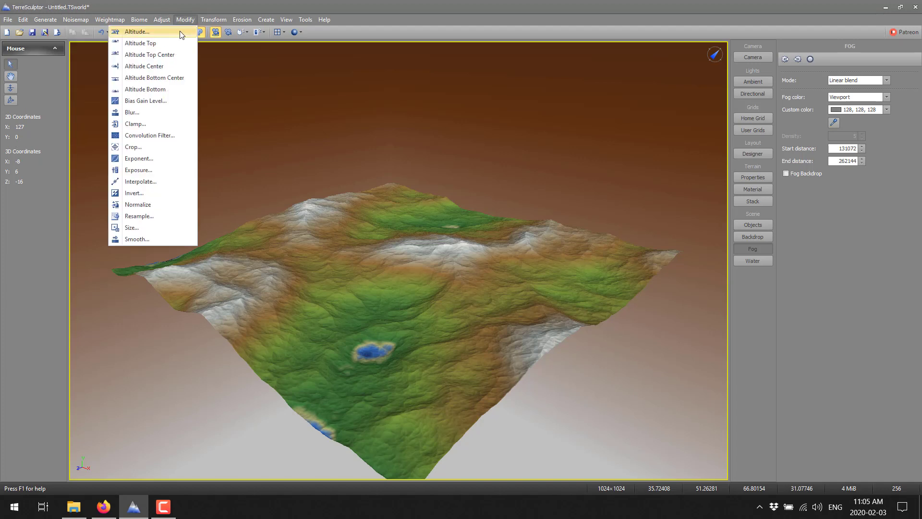
pyautogui.click(136, 31)
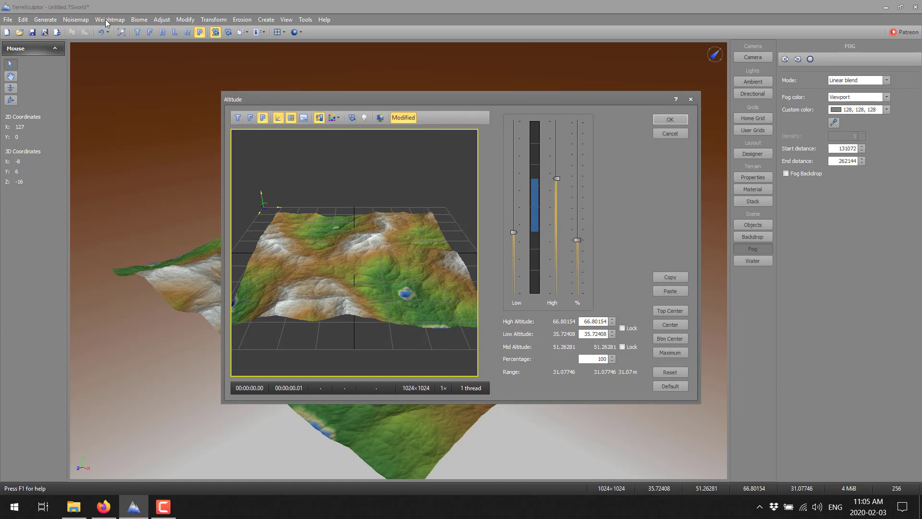
pyautogui.moveTo(161, 22)
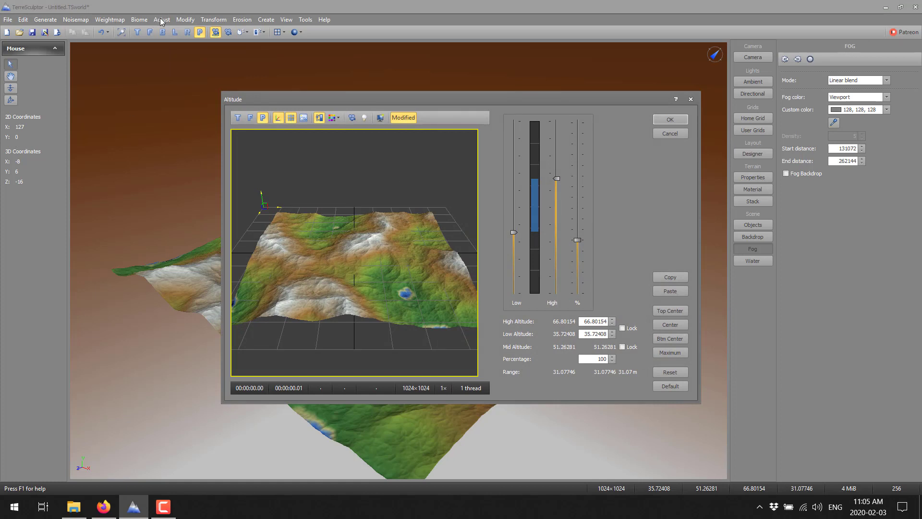
pyautogui.moveTo(519, 211)
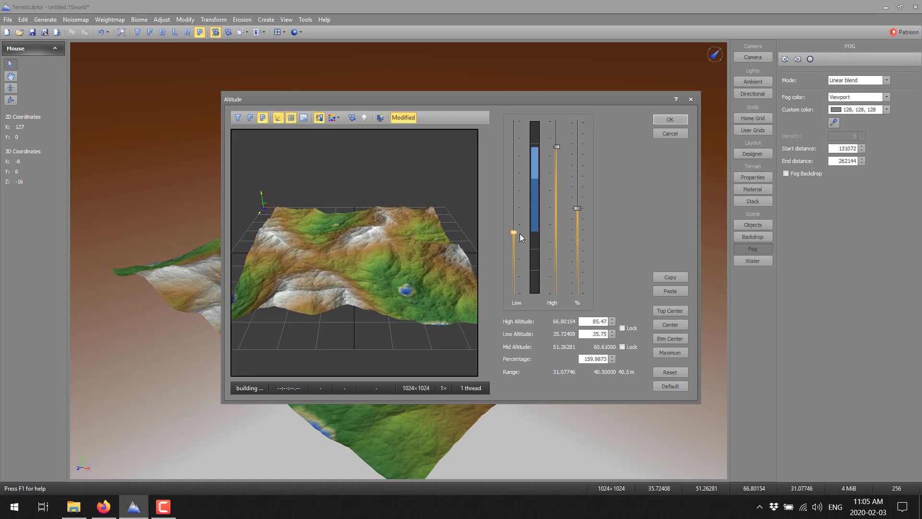
pyautogui.moveTo(512, 233); pyautogui.dragTo(513, 241)
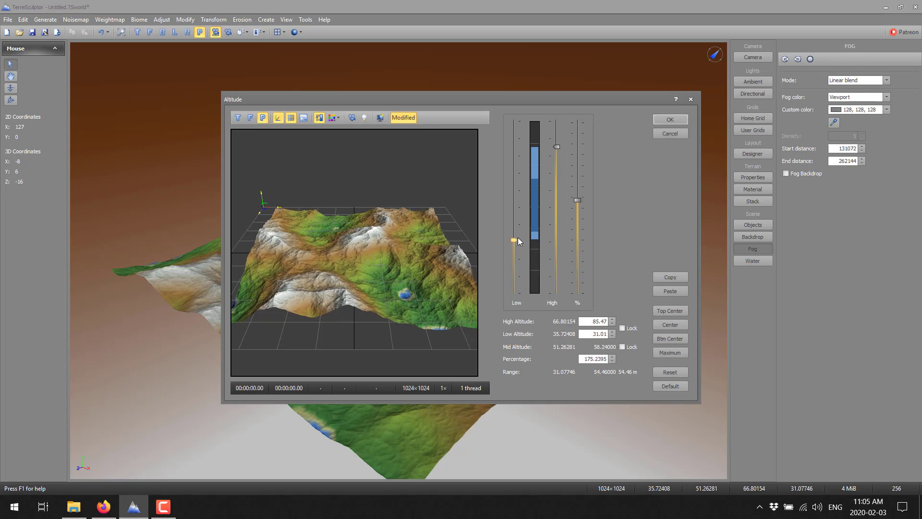
pyautogui.moveTo(556, 145); pyautogui.dragTo(556, 127)
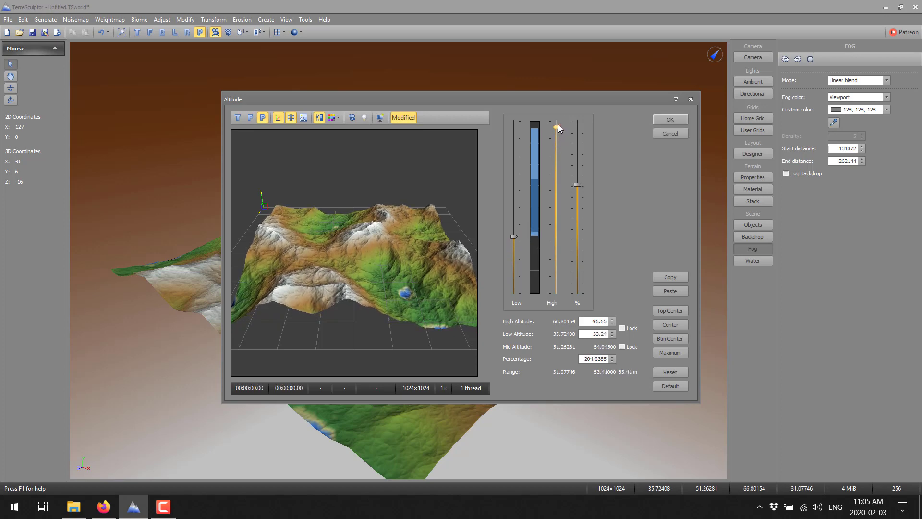
pyautogui.click(670, 119)
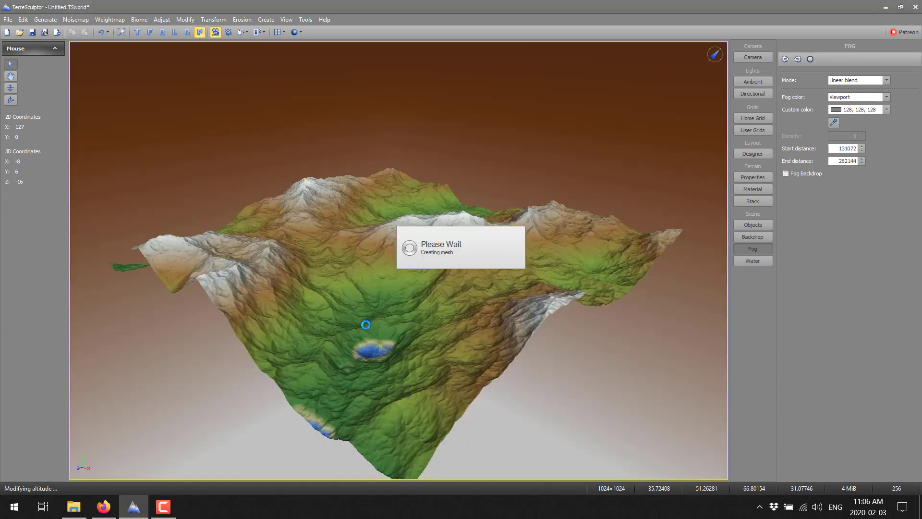
# - Apply a Modify > Blur with Radius 17 and Strength 2 to soften the terrain
pyautogui.click(184, 19)
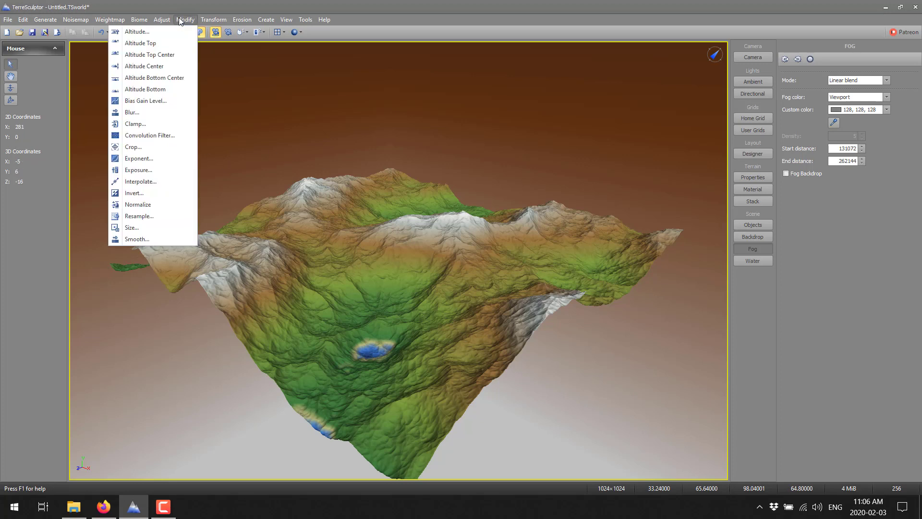
pyautogui.moveTo(145, 89)
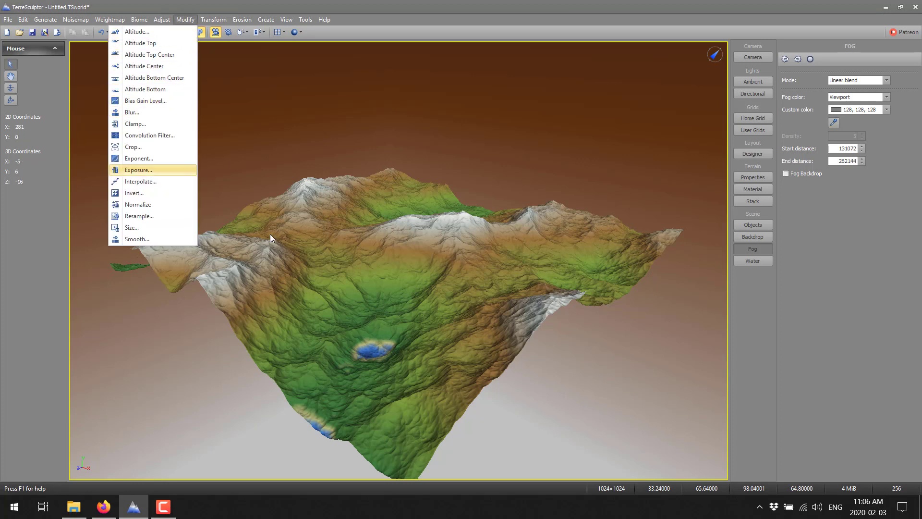
pyautogui.moveTo(135, 124)
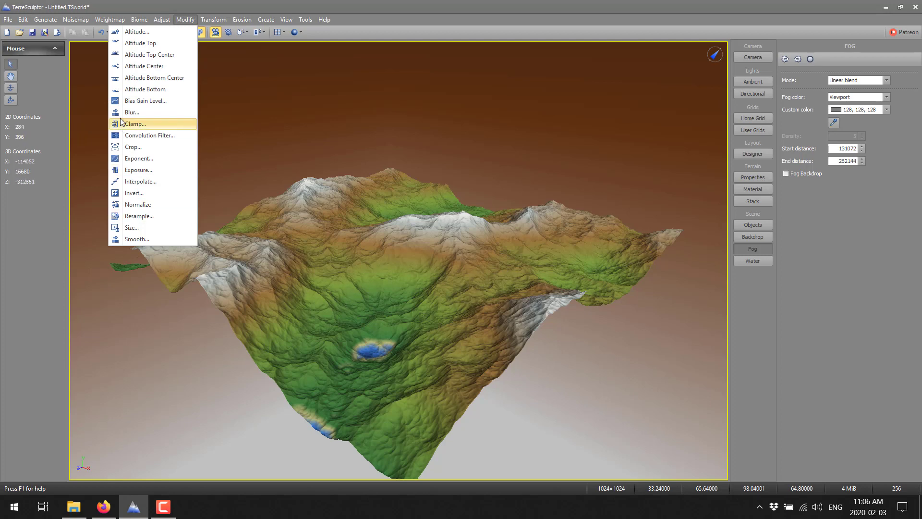
pyautogui.click(132, 112)
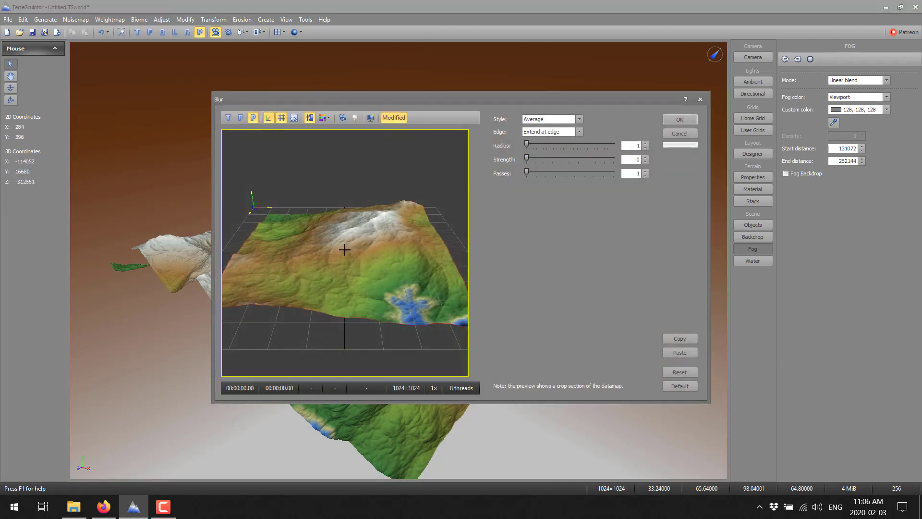
pyautogui.moveTo(528, 145); pyautogui.dragTo(556, 145)
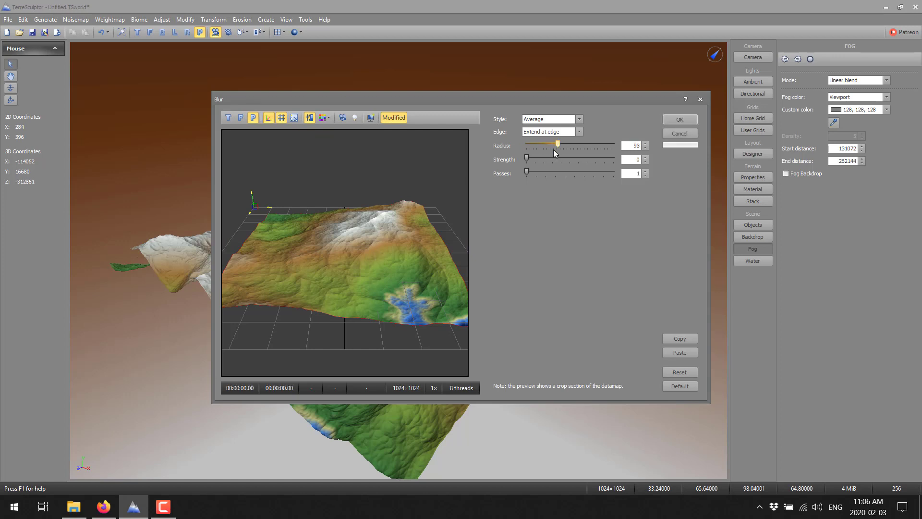
pyautogui.moveTo(525, 158); pyautogui.dragTo(542, 158)
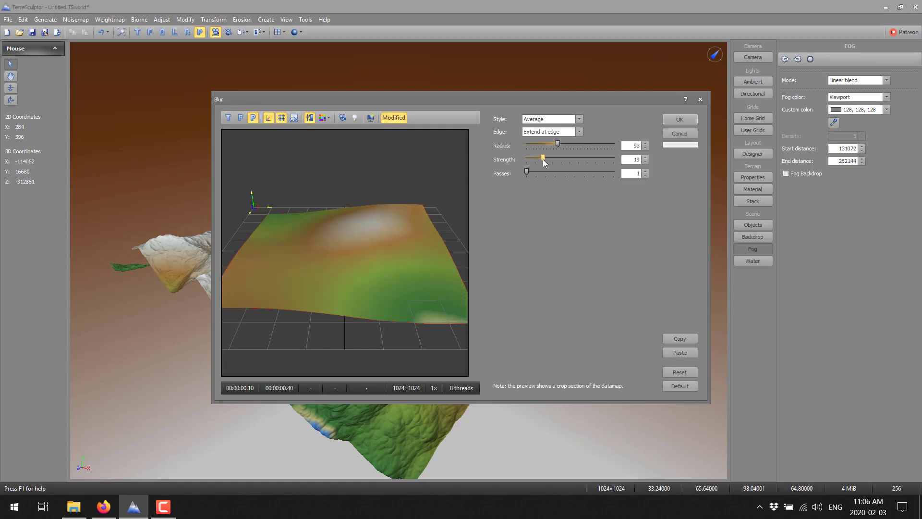
pyautogui.moveTo(557, 161); pyautogui.dragTo(530, 160)
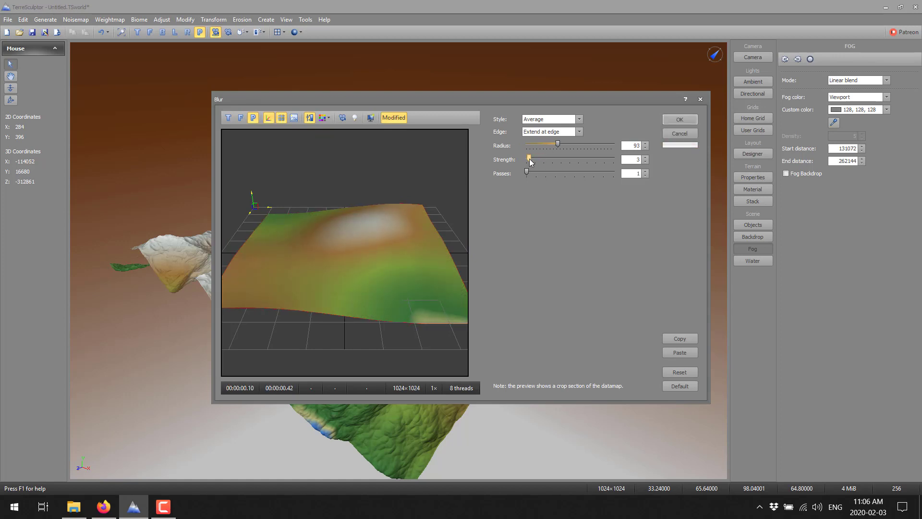
pyautogui.moveTo(528, 160); pyautogui.dragTo(528, 160)
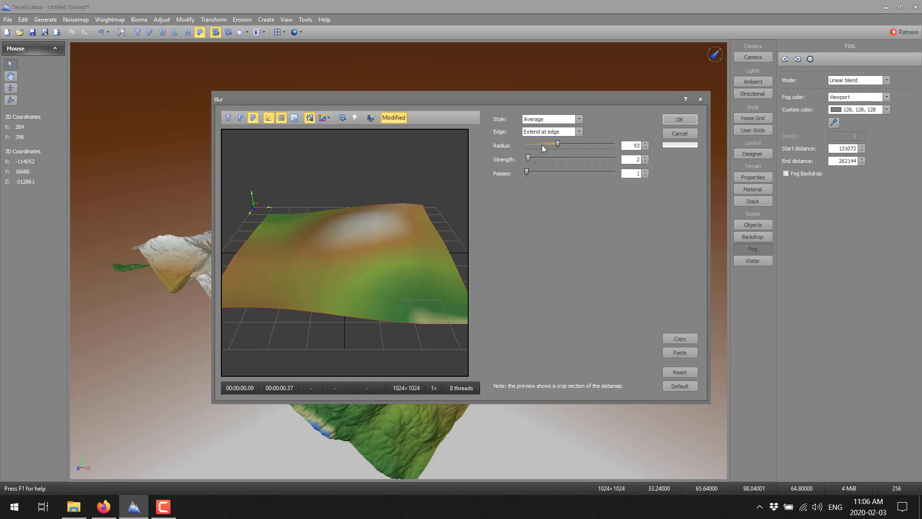
pyautogui.moveTo(557, 145); pyautogui.dragTo(532, 145)
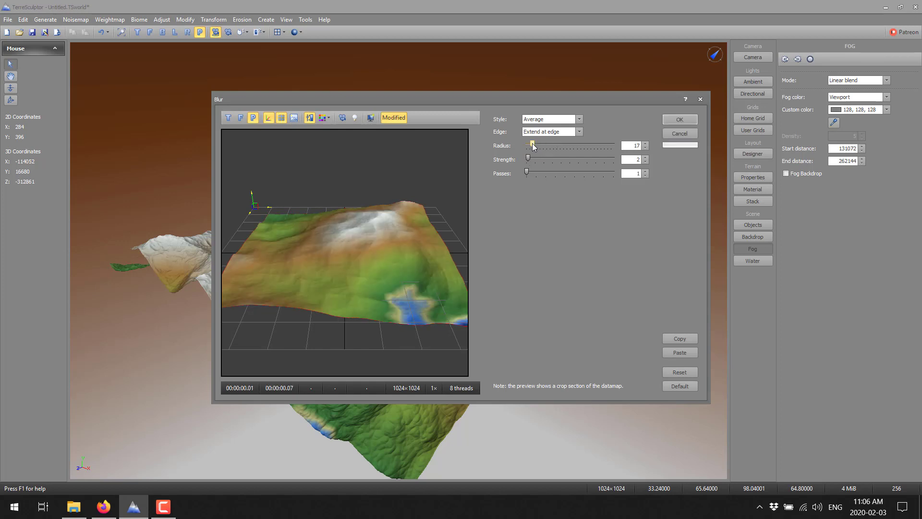
pyautogui.click(679, 119)
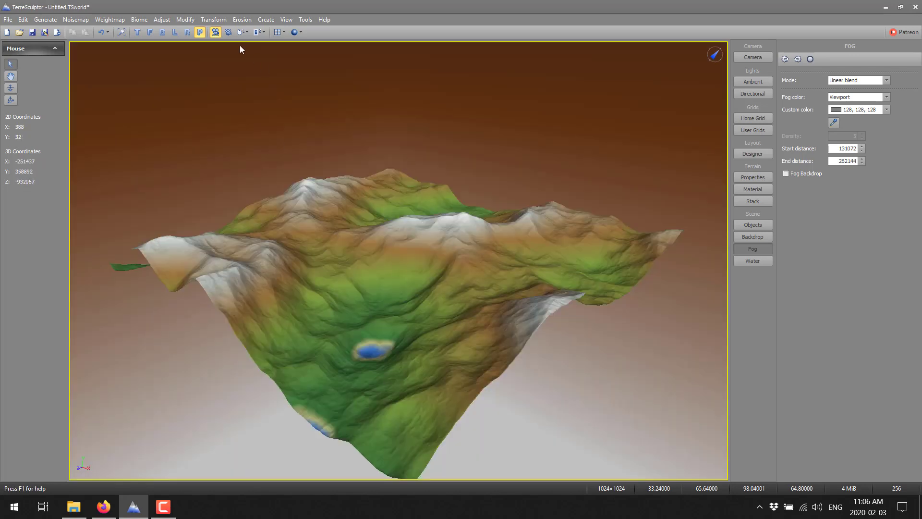
# - Apply the Peak Compressor at Level 31 and Ratio 51 to flatten the highest mountains
pyautogui.click(213, 19)
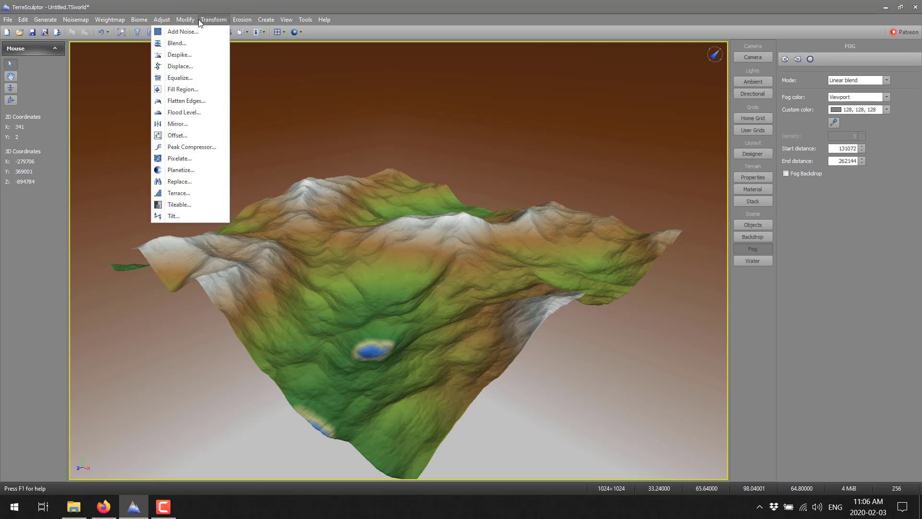
pyautogui.moveTo(189, 204)
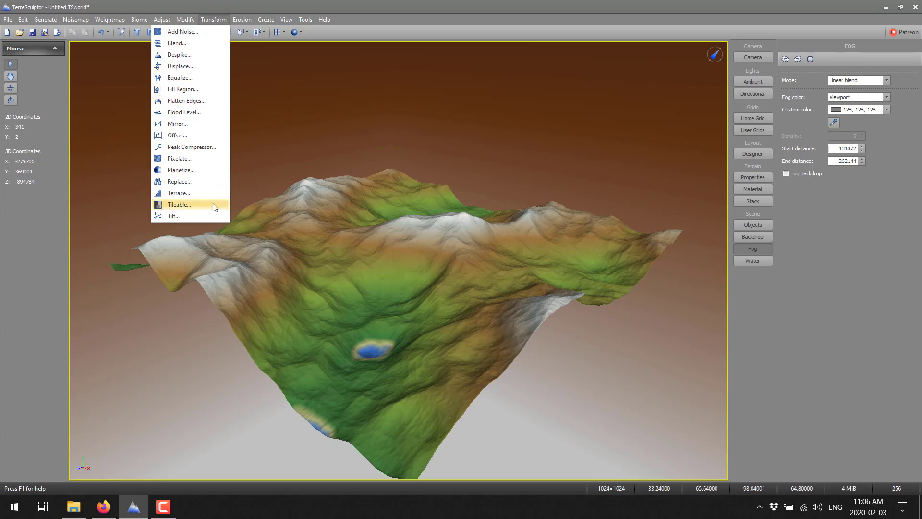
pyautogui.moveTo(206, 182)
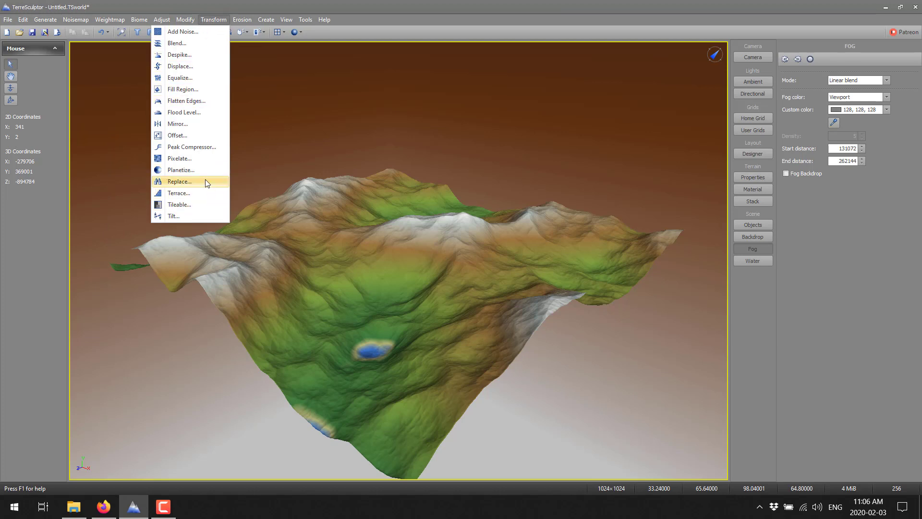
pyautogui.click(190, 146)
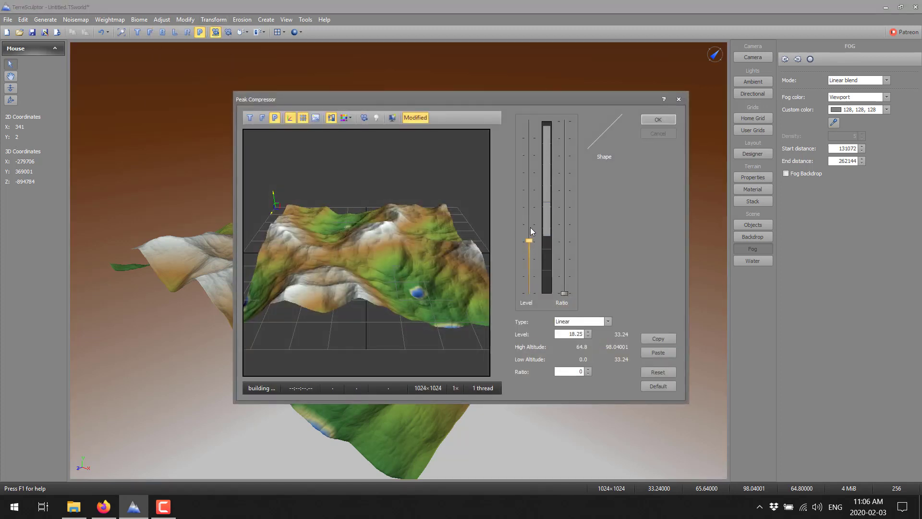
pyautogui.moveTo(529, 240); pyautogui.dragTo(529, 211)
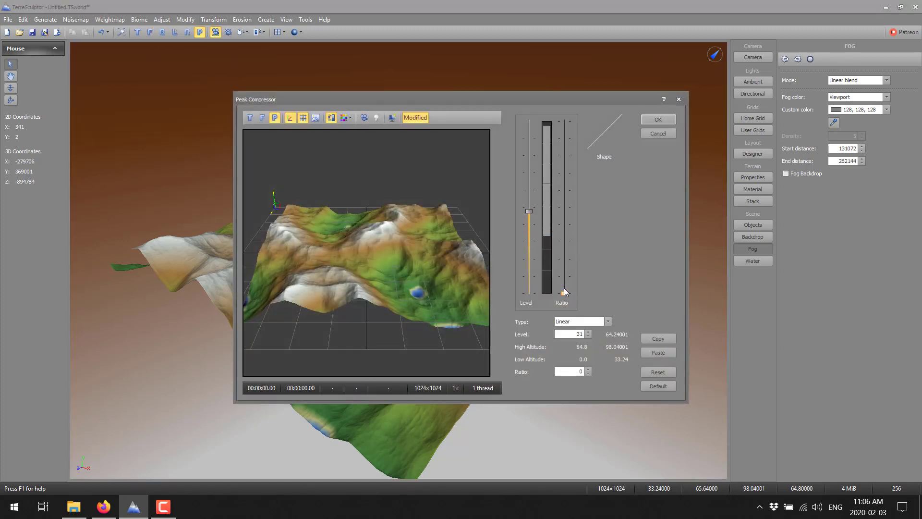
pyautogui.moveTo(565, 291); pyautogui.dragTo(565, 210)
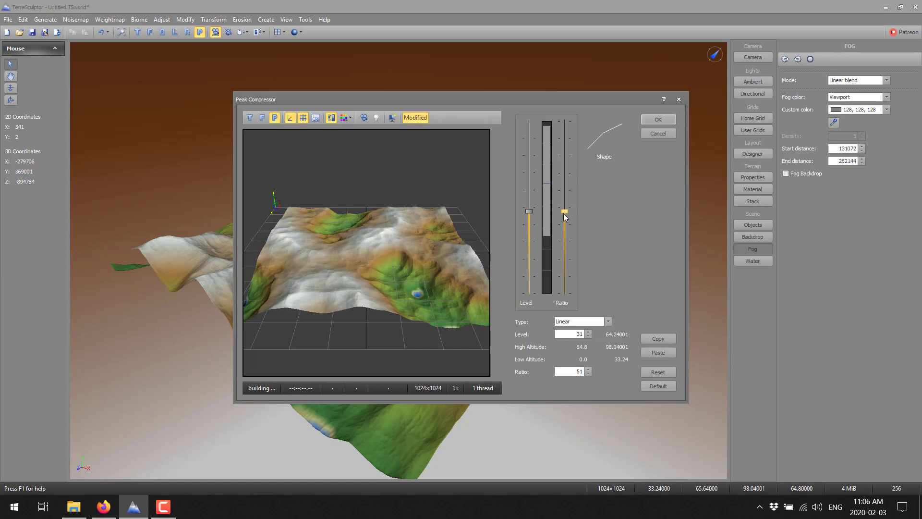
pyautogui.click(657, 120)
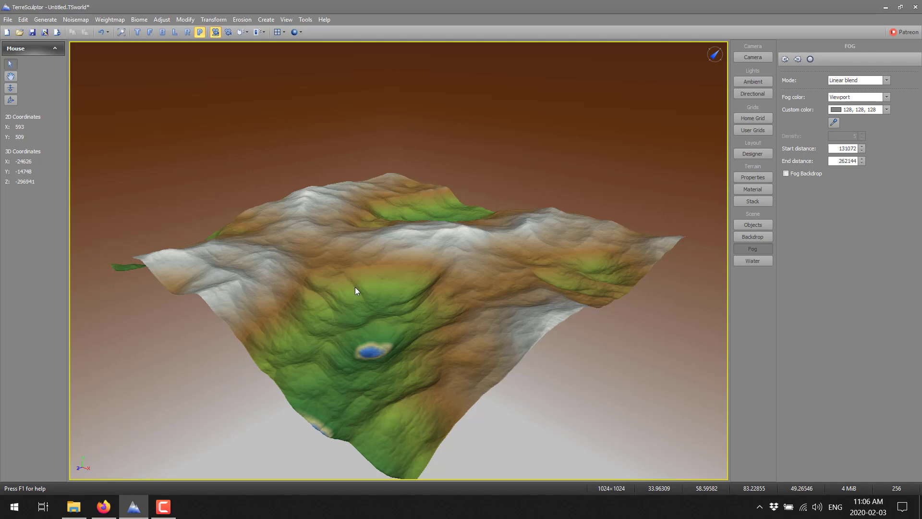
pyautogui.moveTo(236, 22)
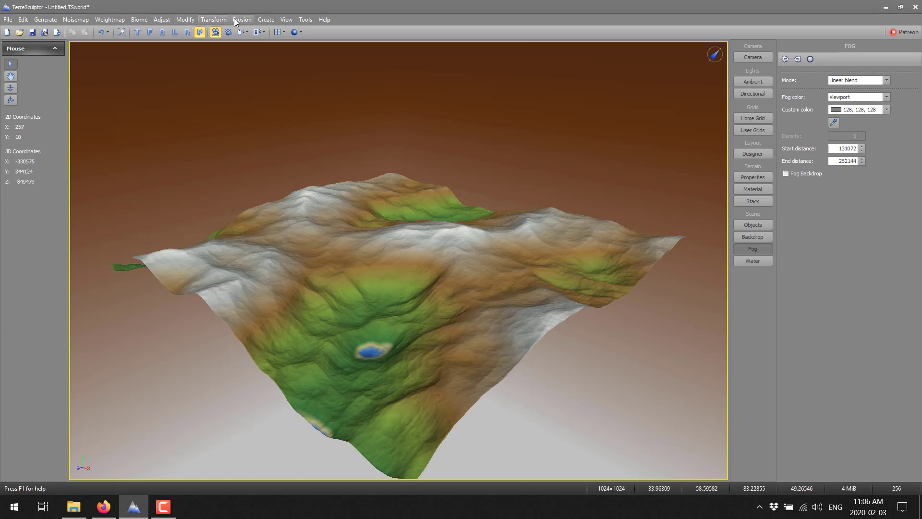
# - Apply Rain erosion with a rain amount of 50000, carving gullies across the slopes
pyautogui.click(242, 19)
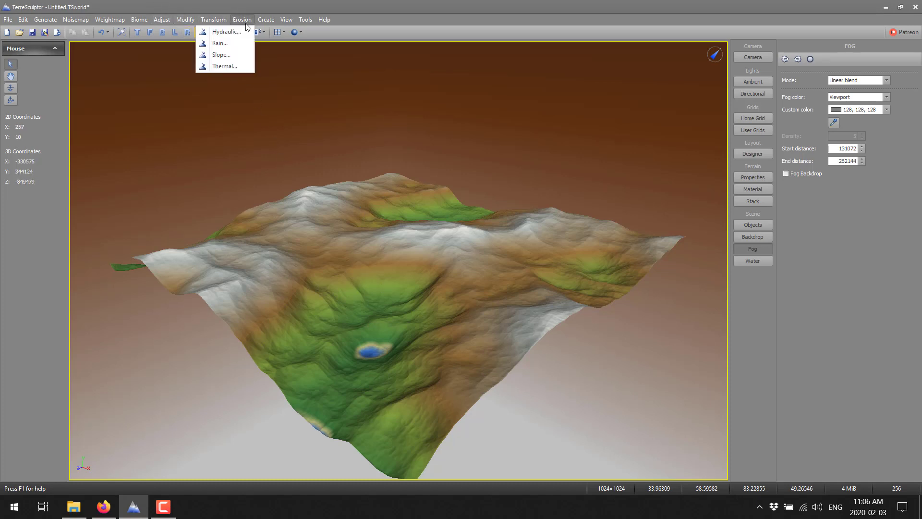
pyautogui.moveTo(219, 42)
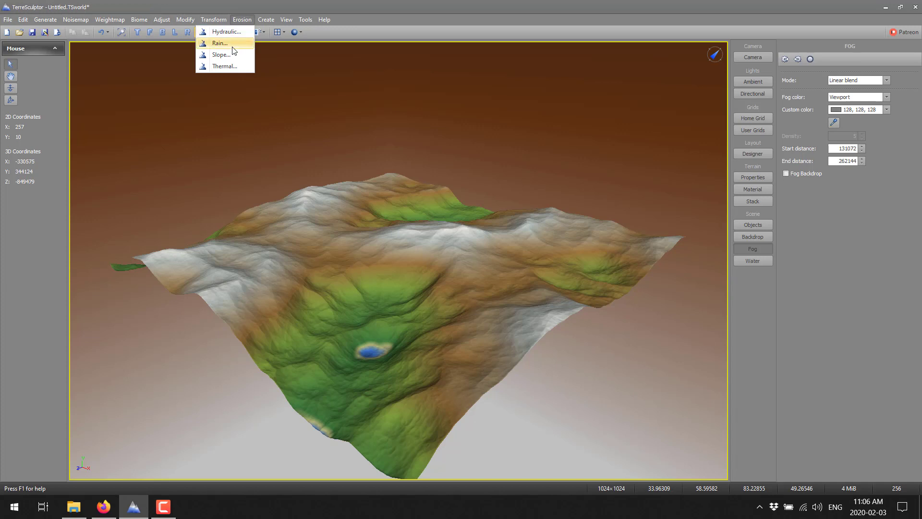
pyautogui.click(219, 42)
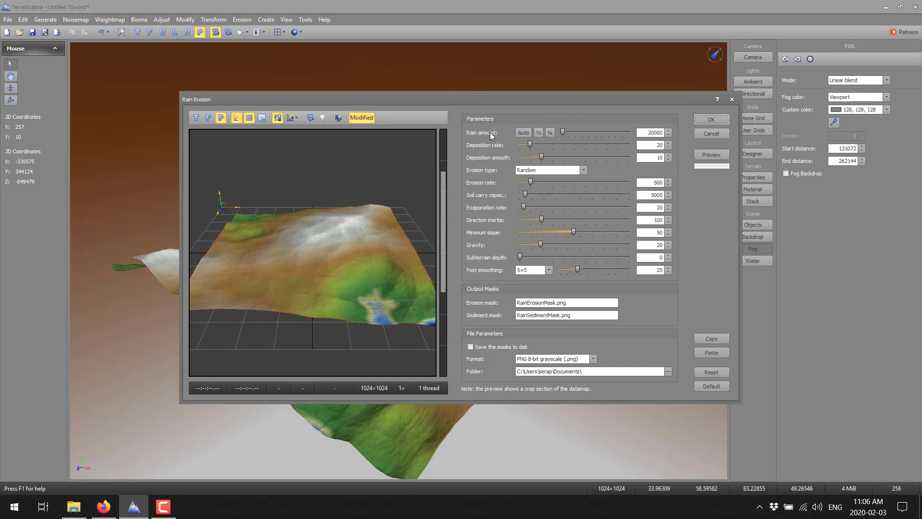
pyautogui.tripleClick(652, 132)
pyautogui.write('50000')
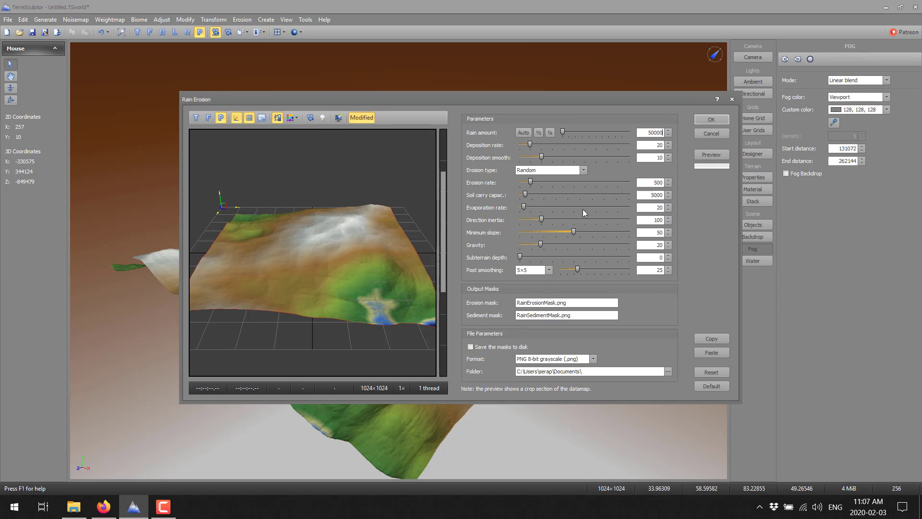
pyautogui.click(710, 119)
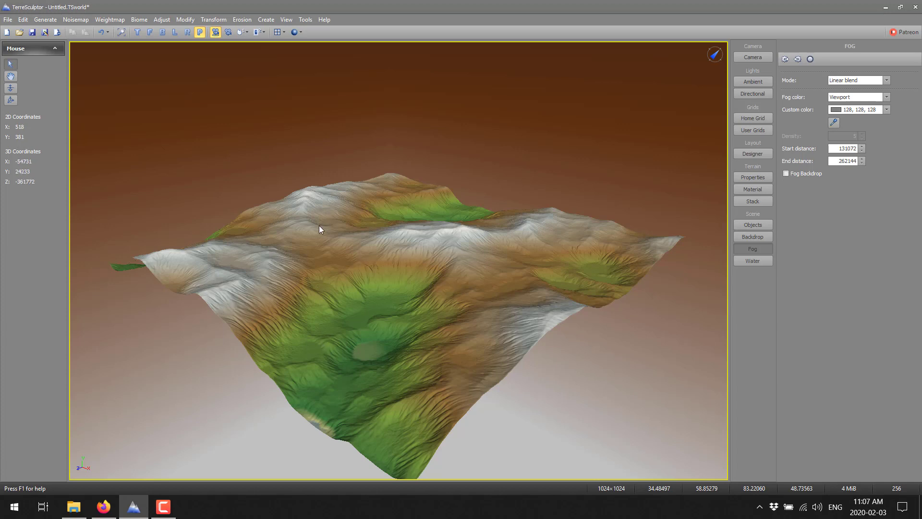
pyautogui.click(241, 19)
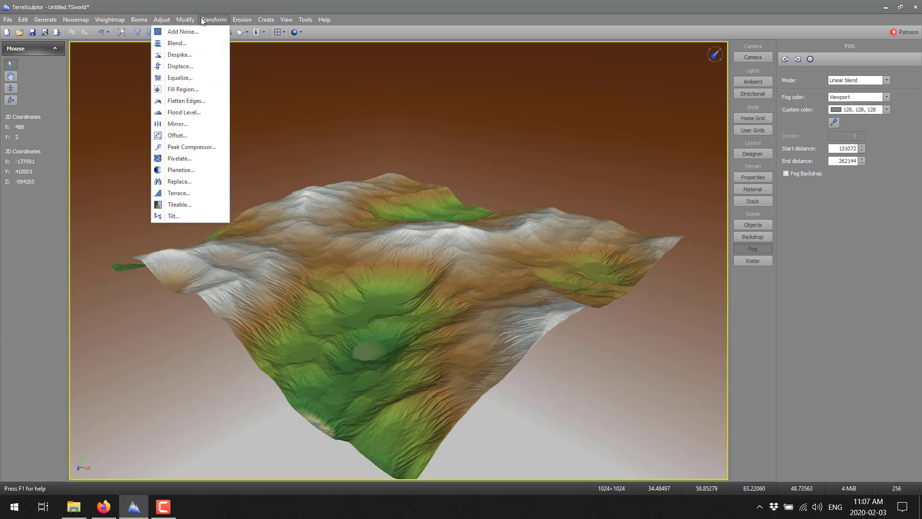
pyautogui.moveTo(179, 158)
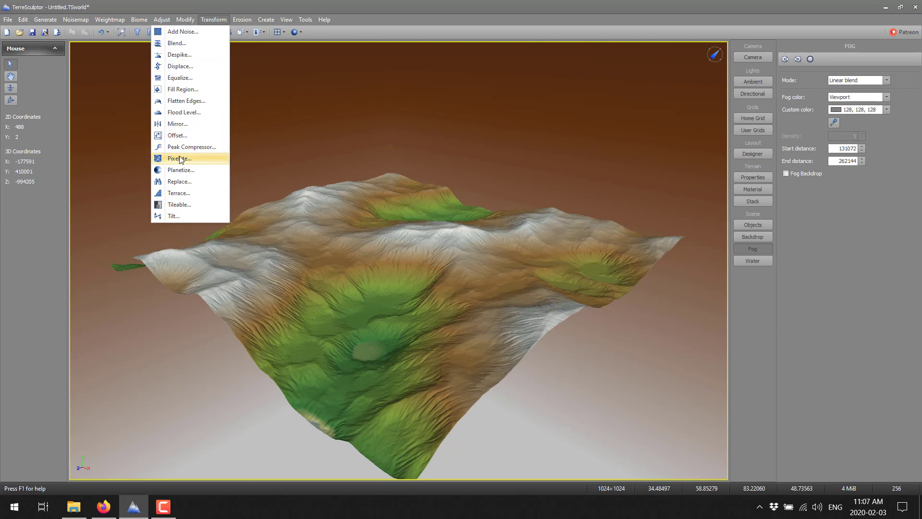
# - Apply the Pixelate filter with larger X and Y block sizes, turning the surface into blocky steps
pyautogui.click(179, 159)
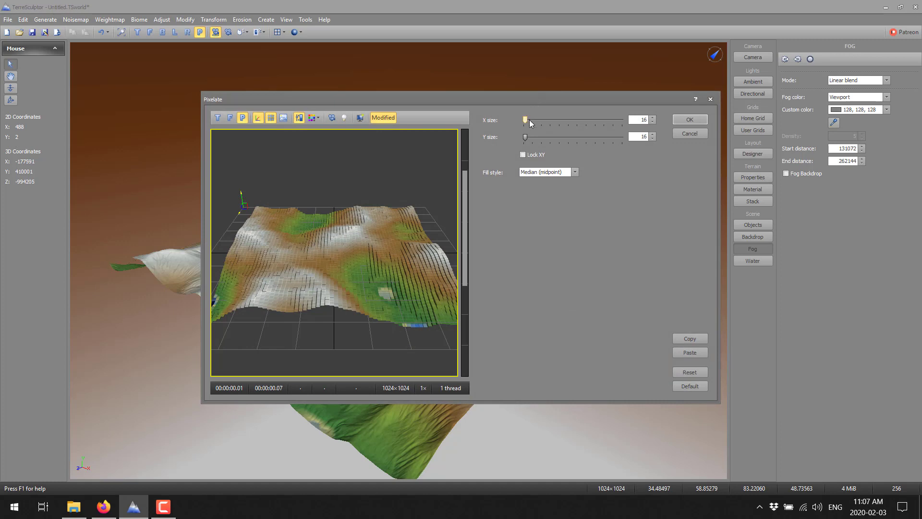
pyautogui.click(641, 119)
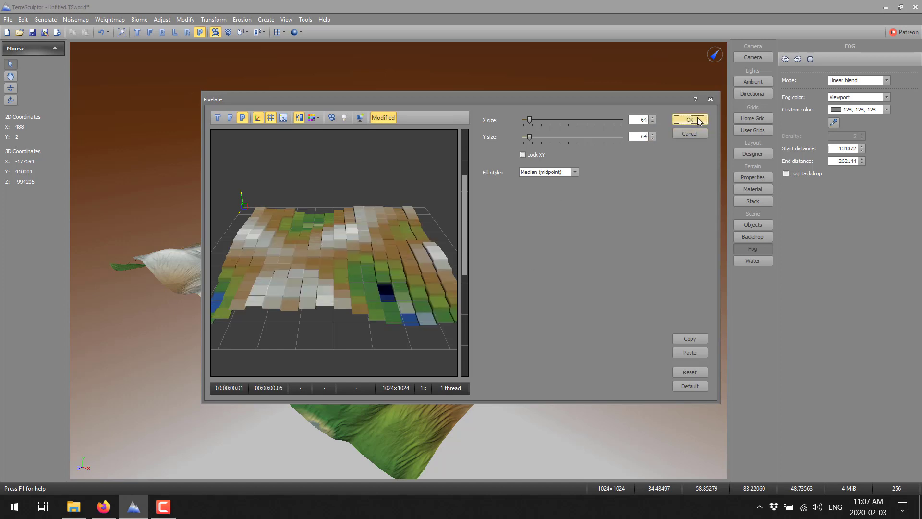
pyautogui.click(688, 120)
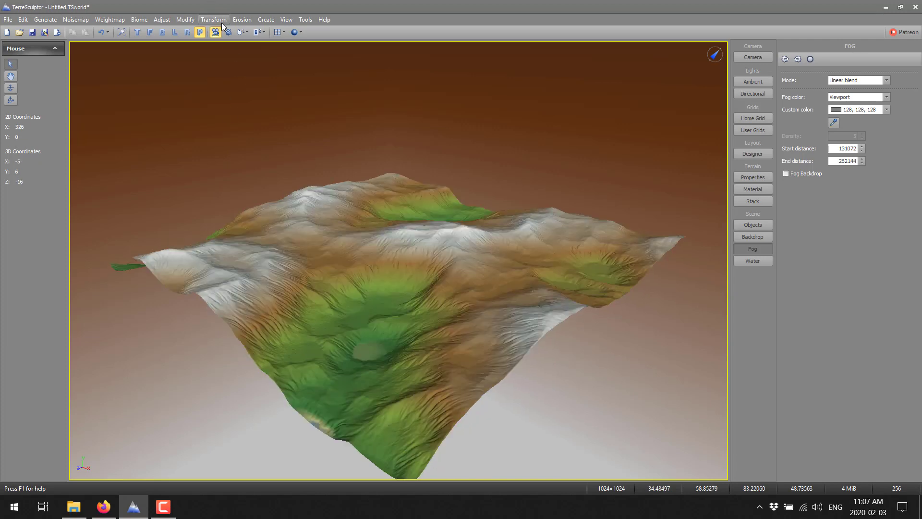
pyautogui.click(161, 19)
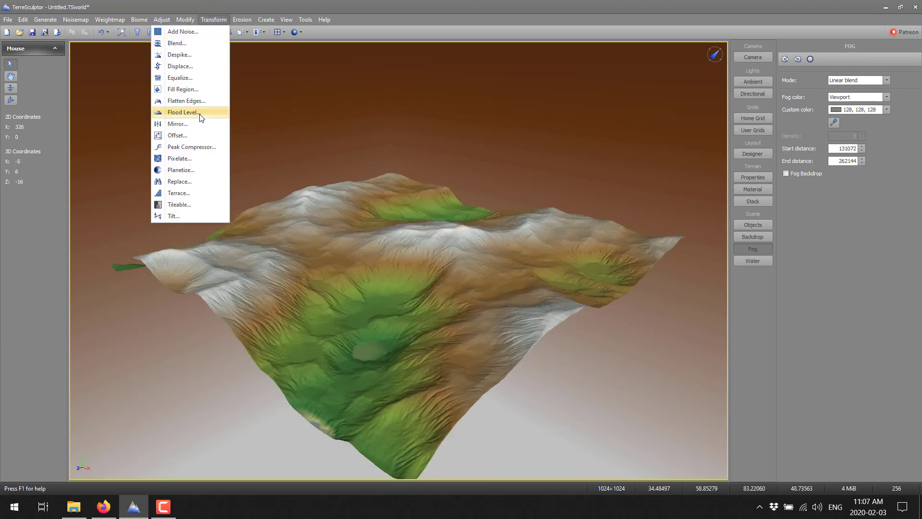
pyautogui.click(180, 158)
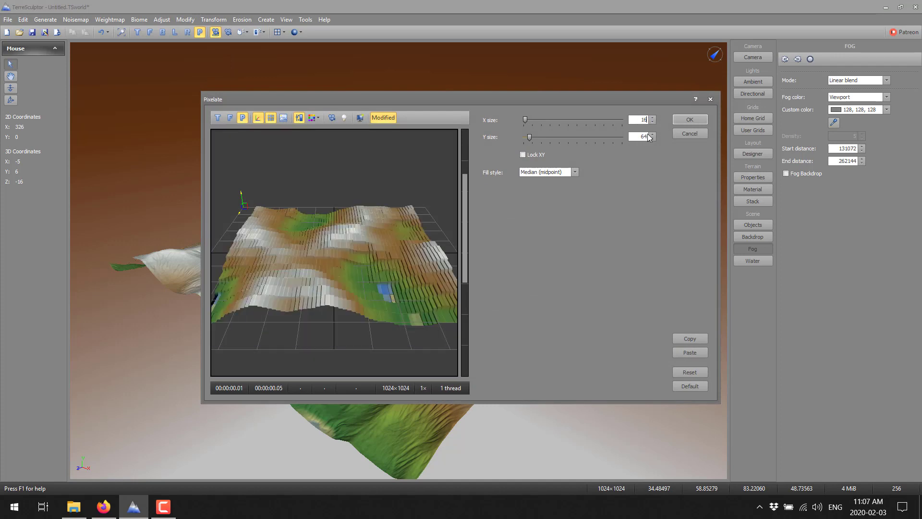
pyautogui.click(690, 119)
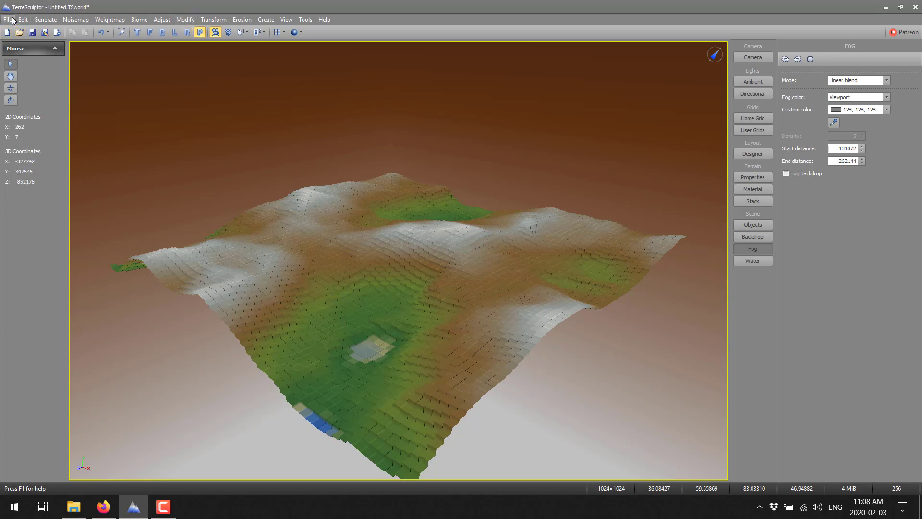
pyautogui.click(8, 19)
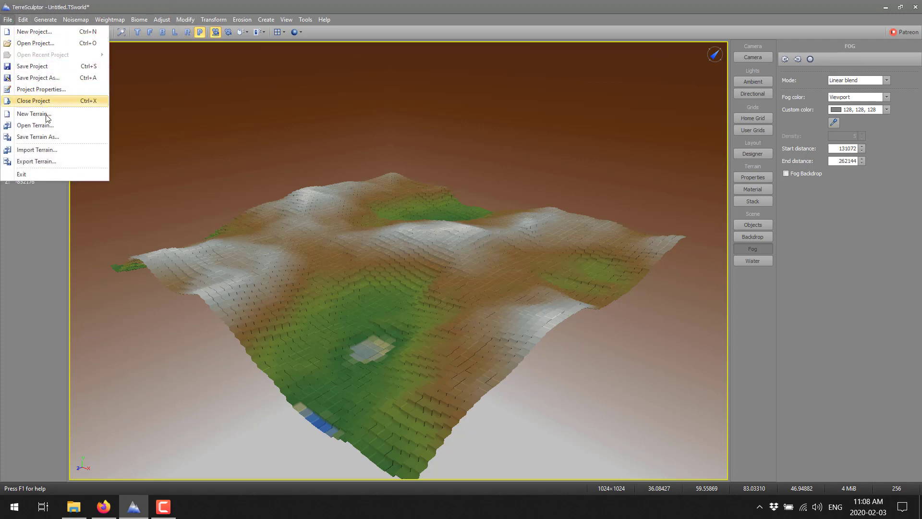
pyautogui.click(36, 150)
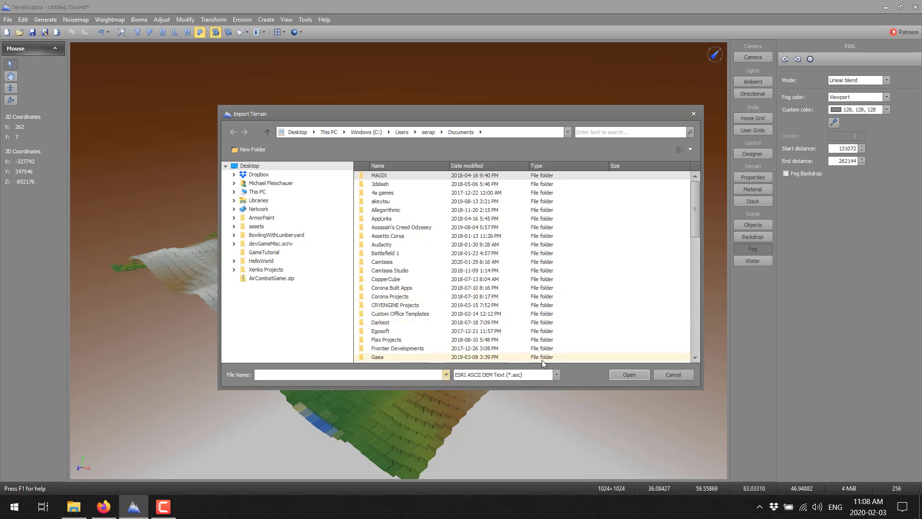
pyautogui.click(555, 374)
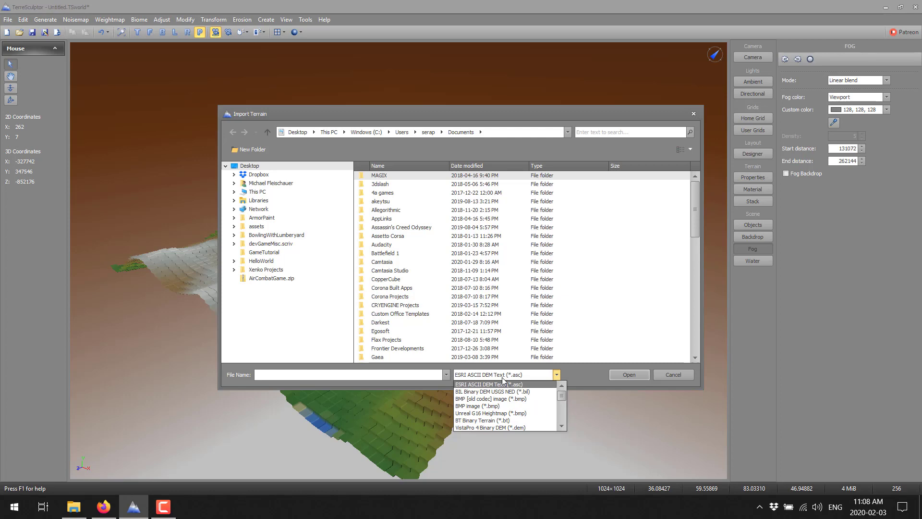
pyautogui.click(673, 373)
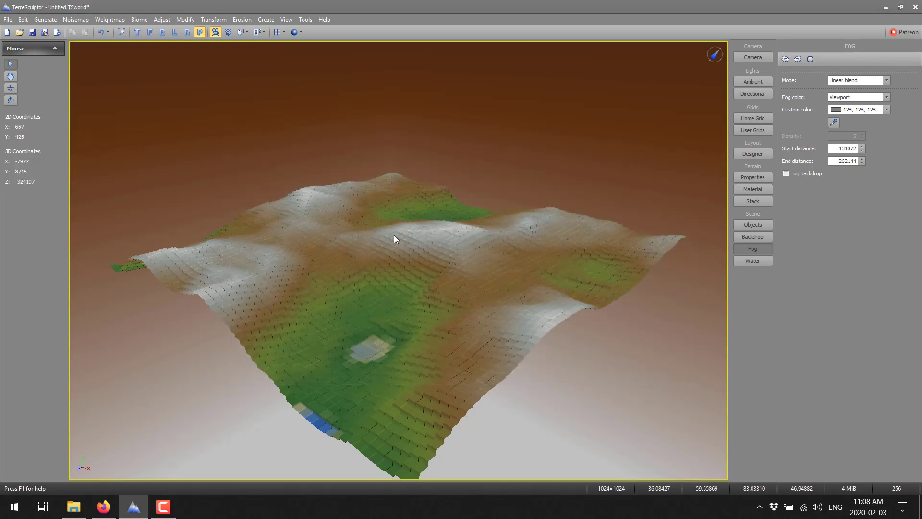
pyautogui.moveTo(386, 346)
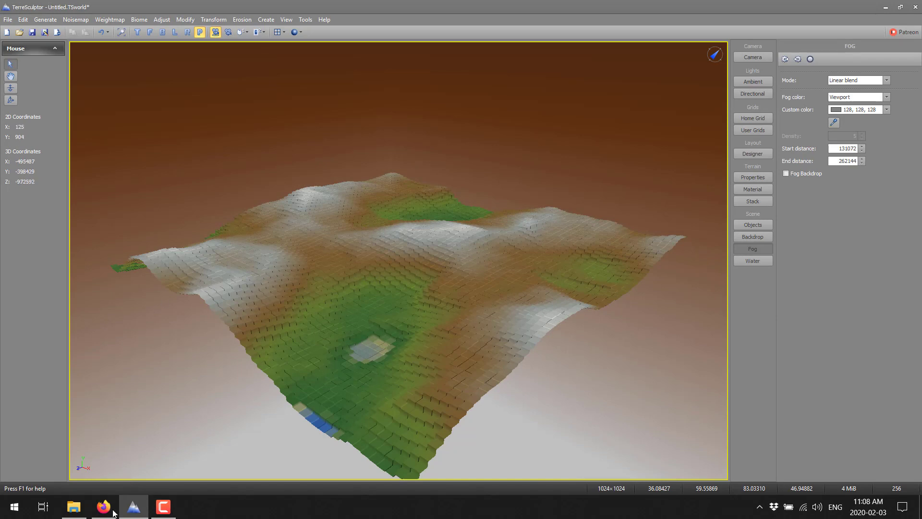
# - Switch to EarthExplorer and pan the satellite map to the ridge near Belmont
pyautogui.click(103, 507)
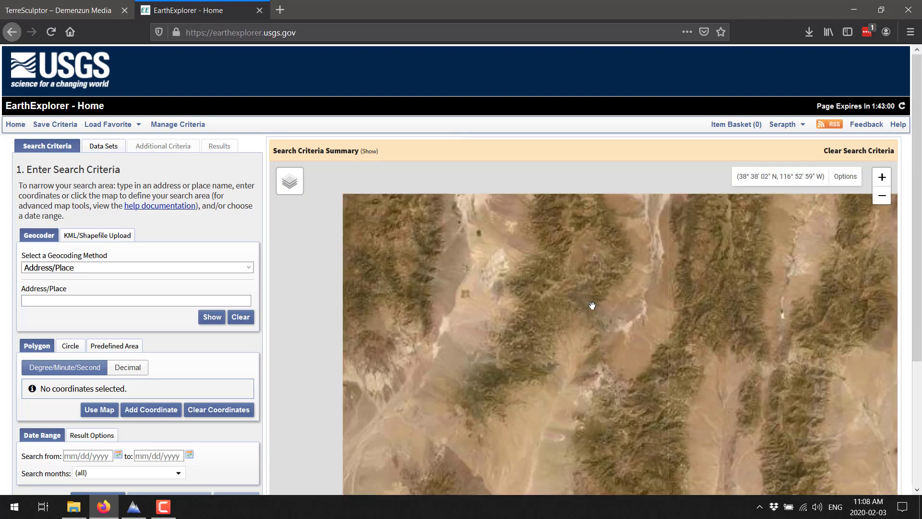
pyautogui.moveTo(593, 306); pyautogui.dragTo(639, 316)
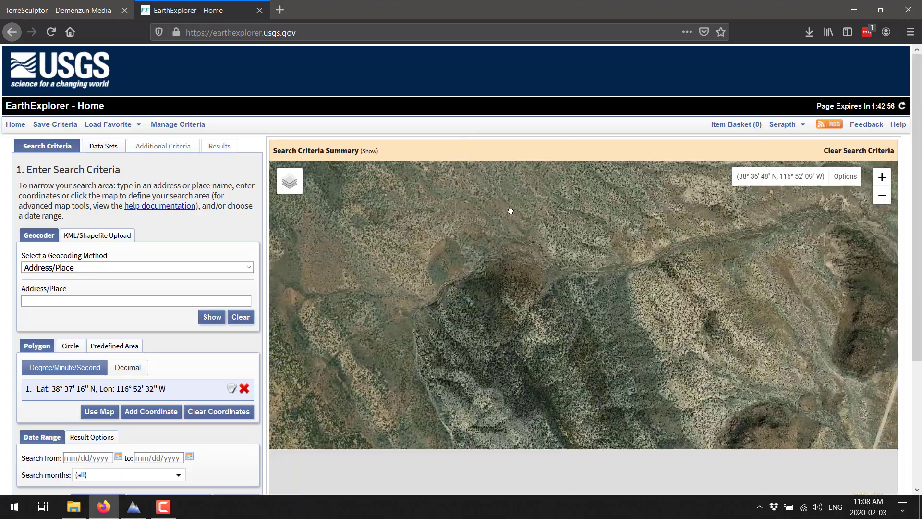
pyautogui.moveTo(510, 211); pyautogui.dragTo(656, 234)
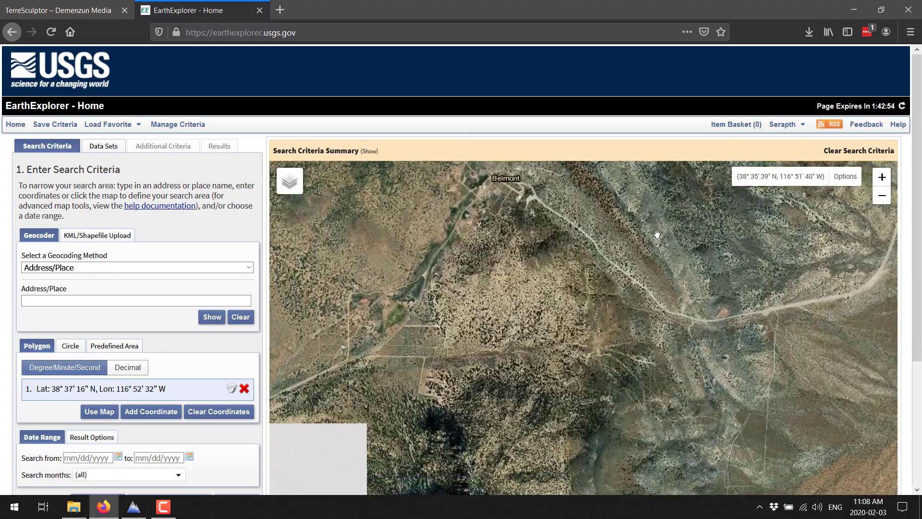
pyautogui.moveTo(657, 234); pyautogui.dragTo(465, 366)
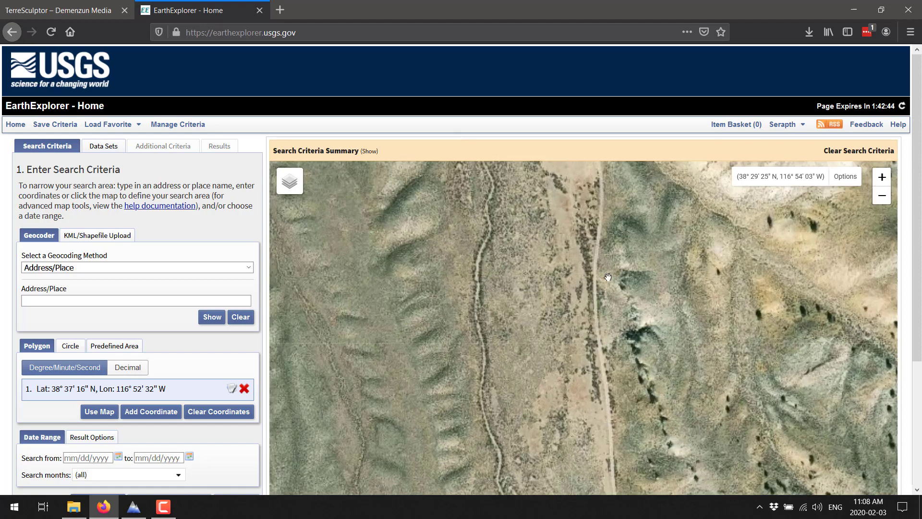
pyautogui.moveTo(608, 277); pyautogui.dragTo(628, 268)
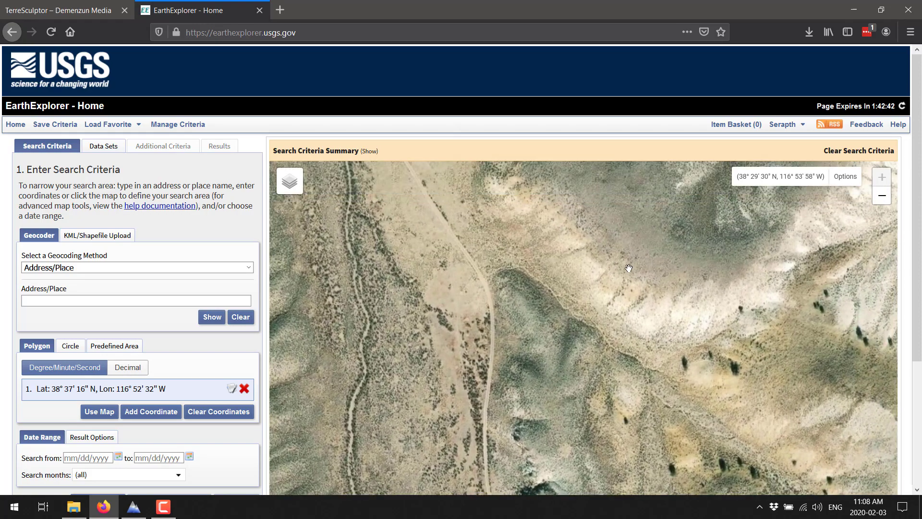
# - Remove the stray fifth polygon coordinate, leaving a four-corner search area near 38°29′N, 116°54′W
pyautogui.click(457, 188)
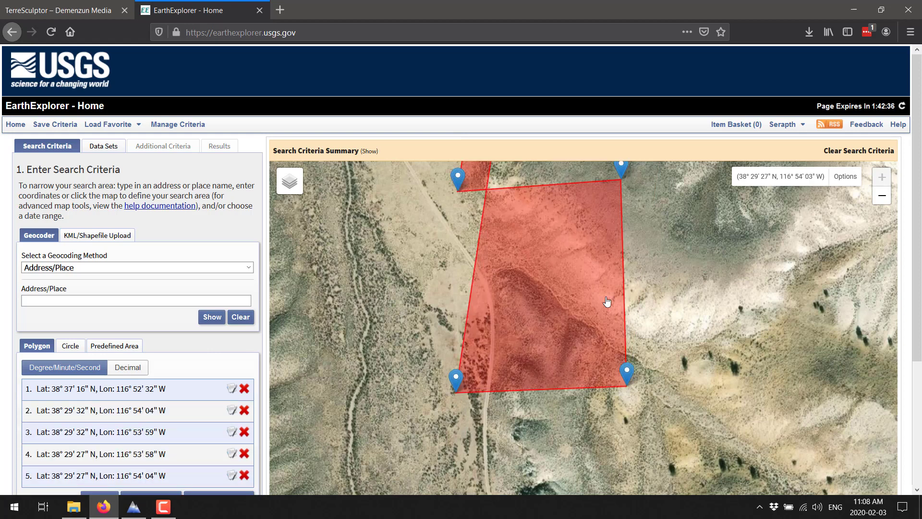
pyautogui.scroll(-3)
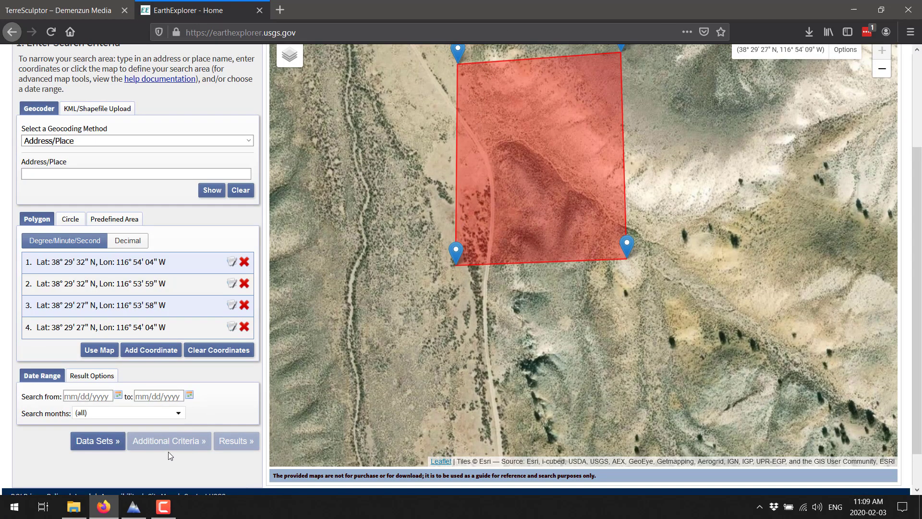
pyautogui.moveTo(51, 454)
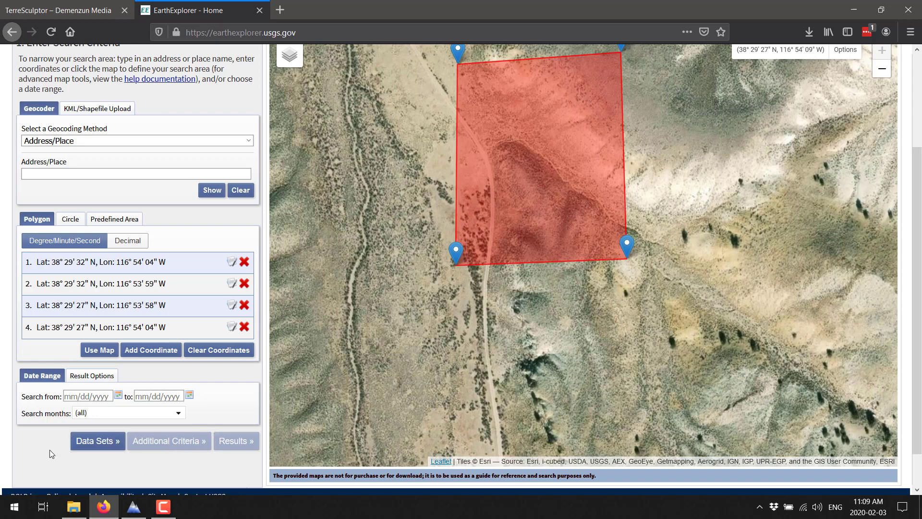
pyautogui.scroll(-3)
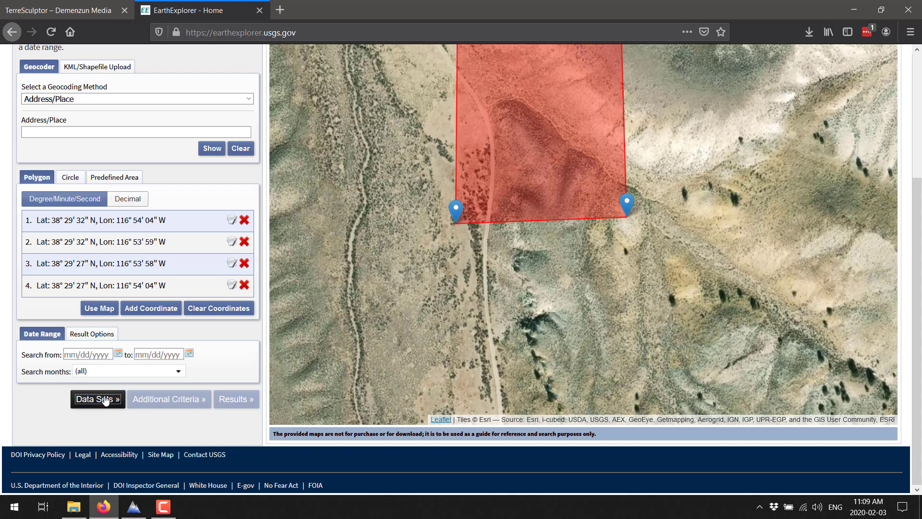
# - Select the SRTM Void Filled data set under Digital Elevation and list its results
pyautogui.click(96, 398)
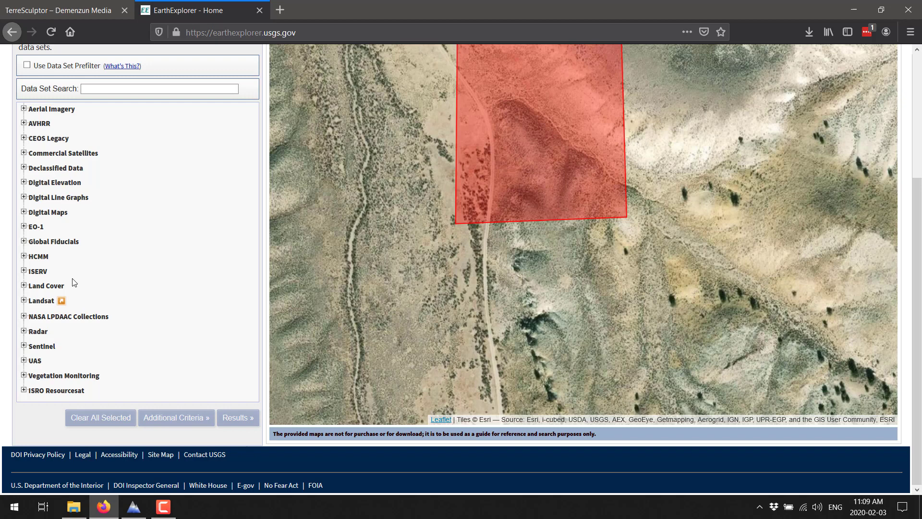
pyautogui.moveTo(24, 186)
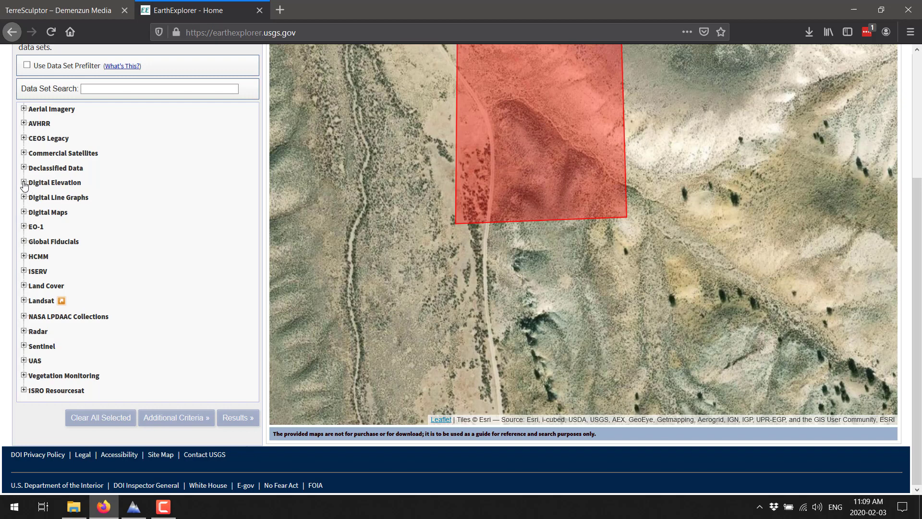
pyautogui.click(24, 183)
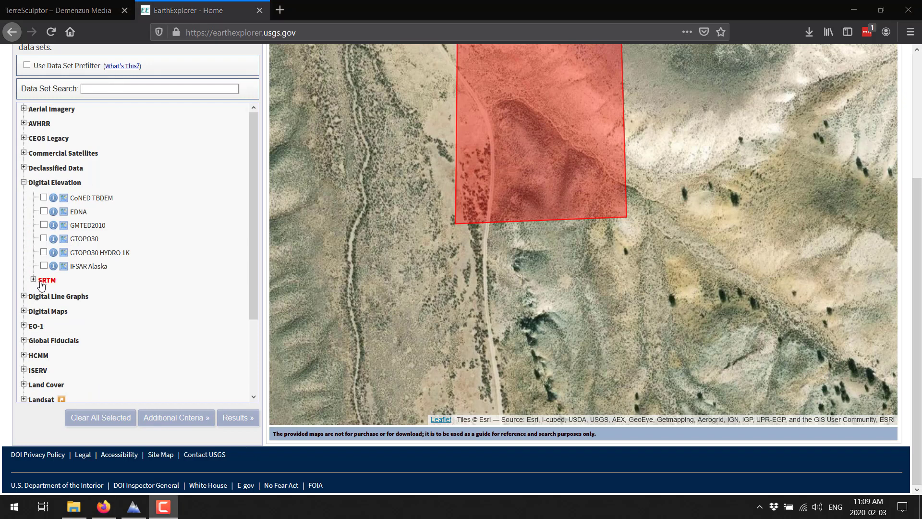
pyautogui.click(34, 280)
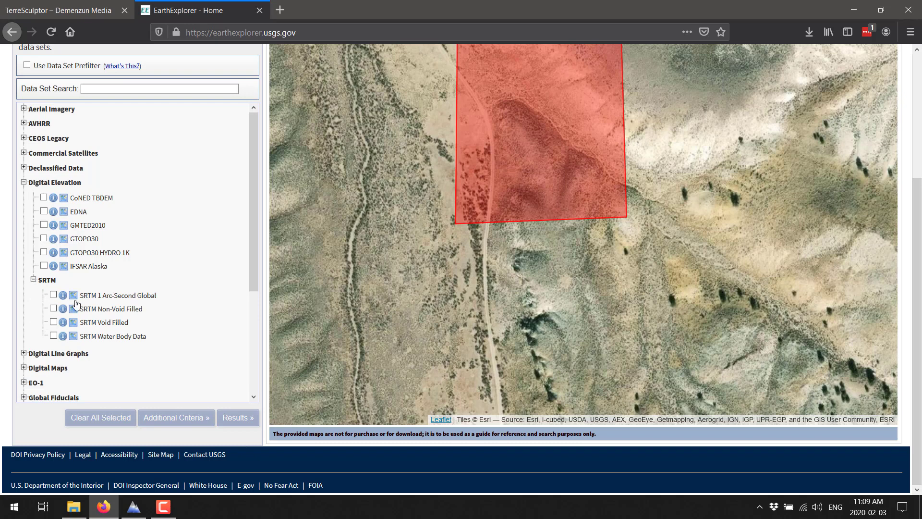
pyautogui.click(54, 323)
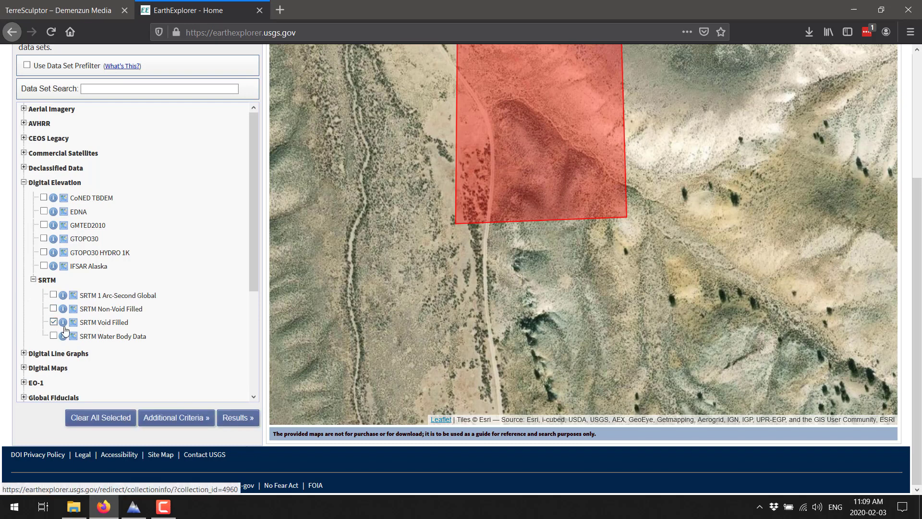
pyautogui.click(238, 418)
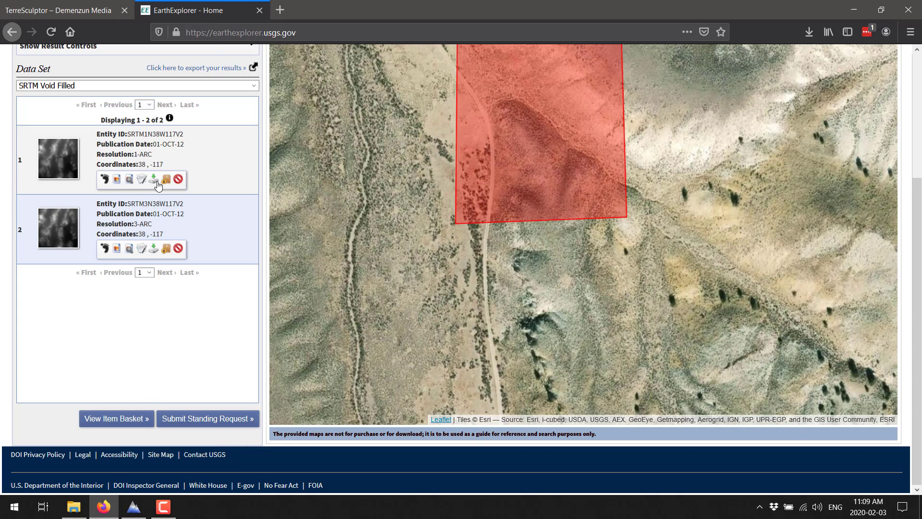
# - Download the BIL 1 Arc-second file for the first SRTM tile
pyautogui.click(152, 179)
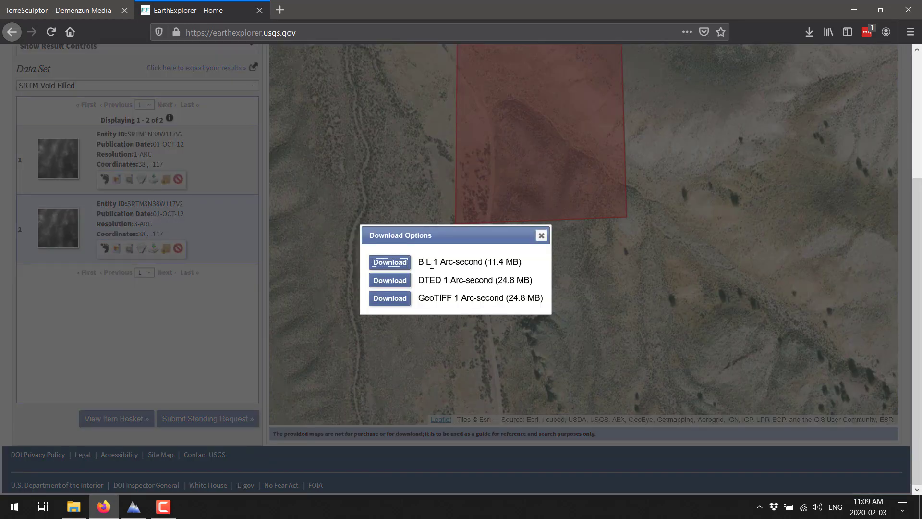
pyautogui.moveTo(445, 266)
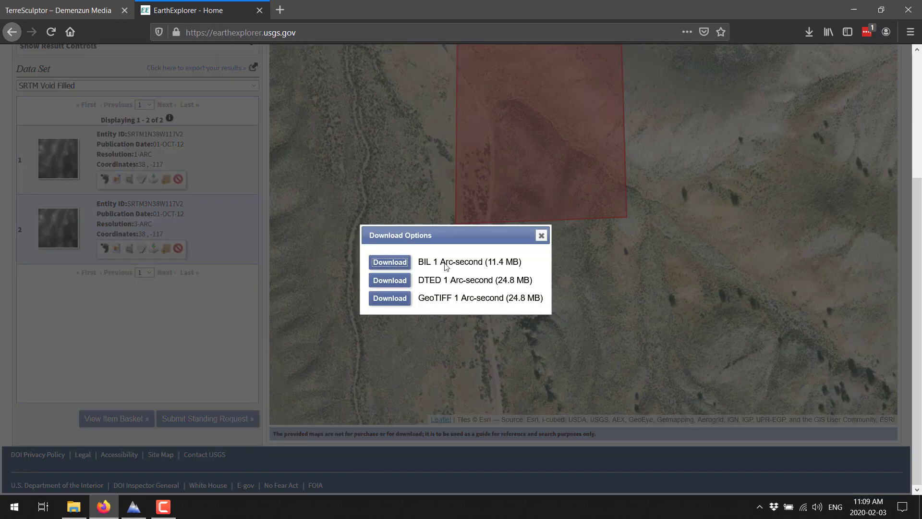
pyautogui.moveTo(452, 308)
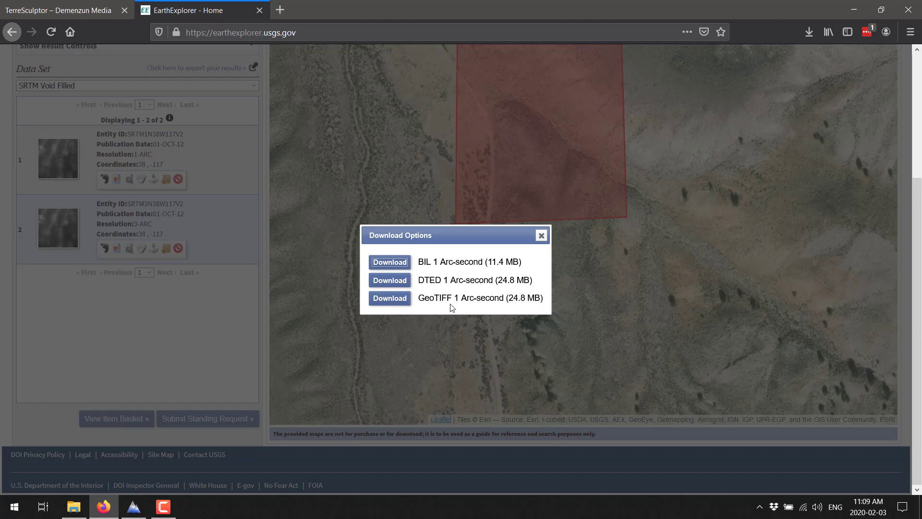
pyautogui.moveTo(445, 294)
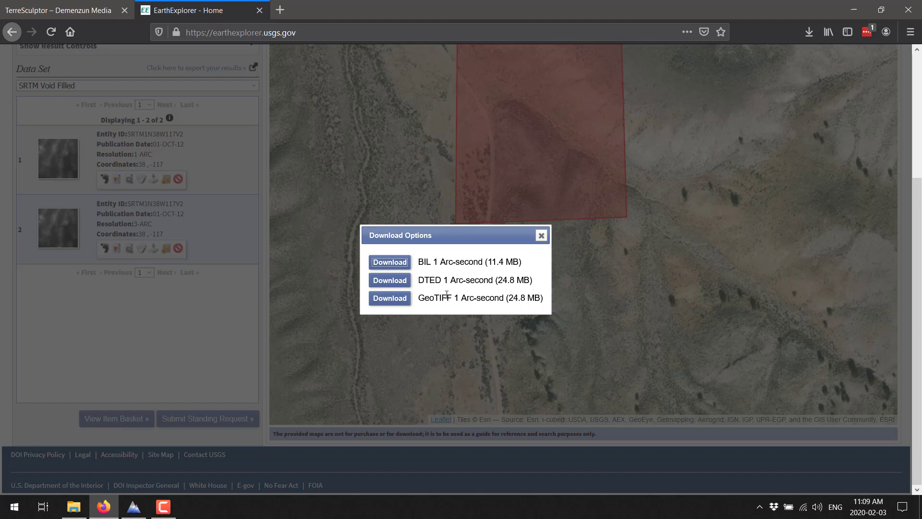
pyautogui.moveTo(438, 277)
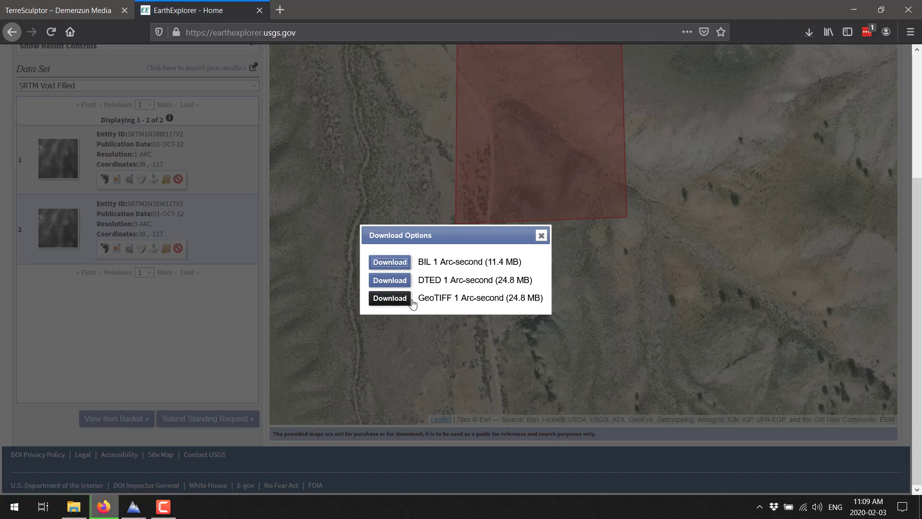
pyautogui.click(389, 297)
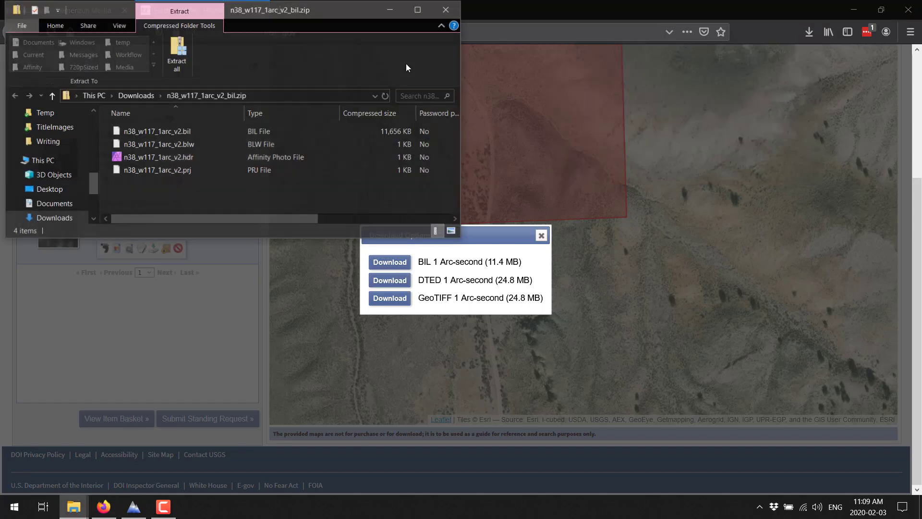
# - Extract the files of n38_w117_1arc_v2_bil.zip into the Downloads folder
pyautogui.click(157, 169)
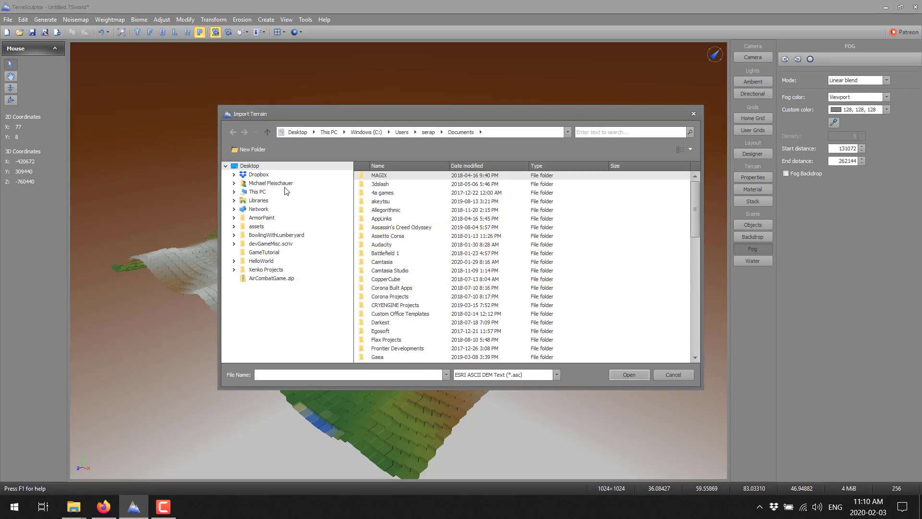
# - Import the downloaded .bil file from Downloads as a 3601×3601 USGS BIL DEM terrain
pyautogui.click(271, 182)
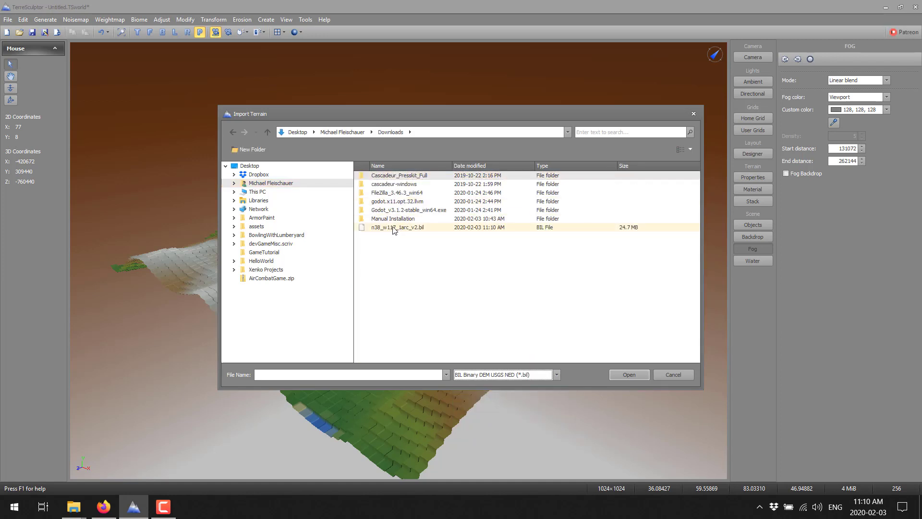
pyautogui.doubleClick(398, 227)
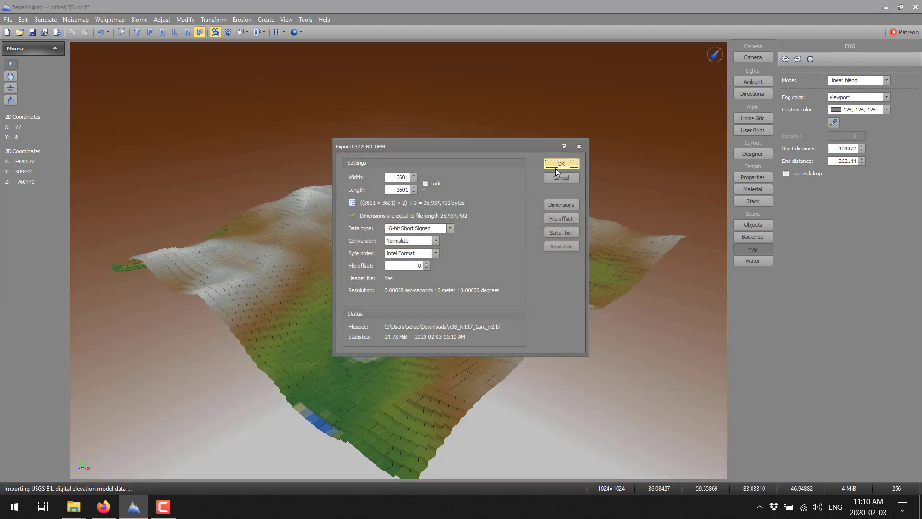
pyautogui.click(559, 164)
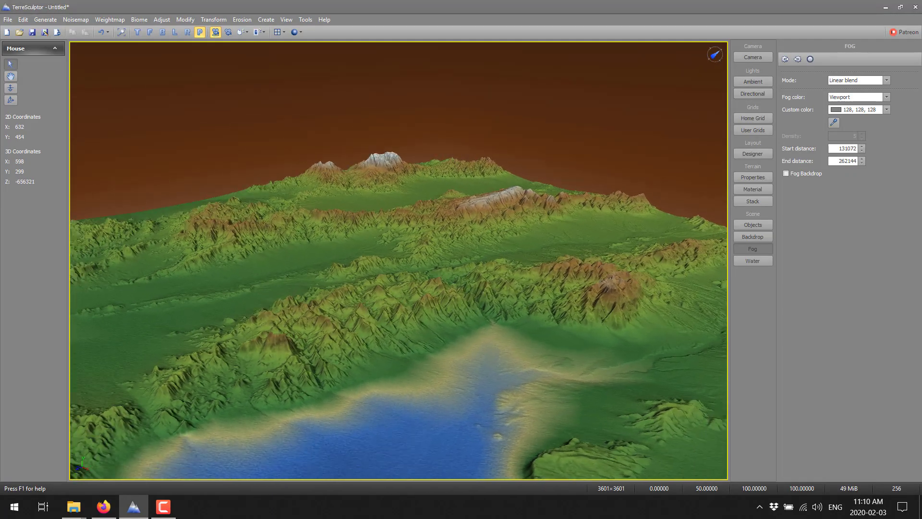
# - Set the terrain material's Colorset to Desert instead of Earth
pyautogui.moveTo(400, 265); pyautogui.dragTo(547, 279)
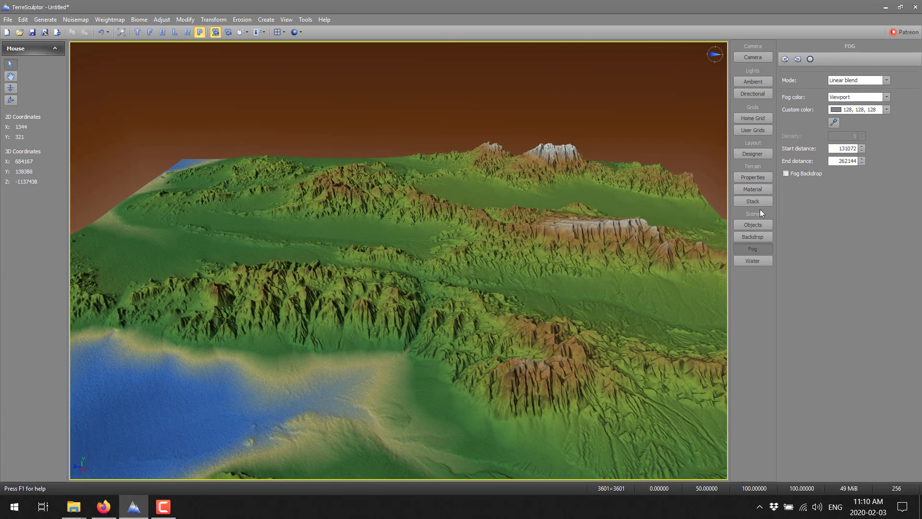
pyautogui.click(753, 189)
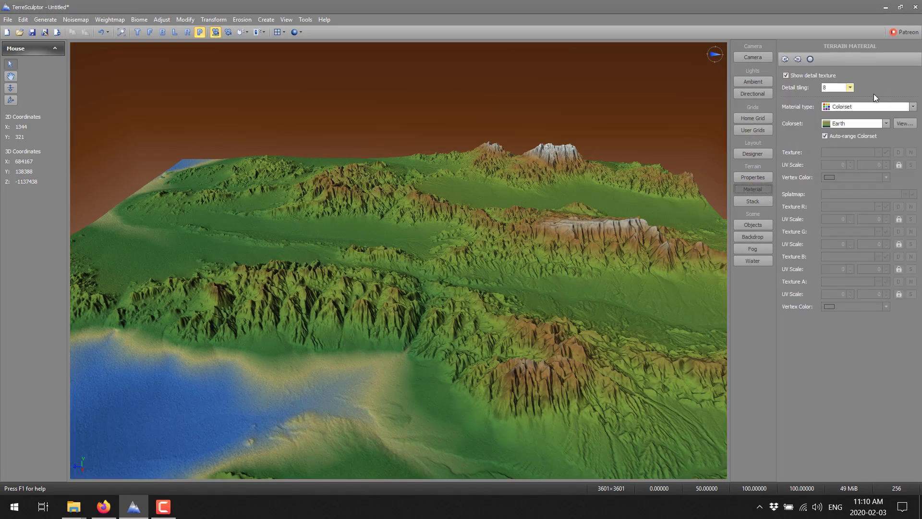
pyautogui.click(884, 123)
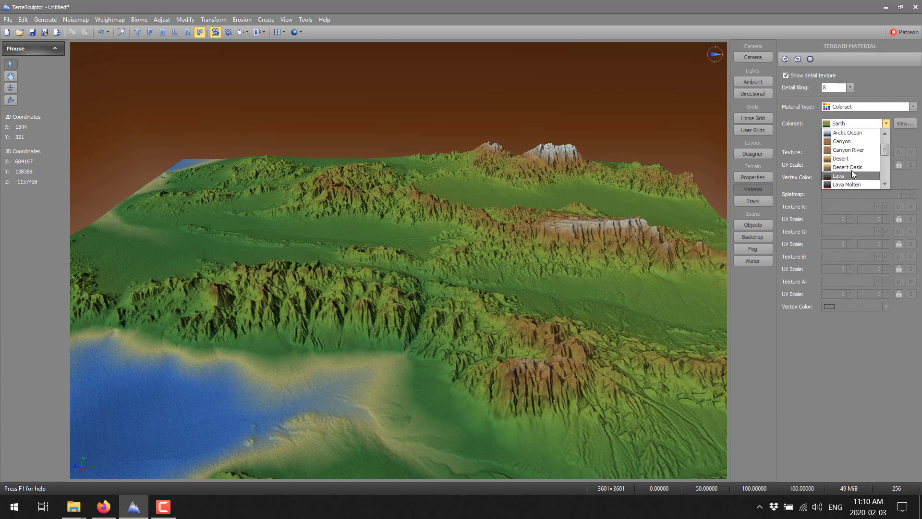
pyautogui.click(842, 158)
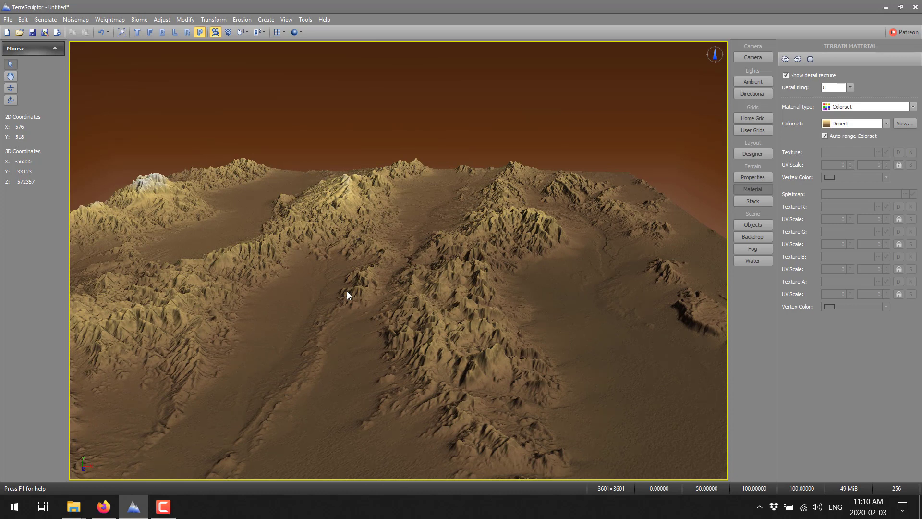
pyautogui.moveTo(96, 419)
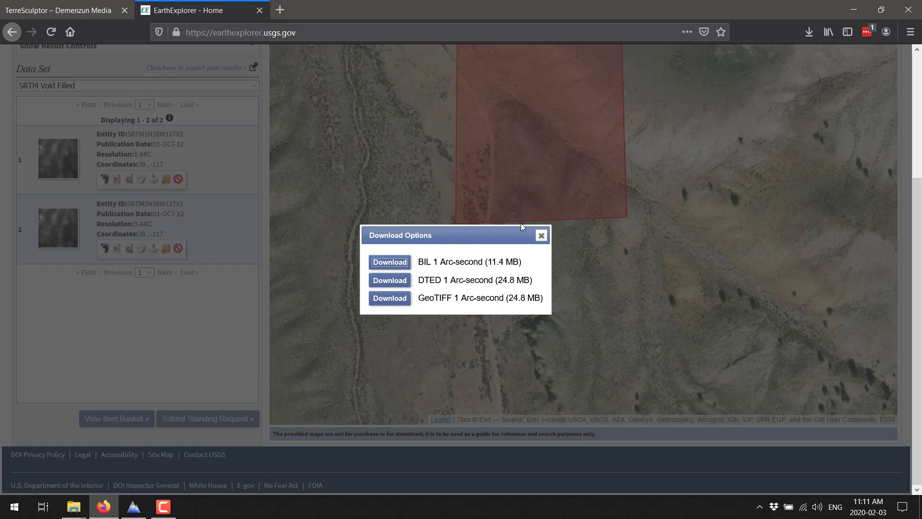
# - Dismiss the EarthExplorer download options, recenter the map on the search polygon, and return to TerreSculptor
pyautogui.click(540, 235)
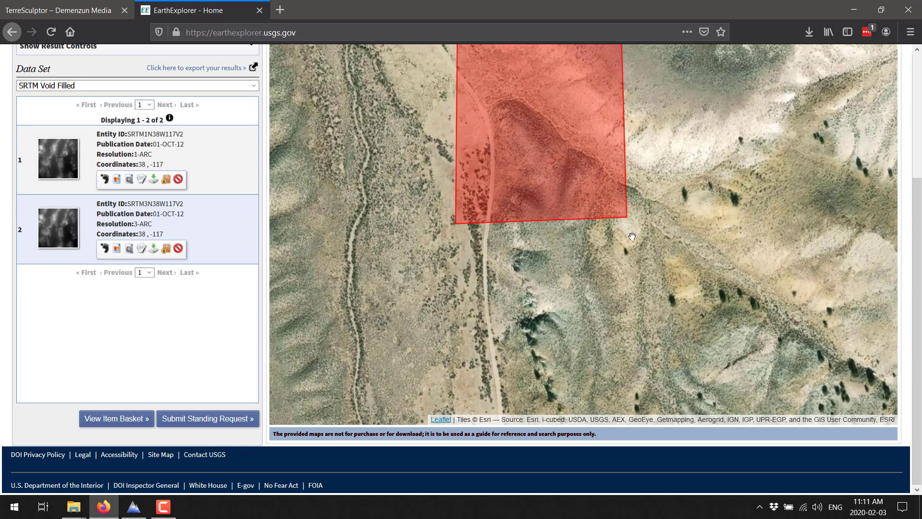
pyautogui.moveTo(423, 156)
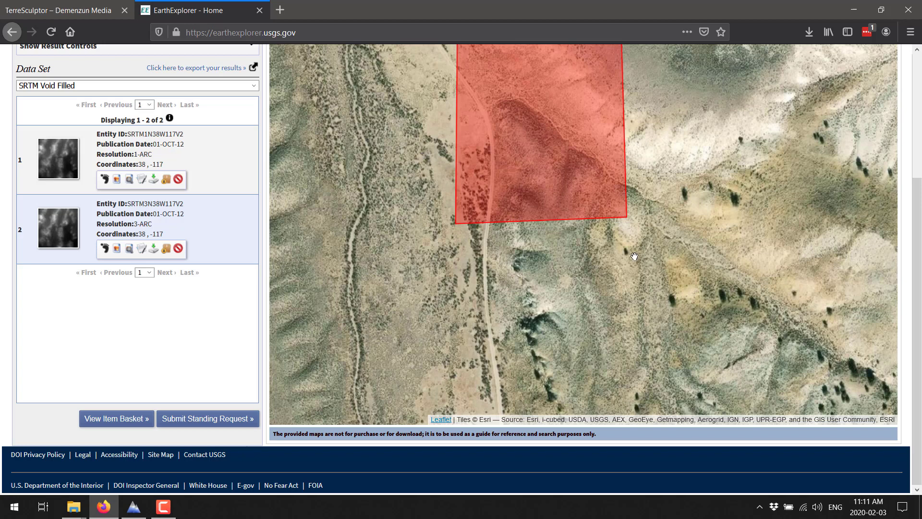
pyautogui.moveTo(635, 255); pyautogui.dragTo(512, 389)
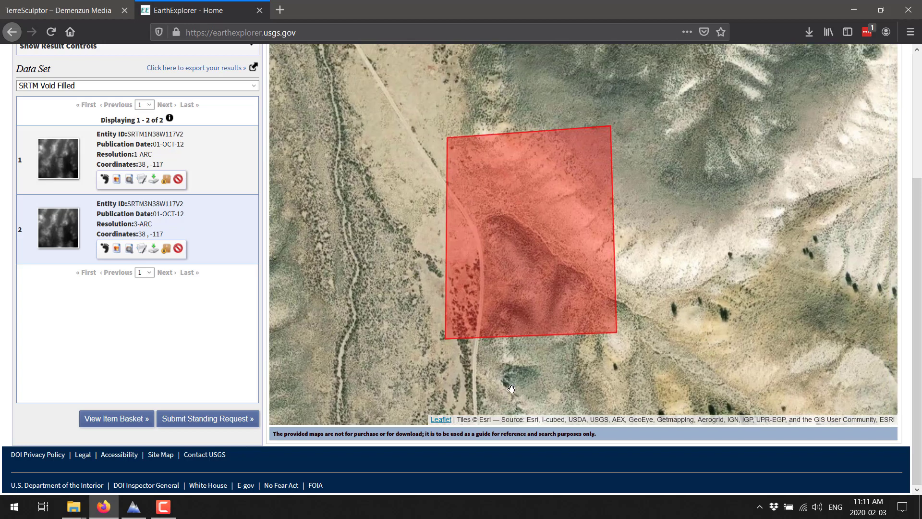
pyautogui.click(133, 506)
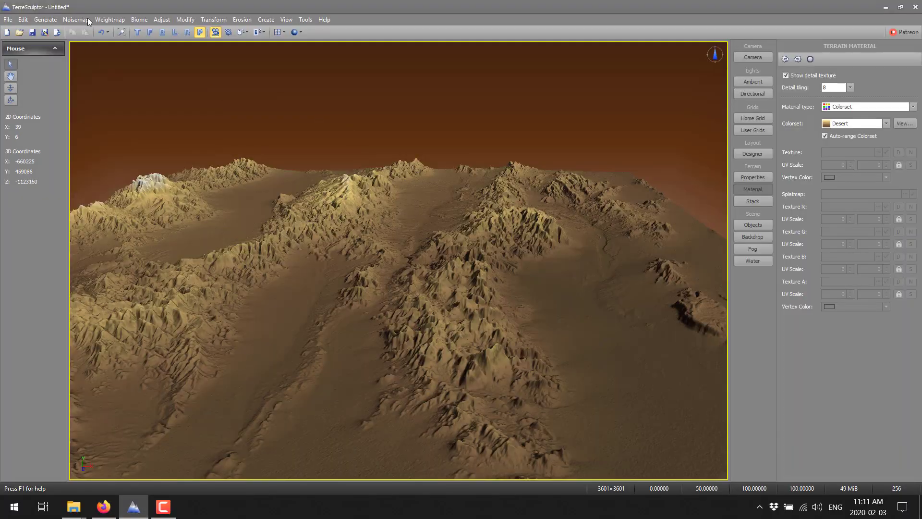